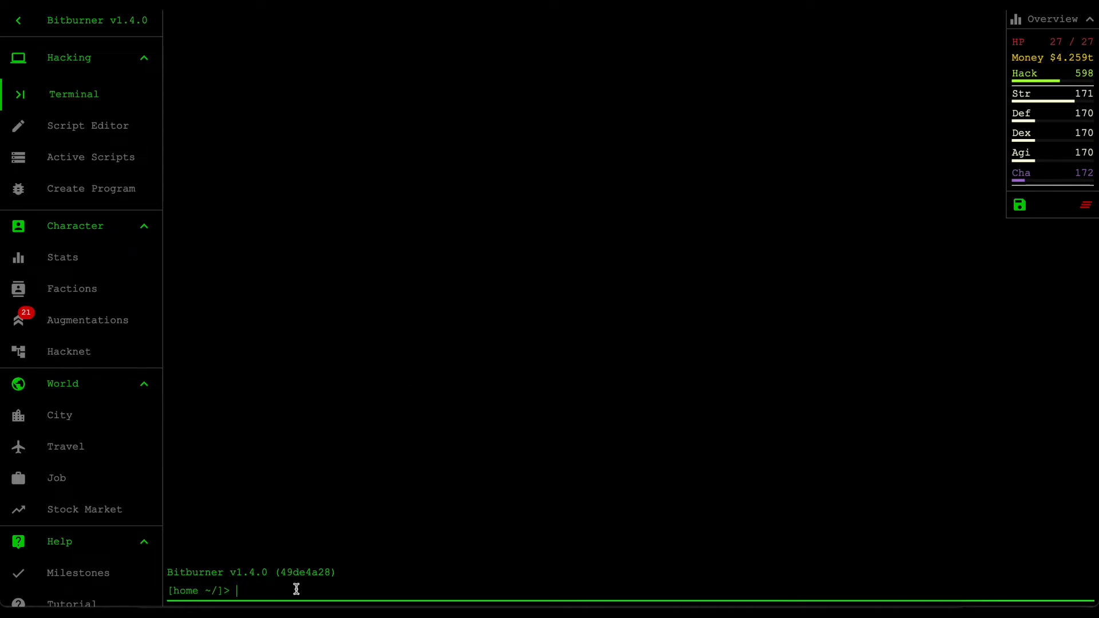
Step: List home files with ls and review diamond-hands.js selling and buying functions
text(ls)
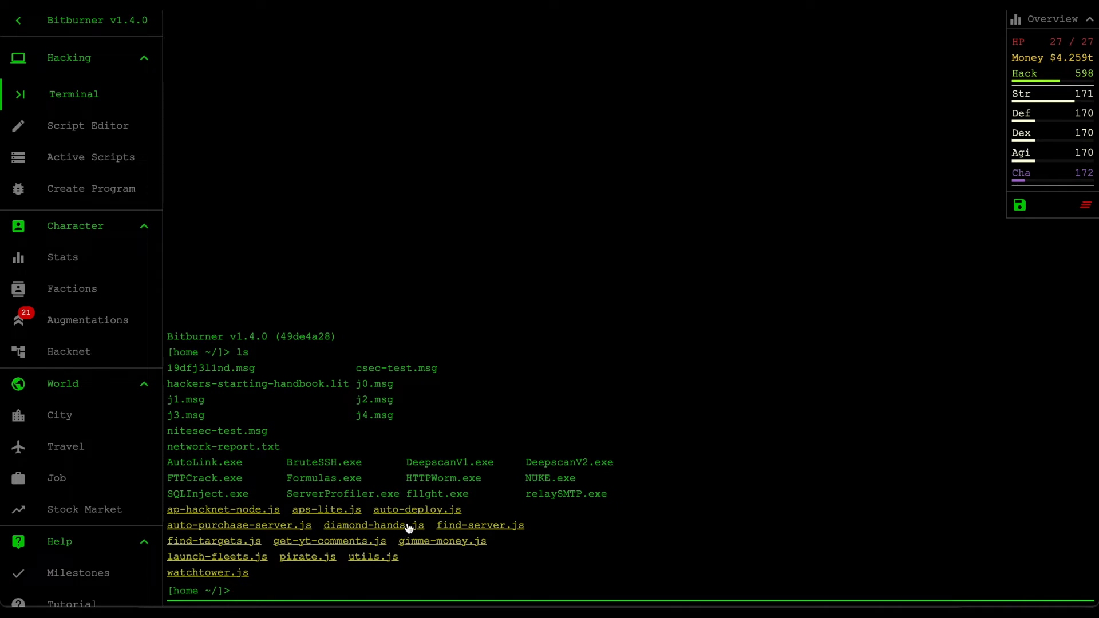
click(363, 525)
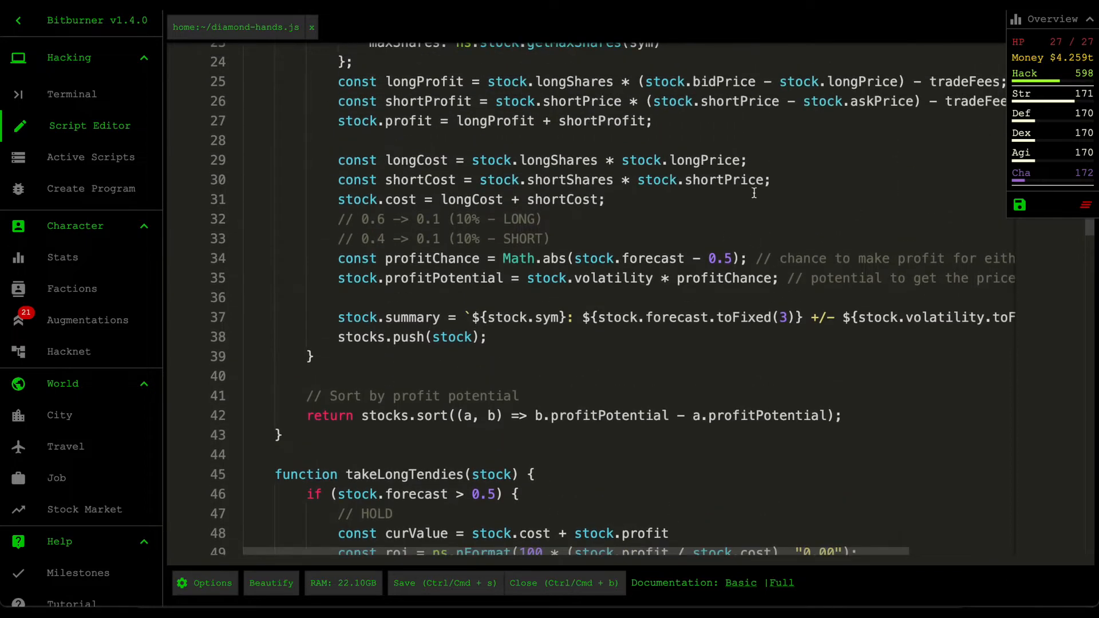
scroll(down, 3)
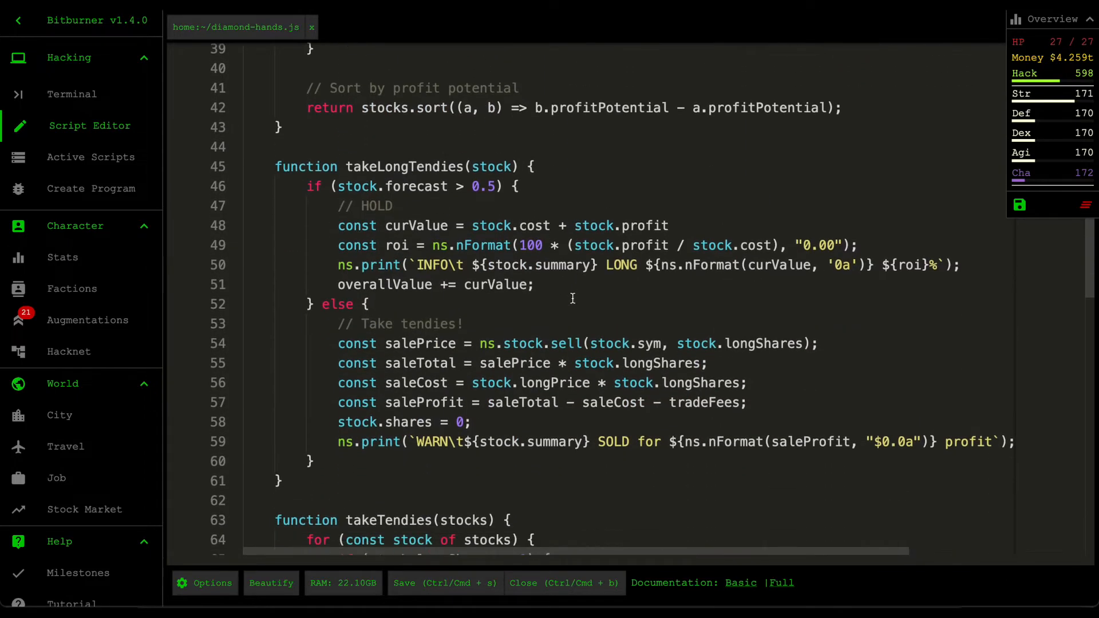
scroll(down, 3)
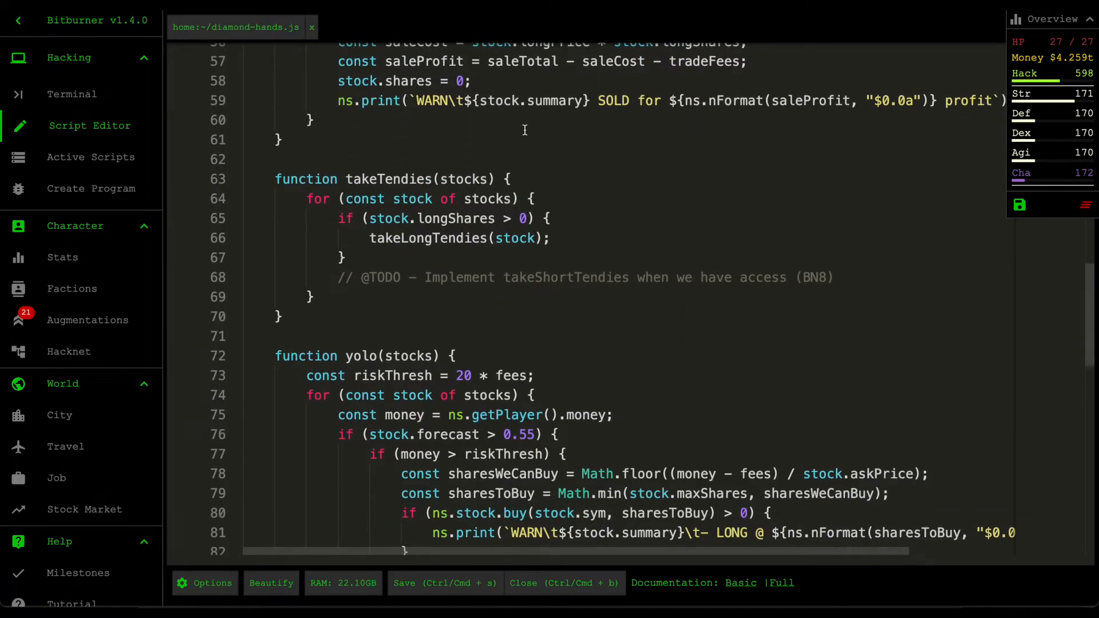
scroll(down, 3)
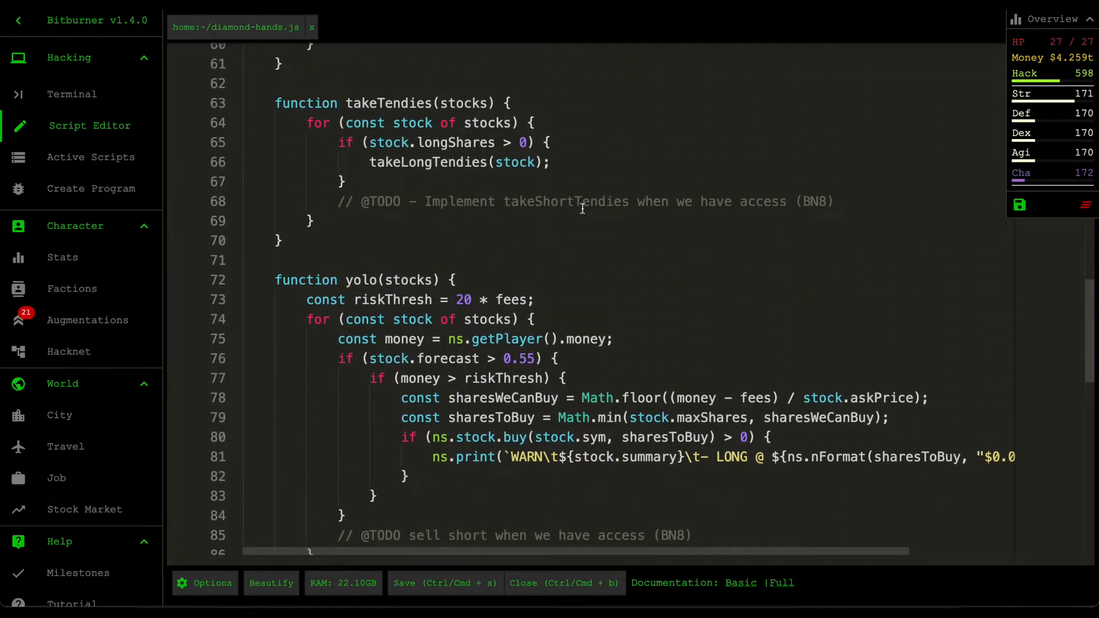
click(861, 200)
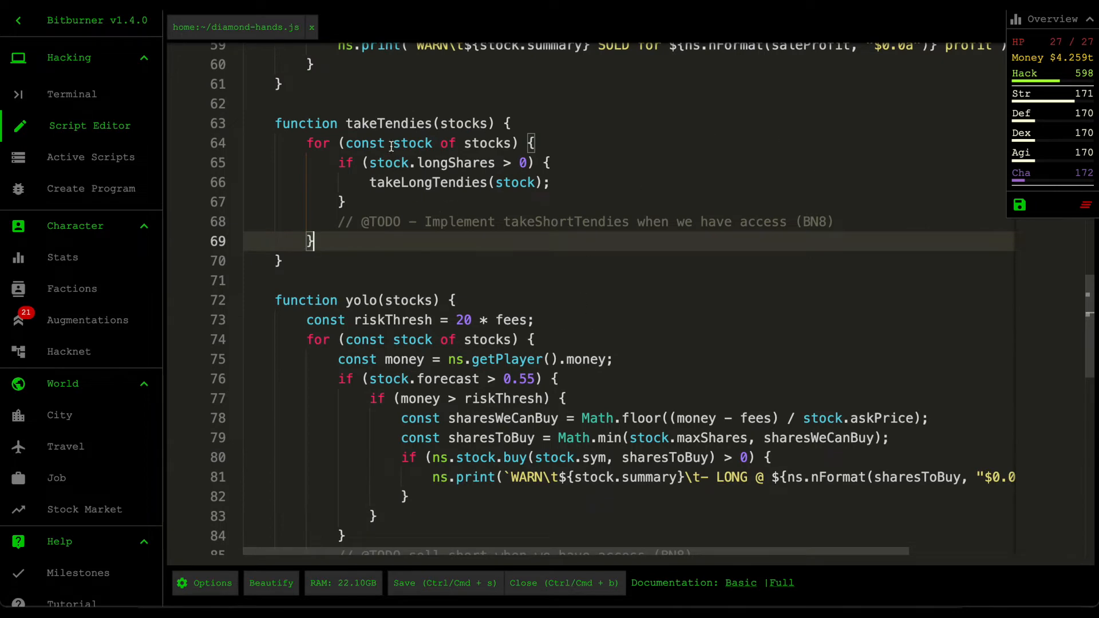
Step: Leave the editor and browse purchased augmentations like Cranial Signal Processors and NeuroFlux Governor
click(72, 94)
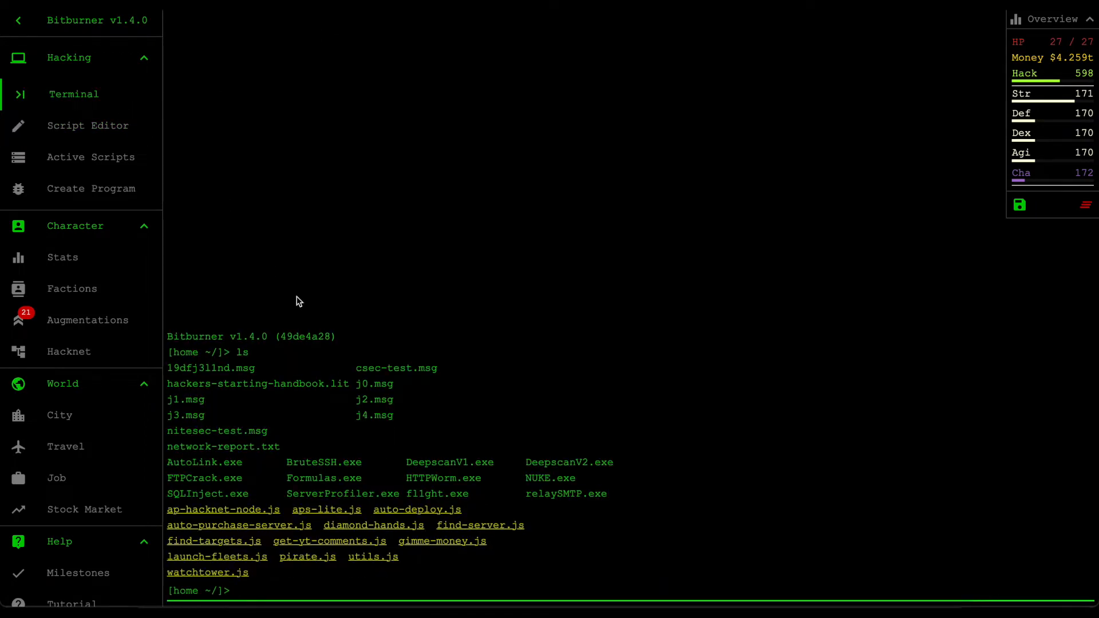
click(88, 320)
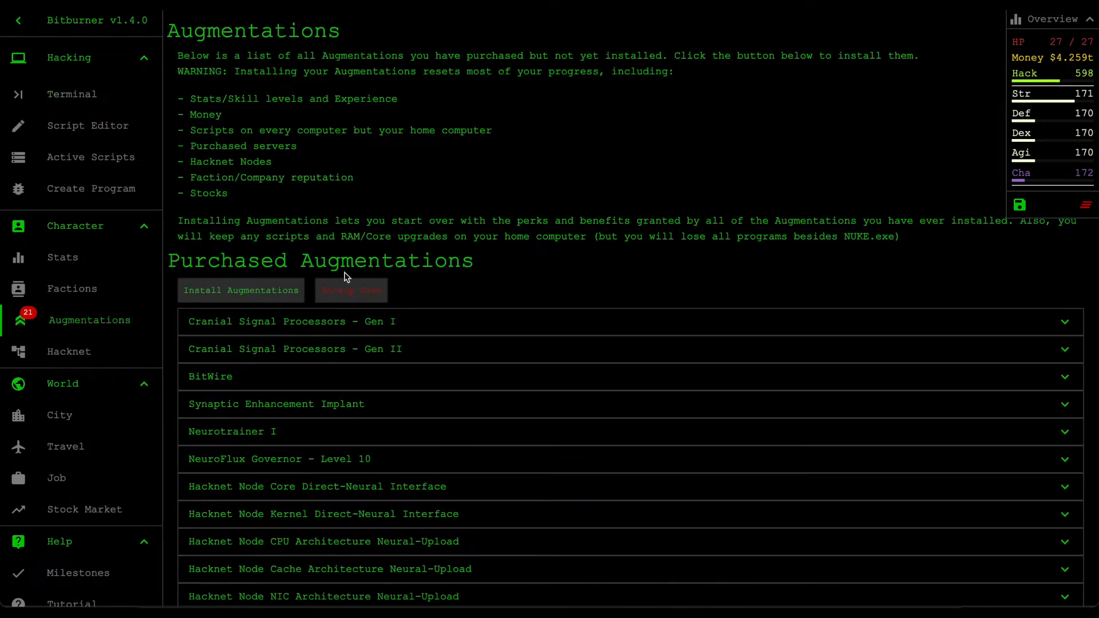
mouse_move(278, 325)
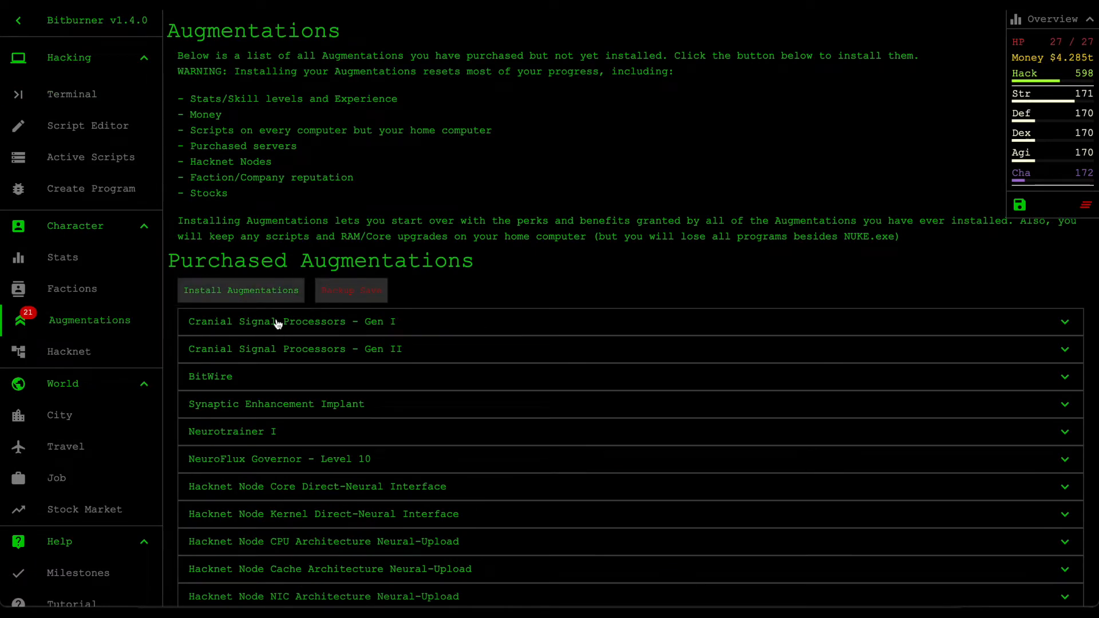
scroll(down, 3)
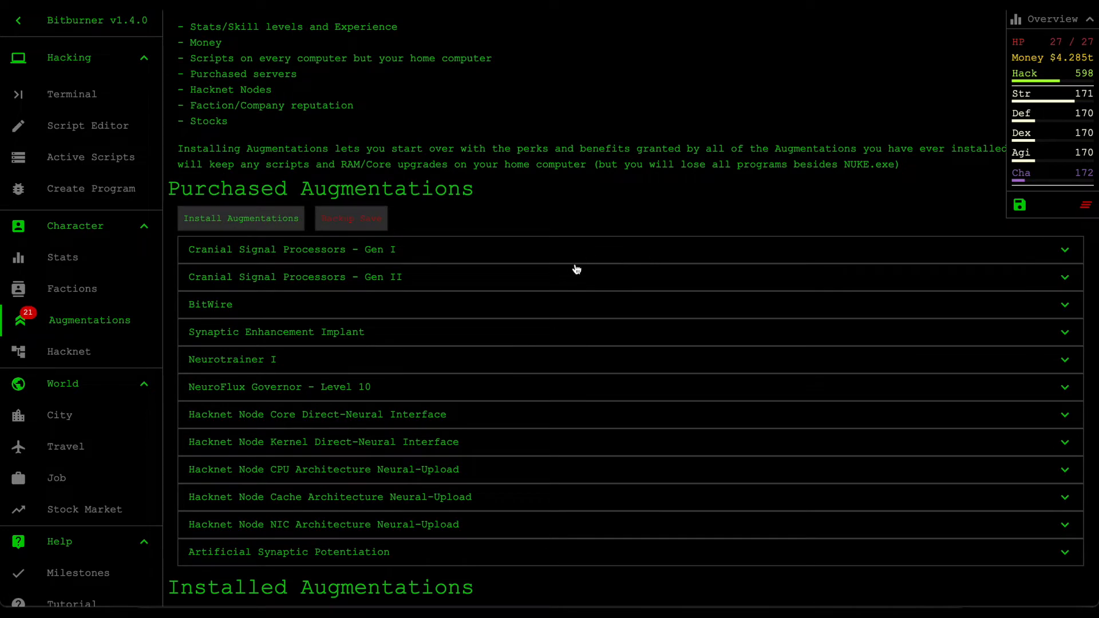
mouse_move(590, 206)
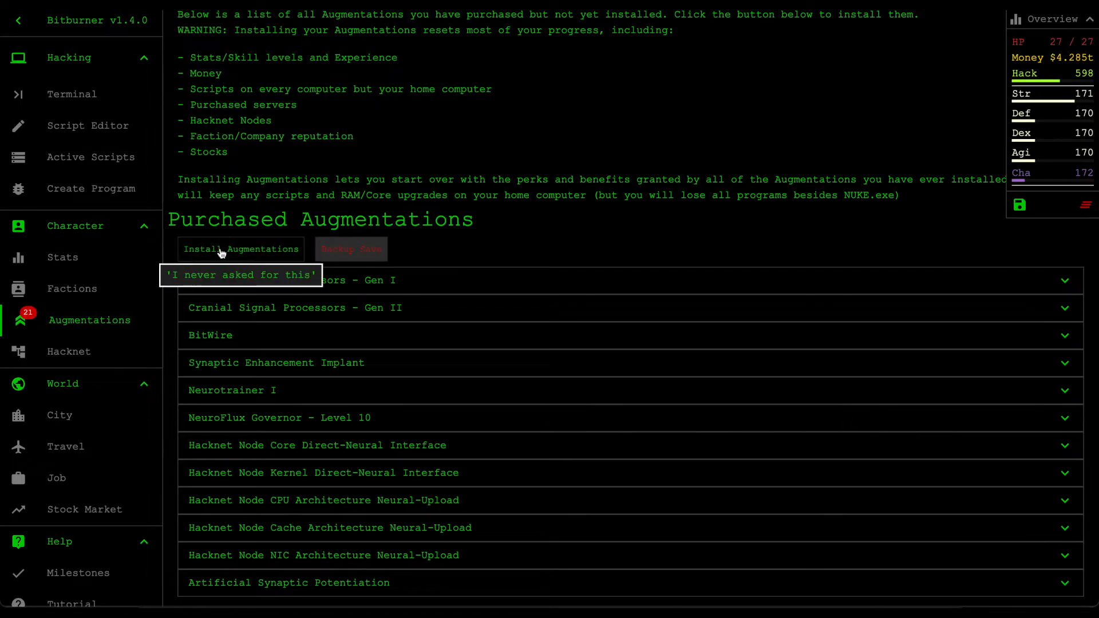
mouse_move(236, 255)
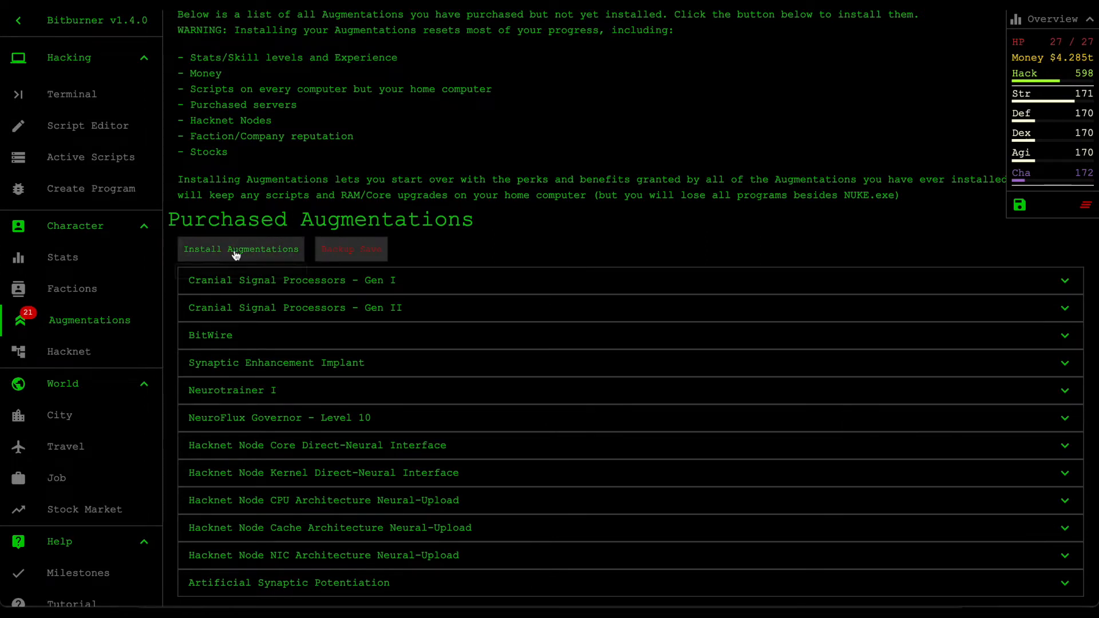
mouse_move(313, 213)
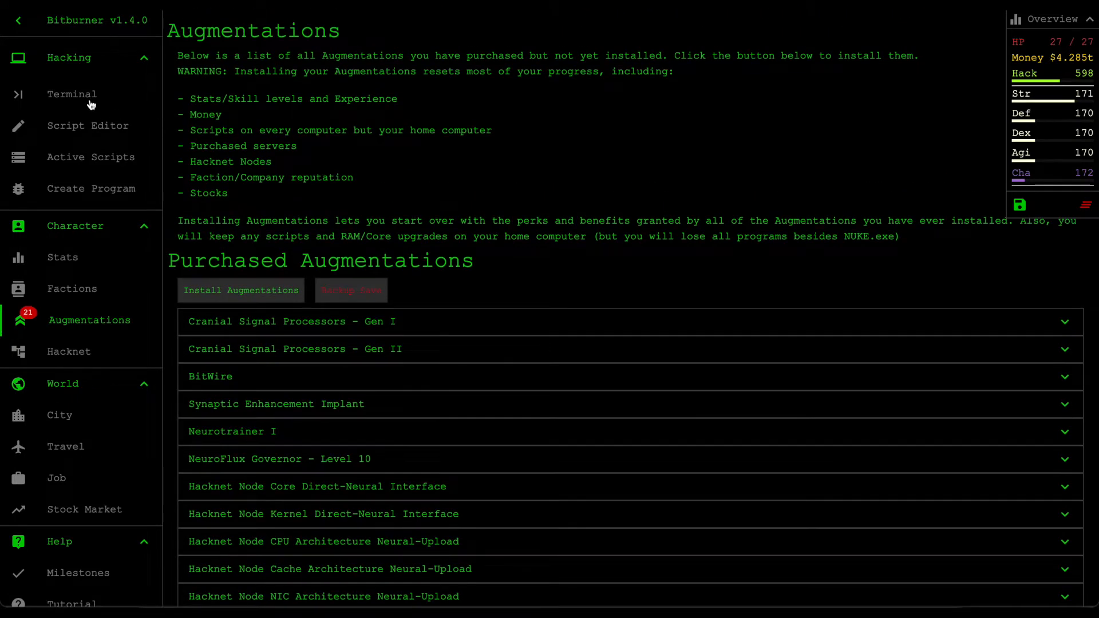
Step: Run get-yt-comments.js from the Terminal and read the YouTube viewer comments popup
click(73, 95)
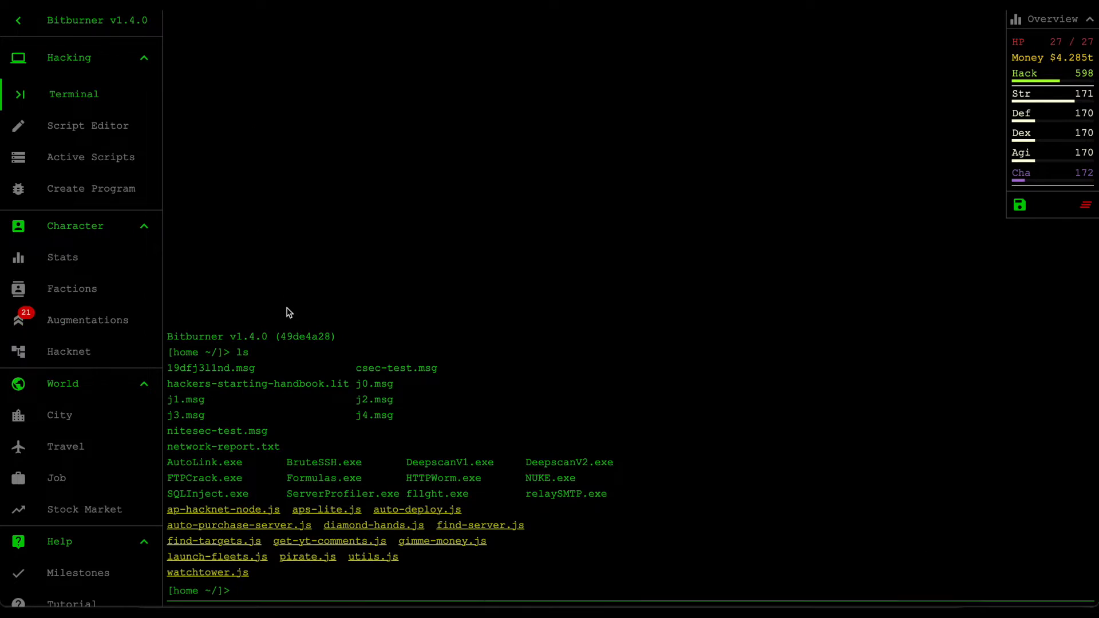
text(run get-yt-comments.js)
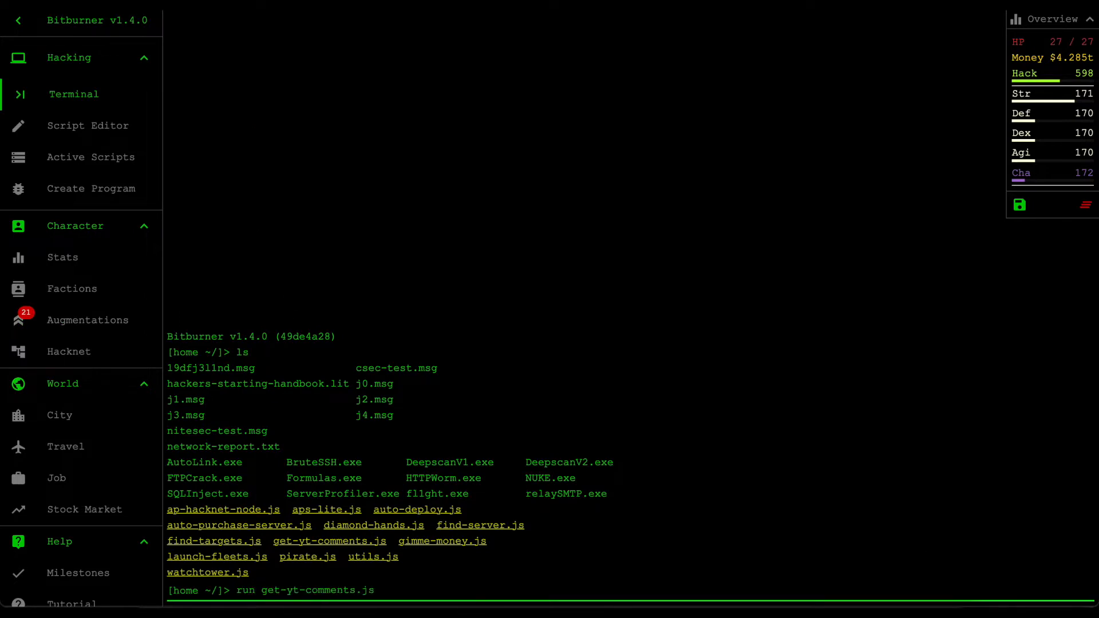
key(Enter)
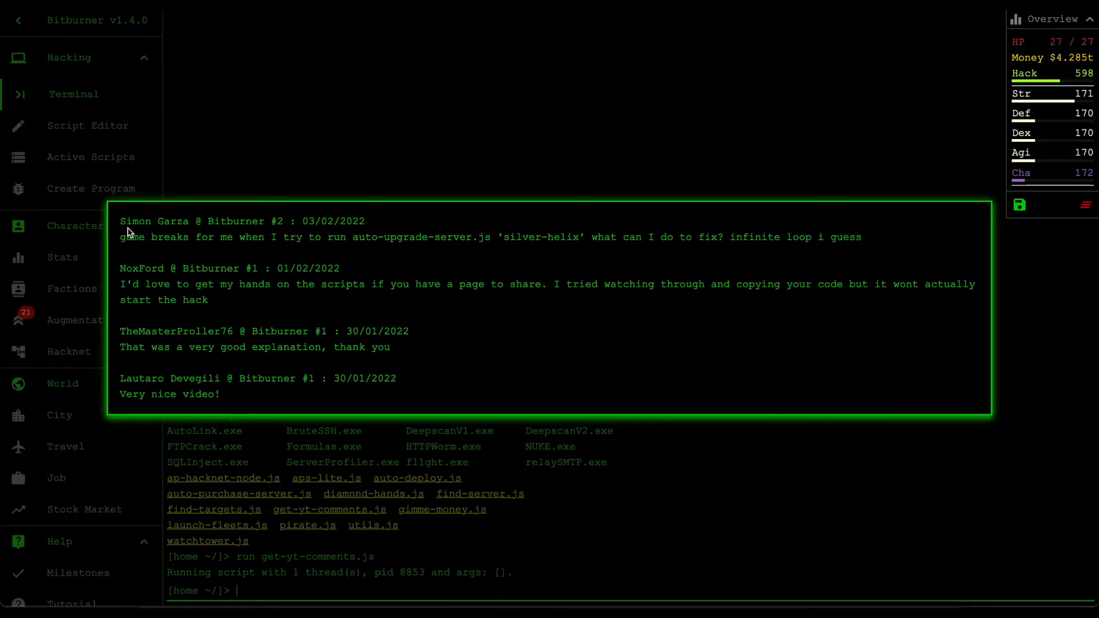
mouse_move(178, 237)
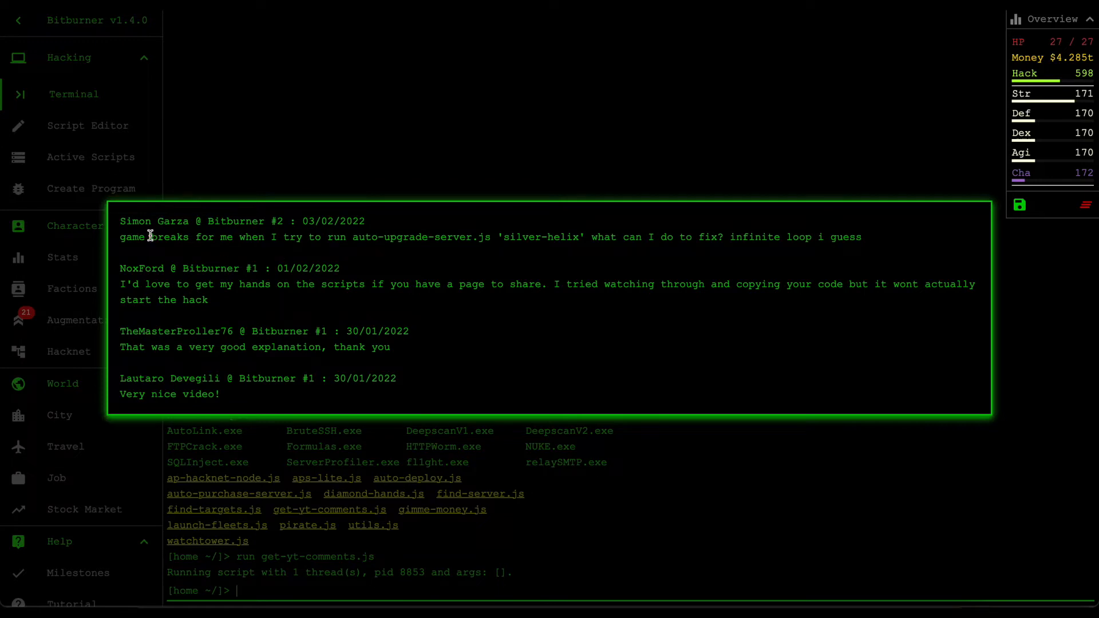
mouse_move(335, 257)
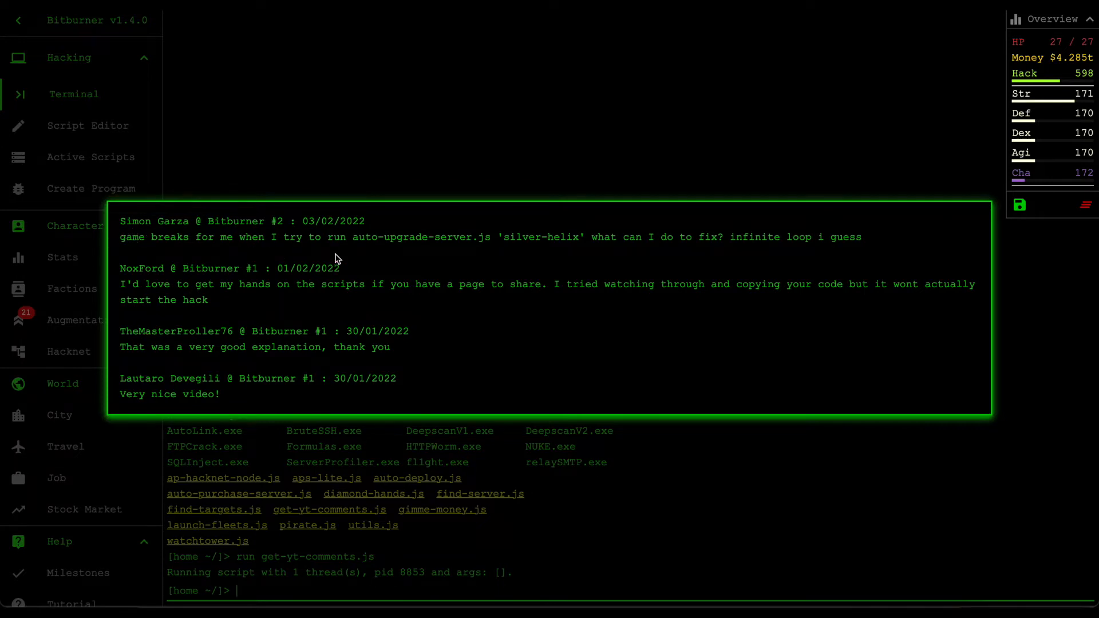
mouse_move(372, 253)
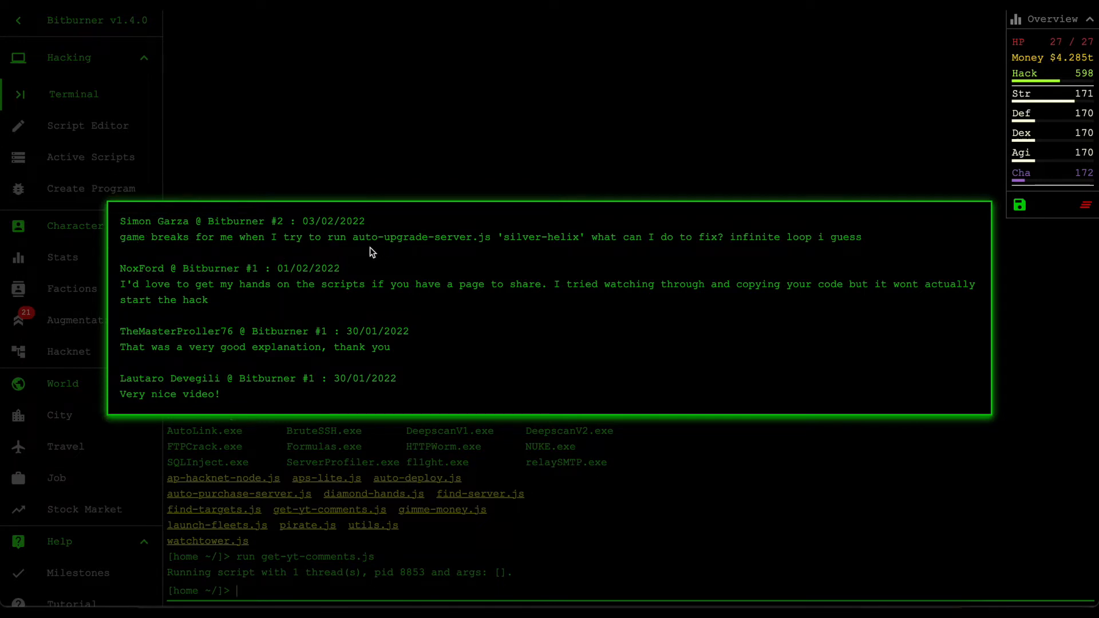
mouse_move(493, 254)
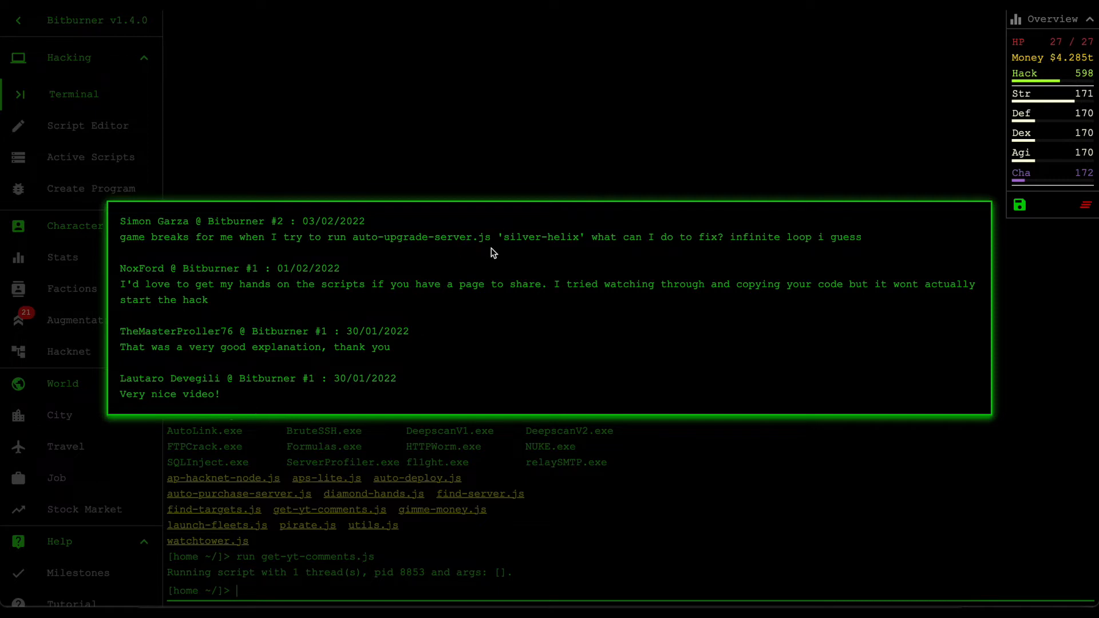
double_click(542, 236)
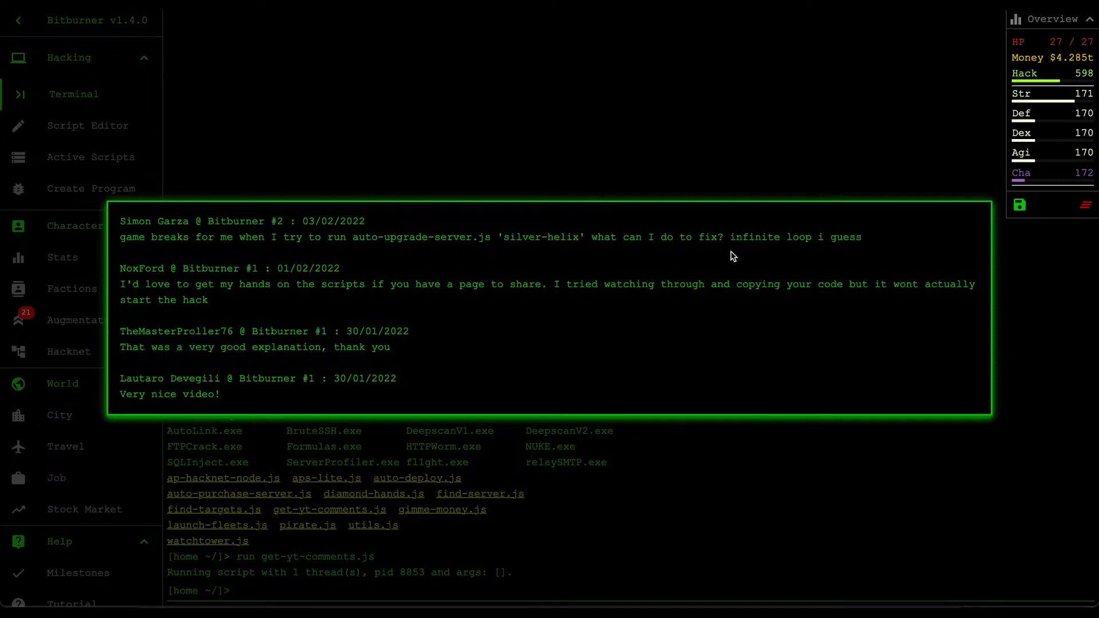
mouse_move(872, 243)
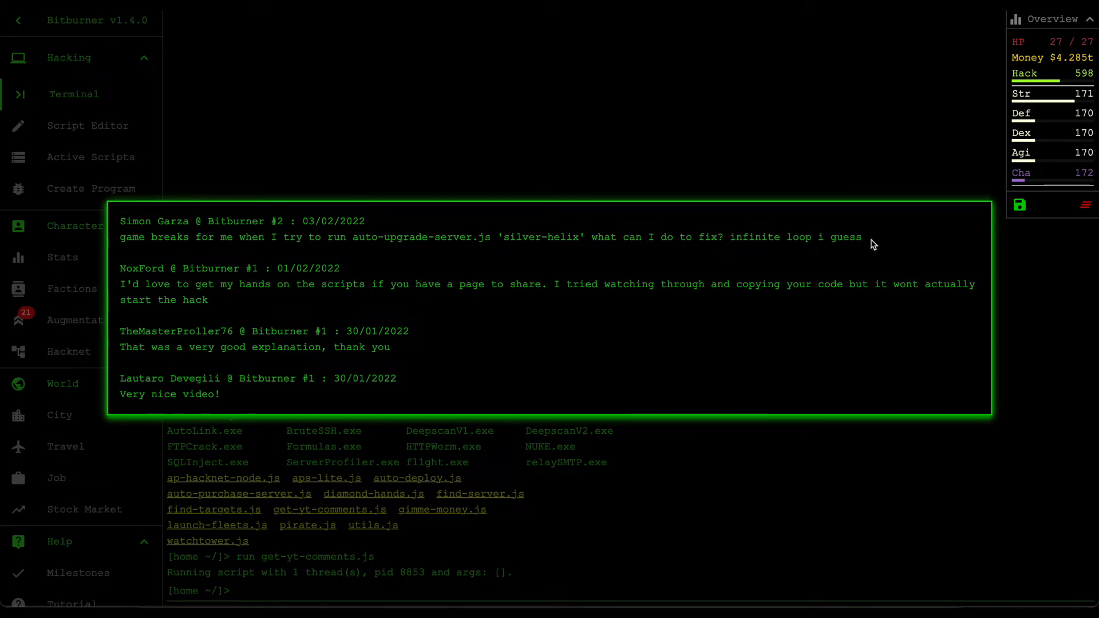
double_click(542, 237)
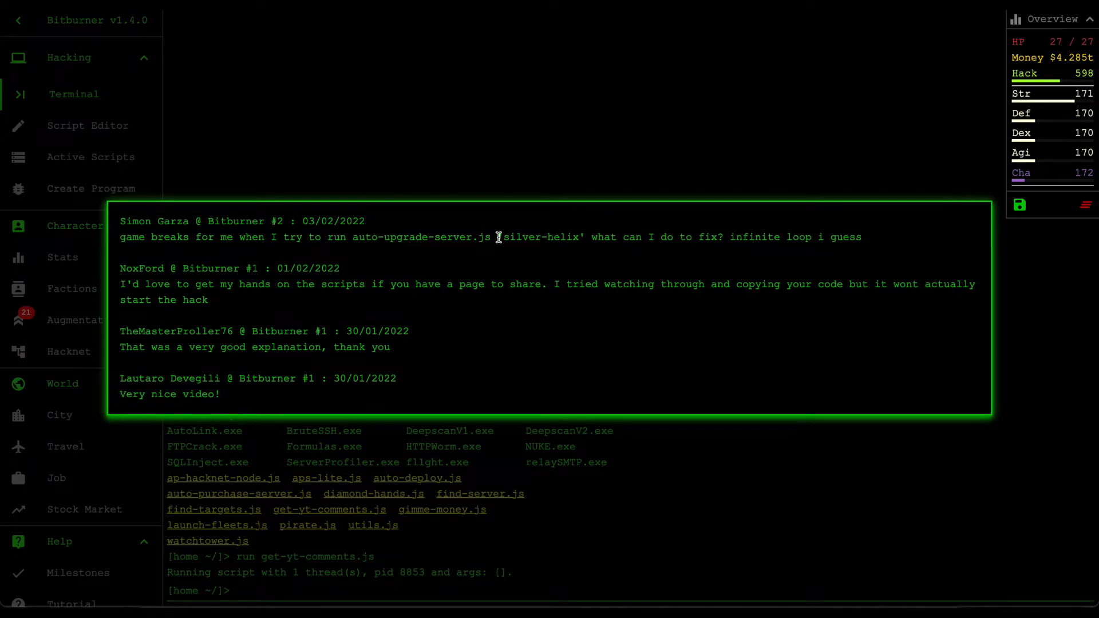
mouse_move(494, 237)
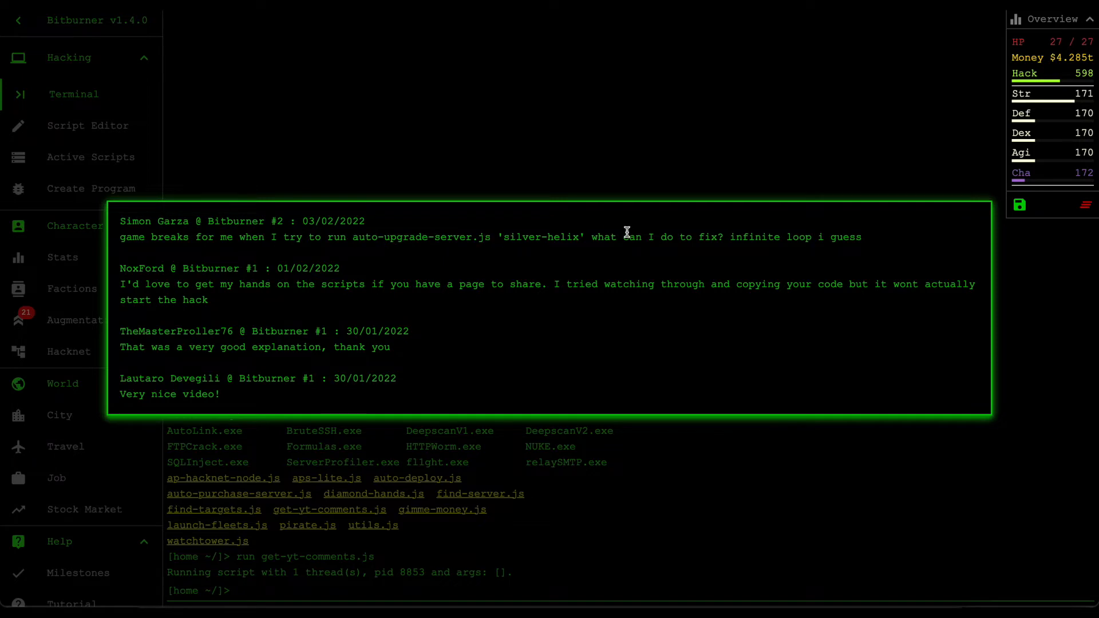
mouse_move(585, 250)
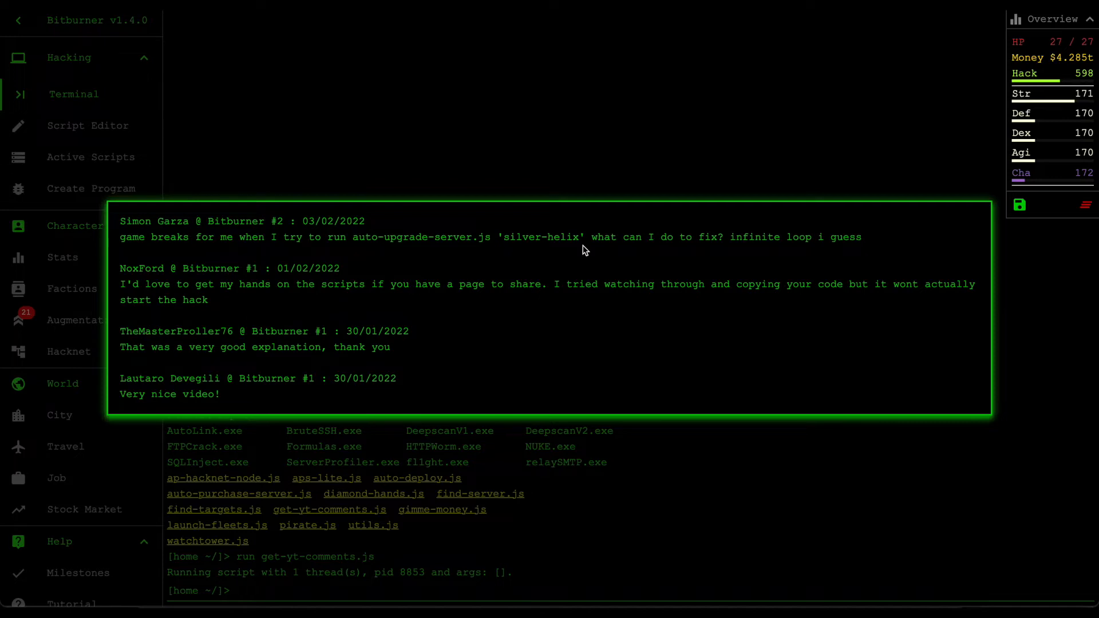
mouse_move(549, 211)
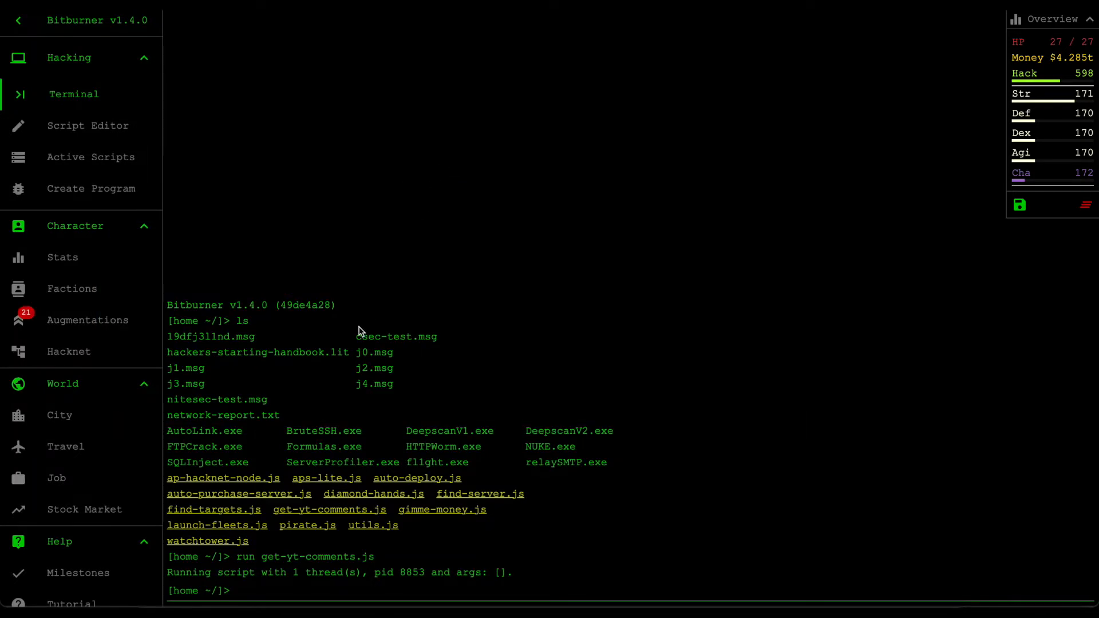
mouse_move(98, 328)
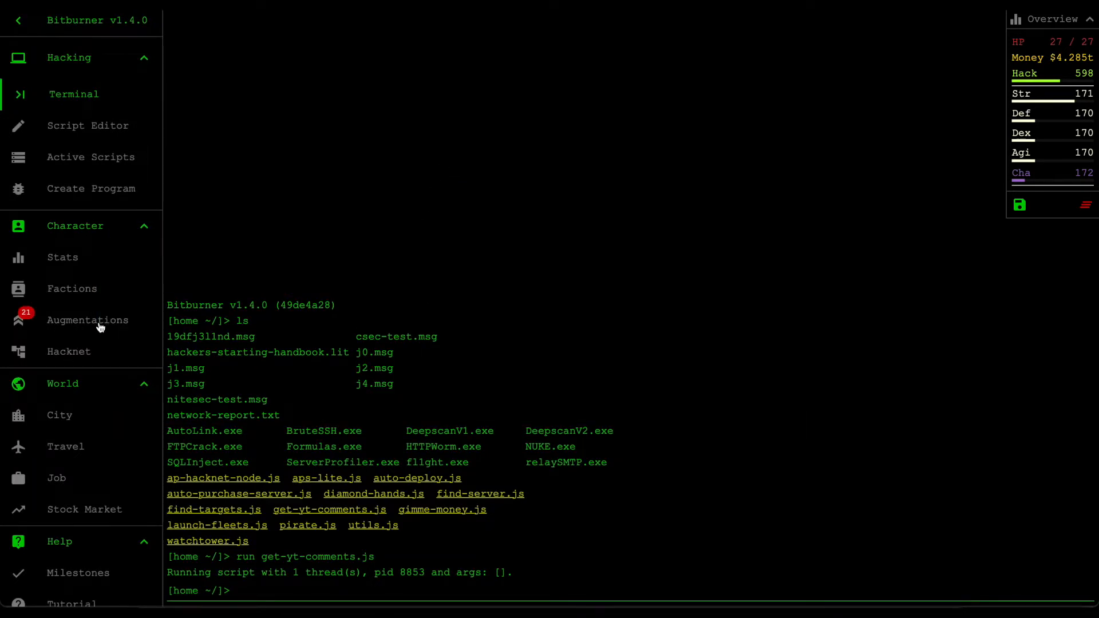
mouse_move(358, 297)
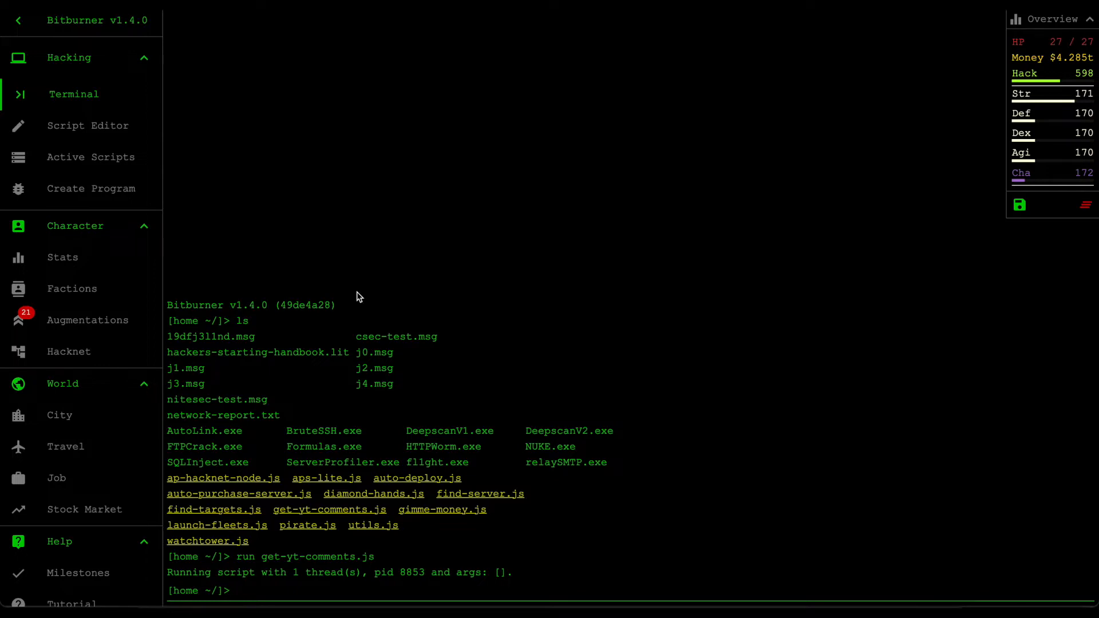
mouse_move(1082, 68)
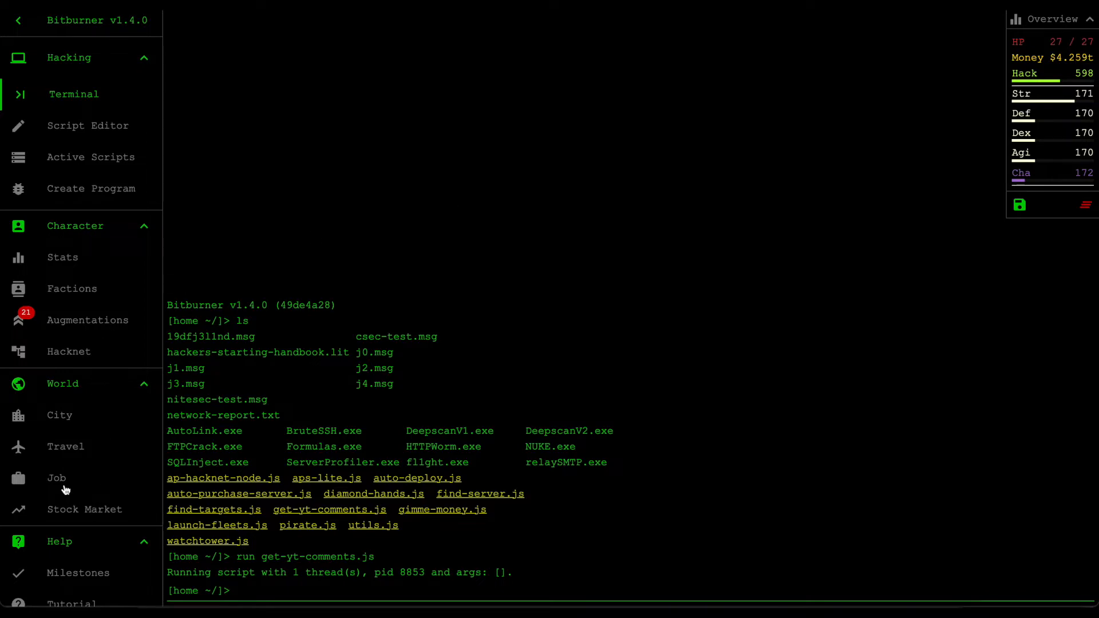
mouse_move(74, 509)
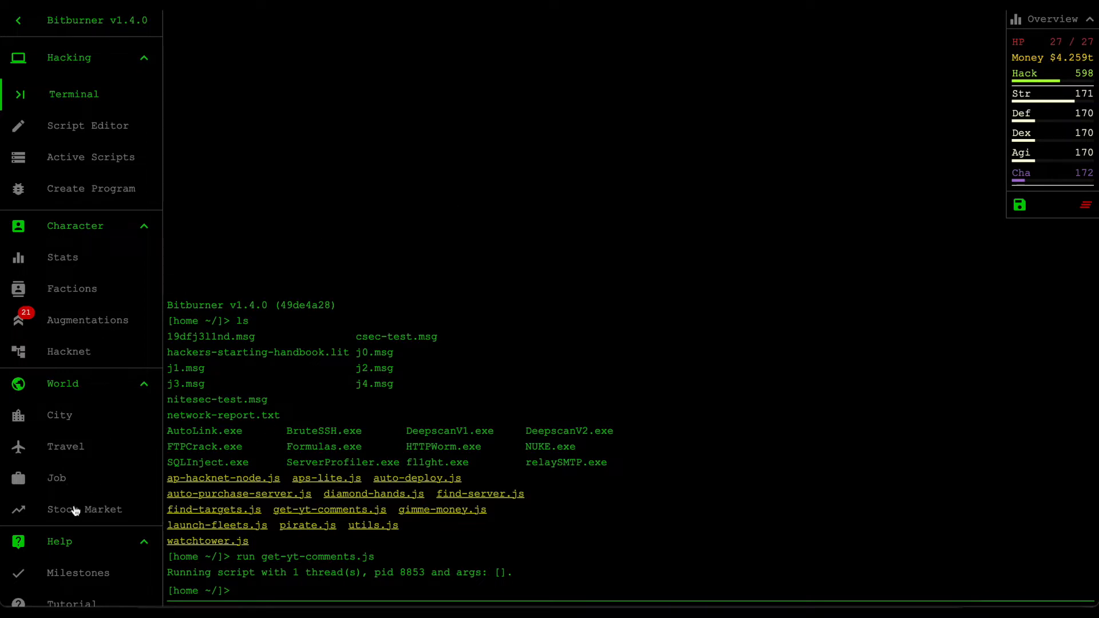
Step: Open the WSE Stock Market page and scroll through prices, volatility and forecasts
click(85, 509)
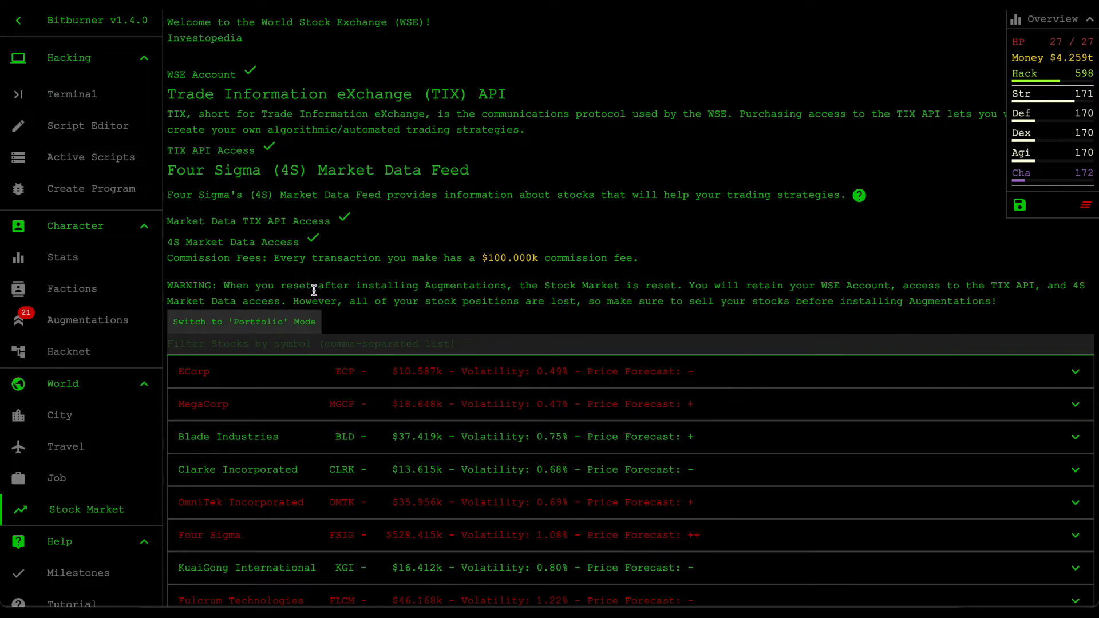
scroll(down, 3)
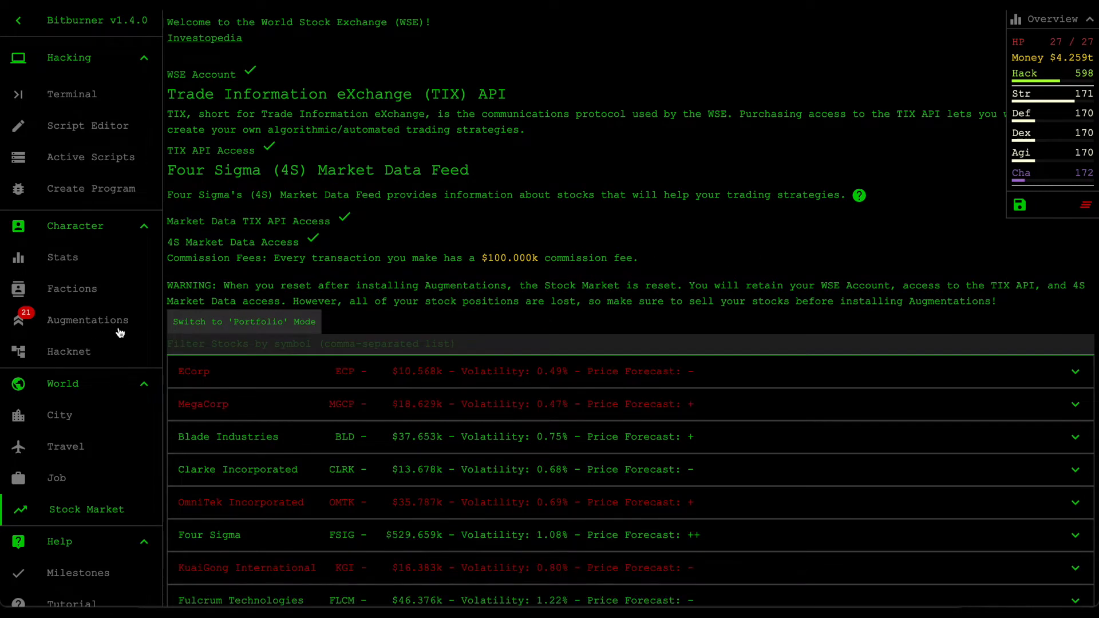
mouse_move(443, 234)
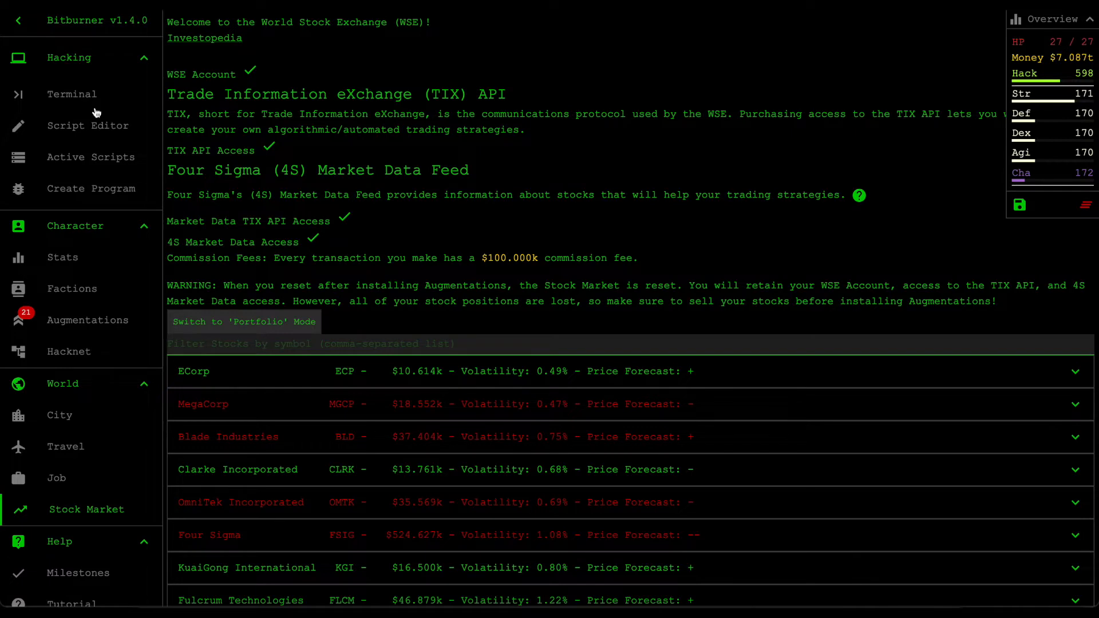
Step: Return to the Terminal and open gtfo.js in the Script Editor via nano
click(72, 94)
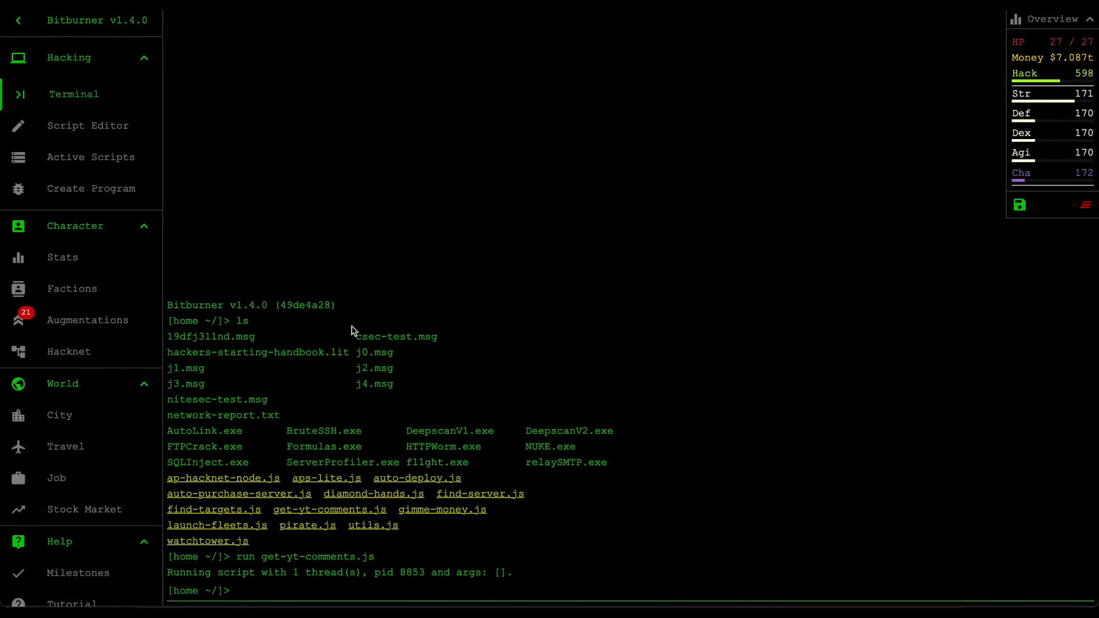
mouse_move(57, 479)
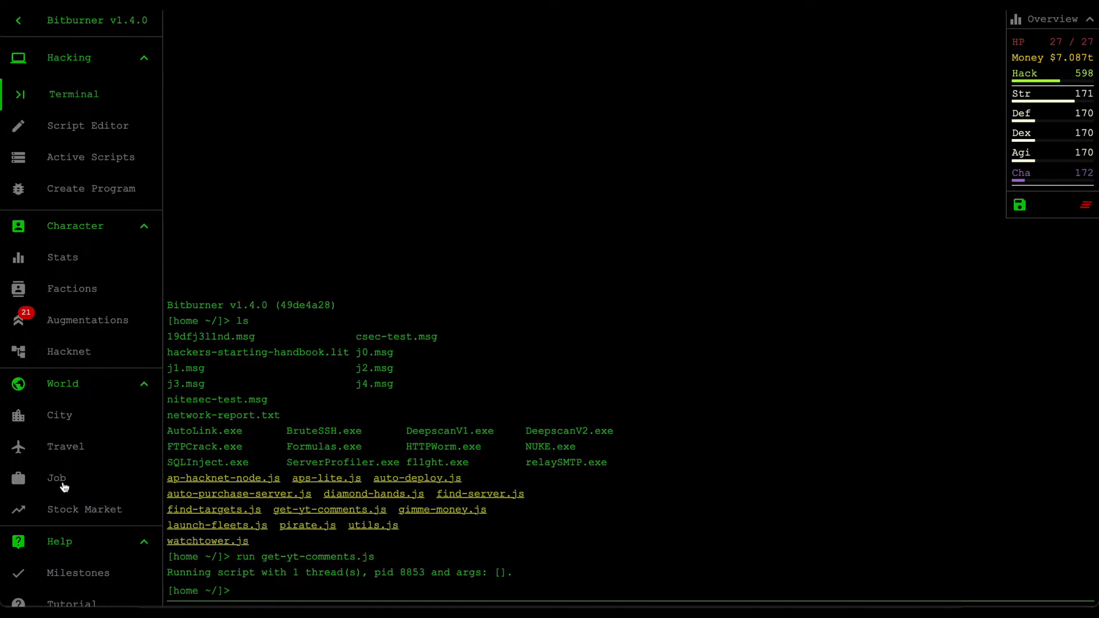
mouse_move(68, 513)
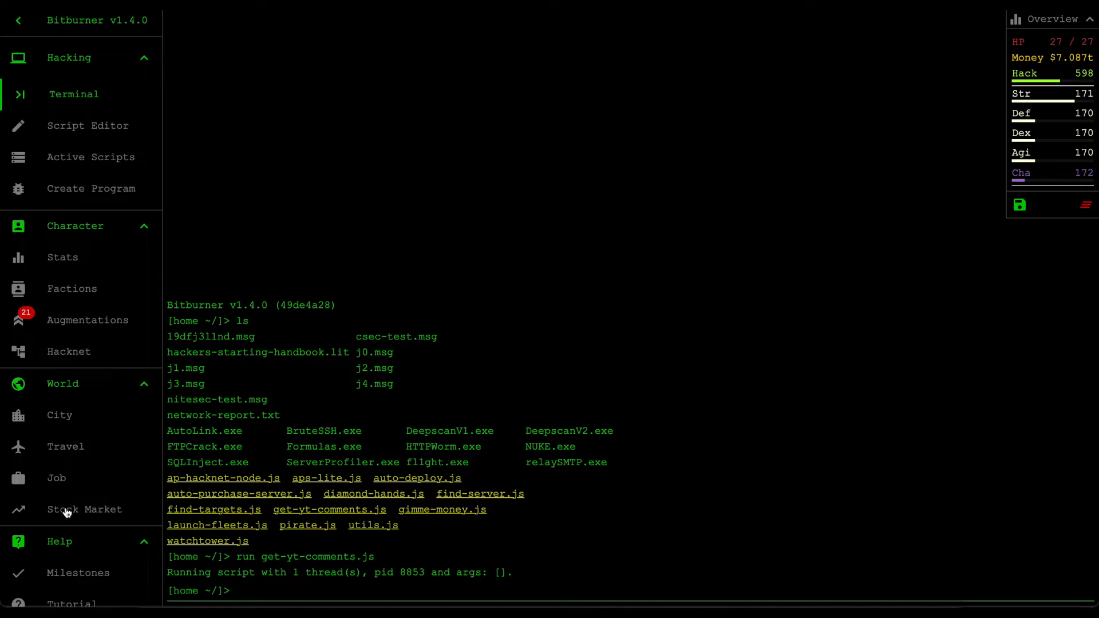
mouse_move(314, 421)
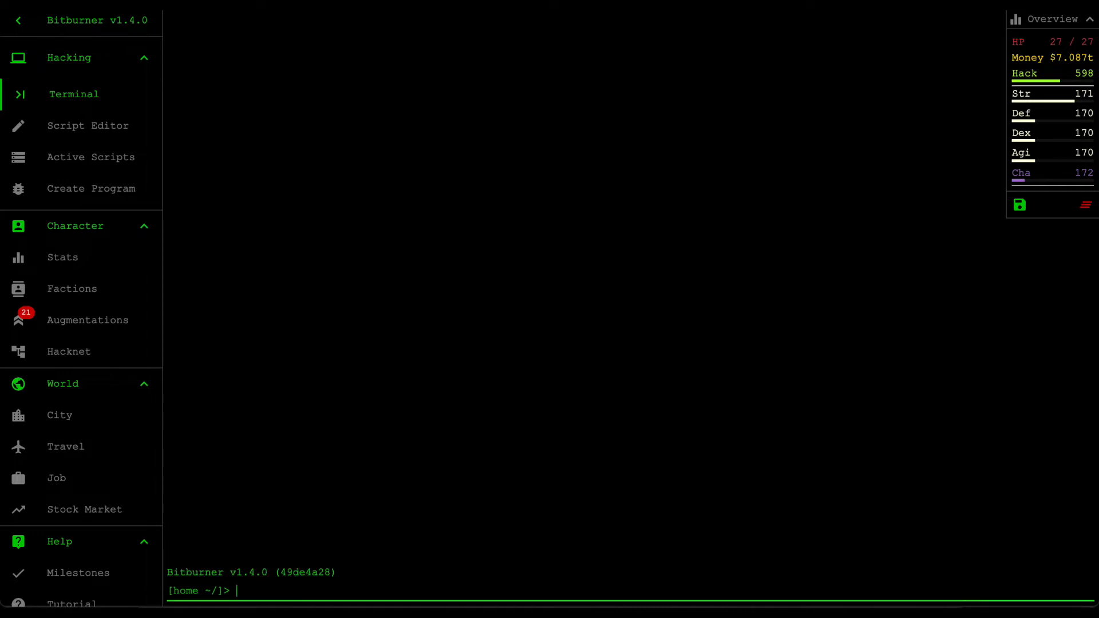
text(nano gt)
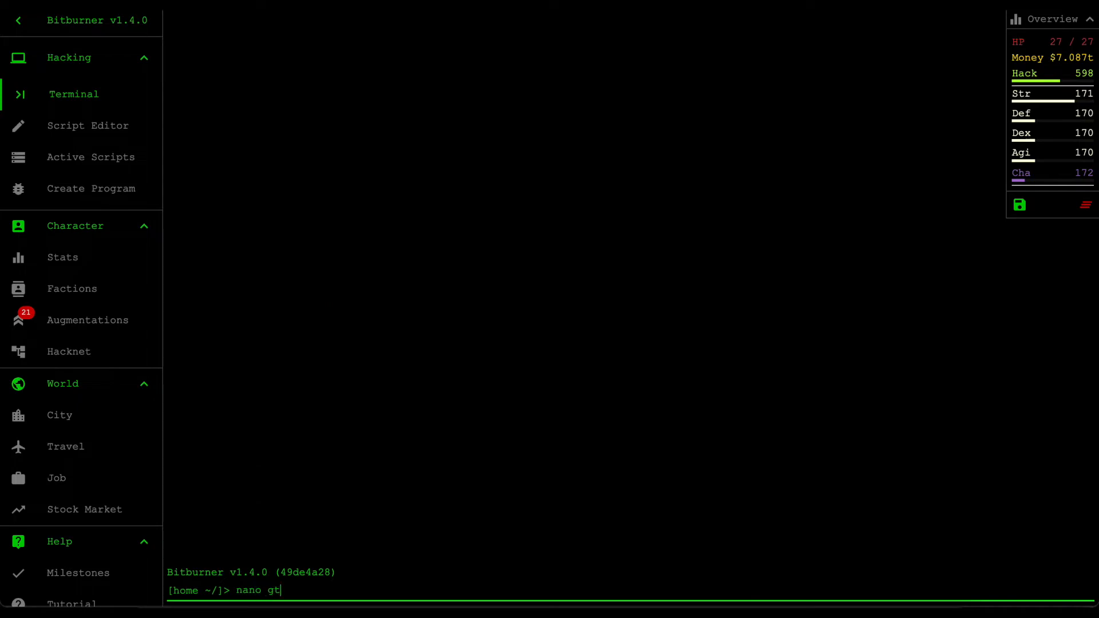
key(Enter)
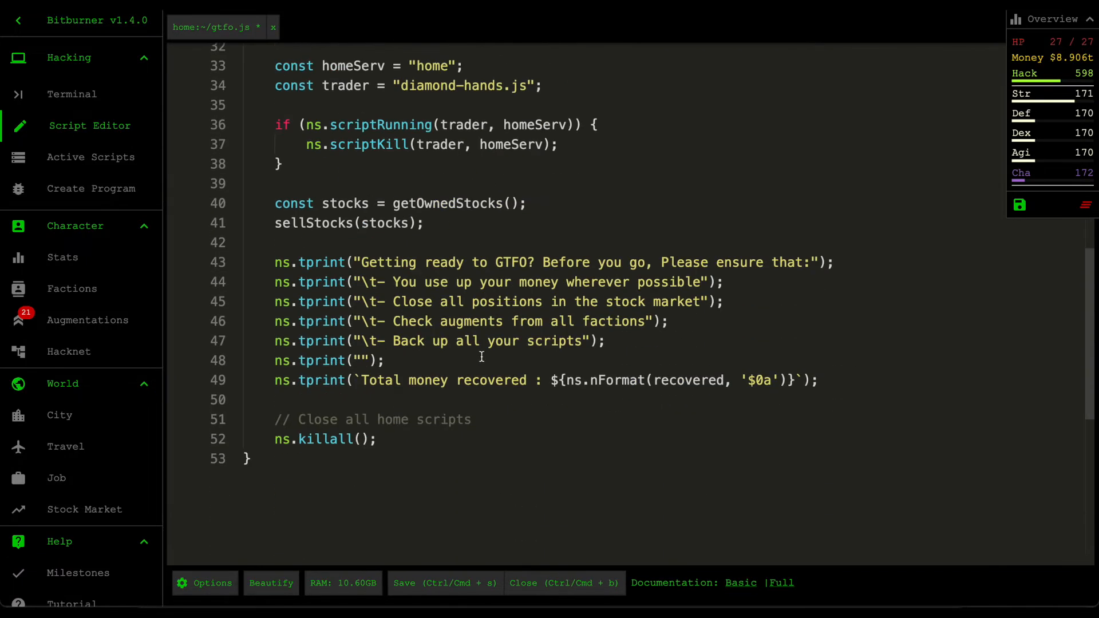
Step: Read through gtfo.js's stock-position and long/short selling helpers, then save with Ctrl+S
scroll(up, 3)
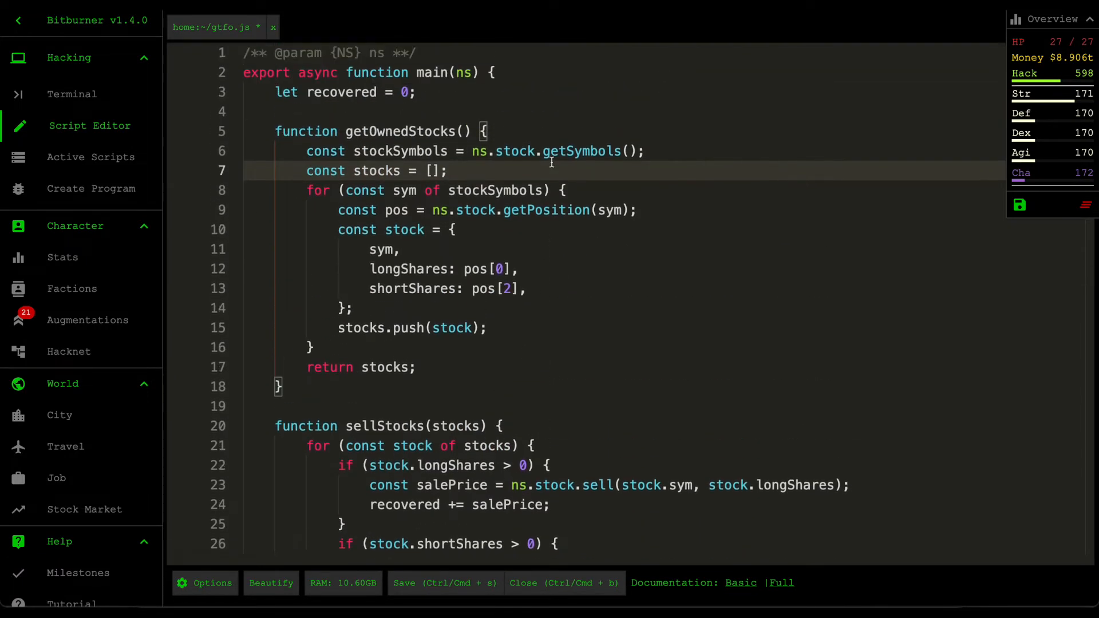
scroll(down, 3)
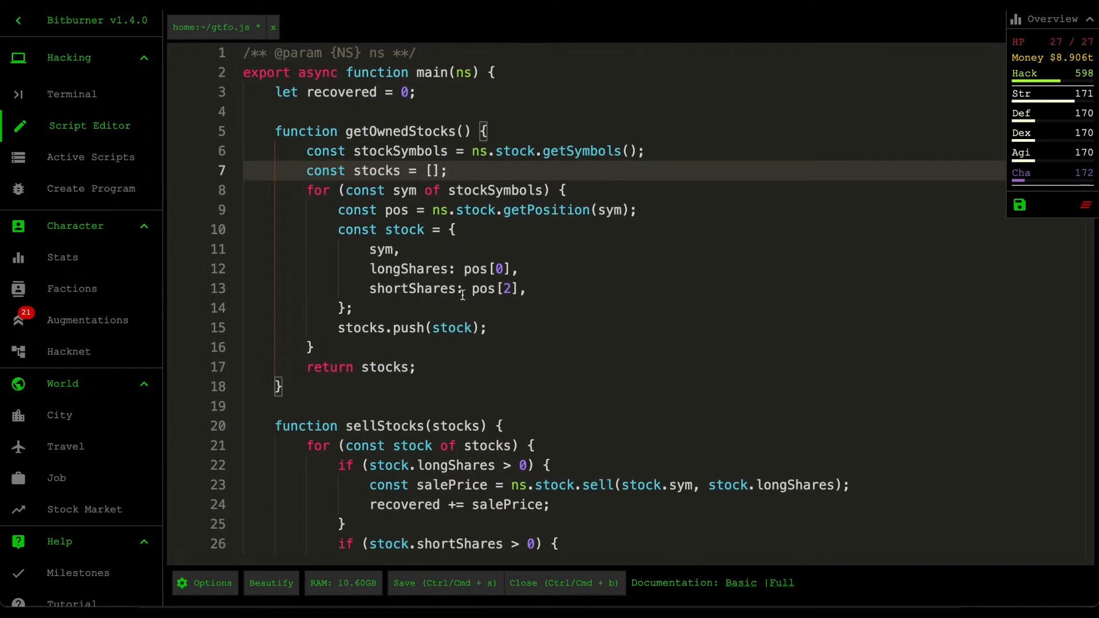
scroll(down, 3)
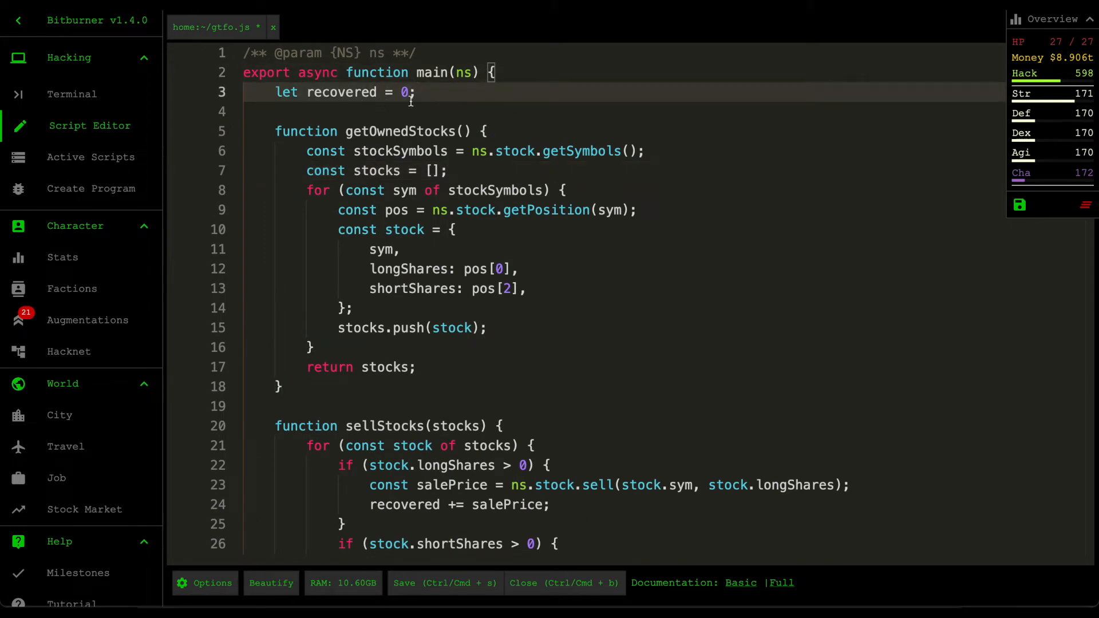
mouse_move(486, 162)
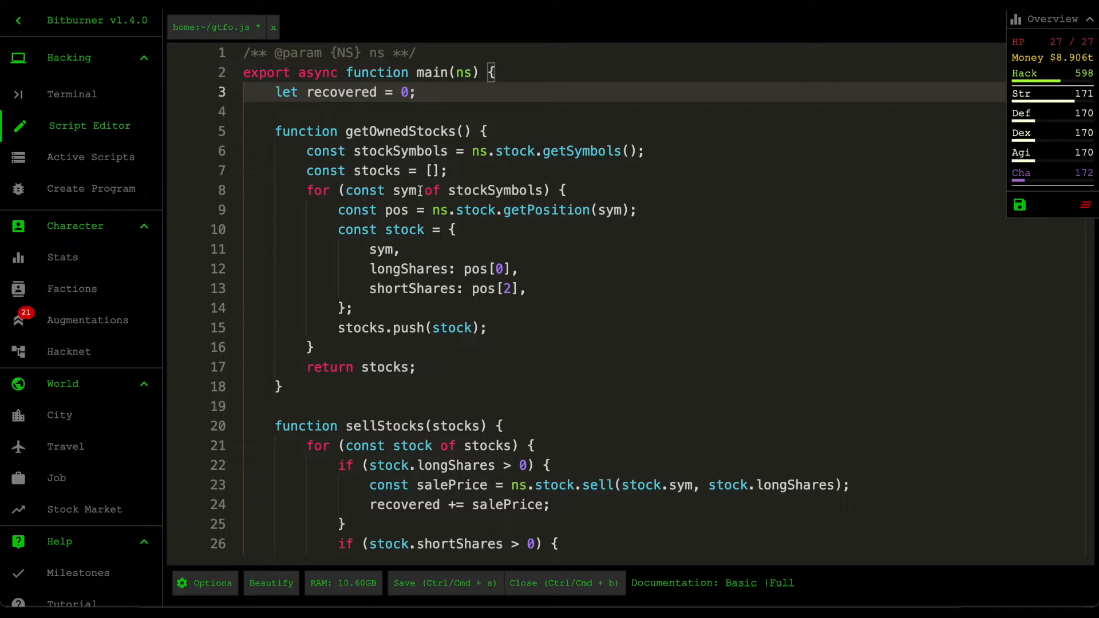
scroll(down, 3)
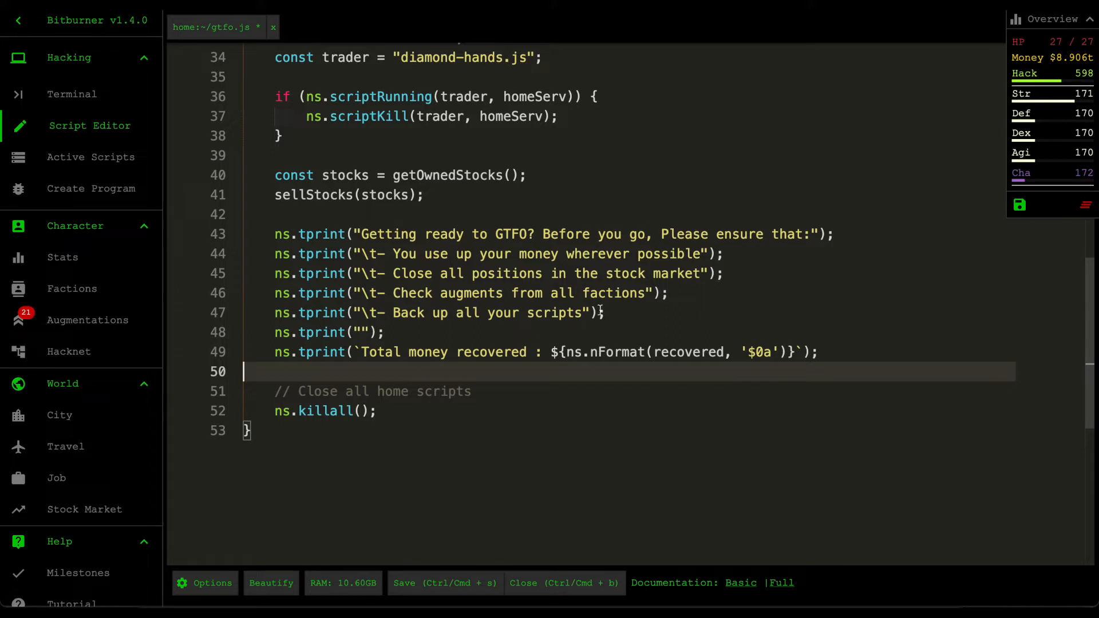
key(Ctrl+s)
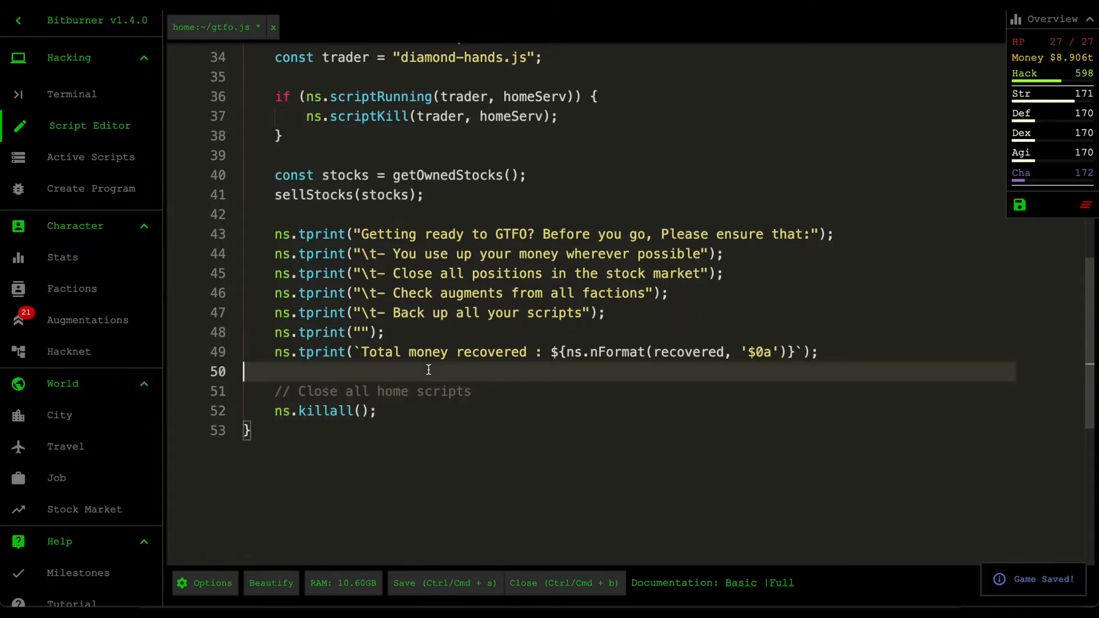
mouse_move(516, 401)
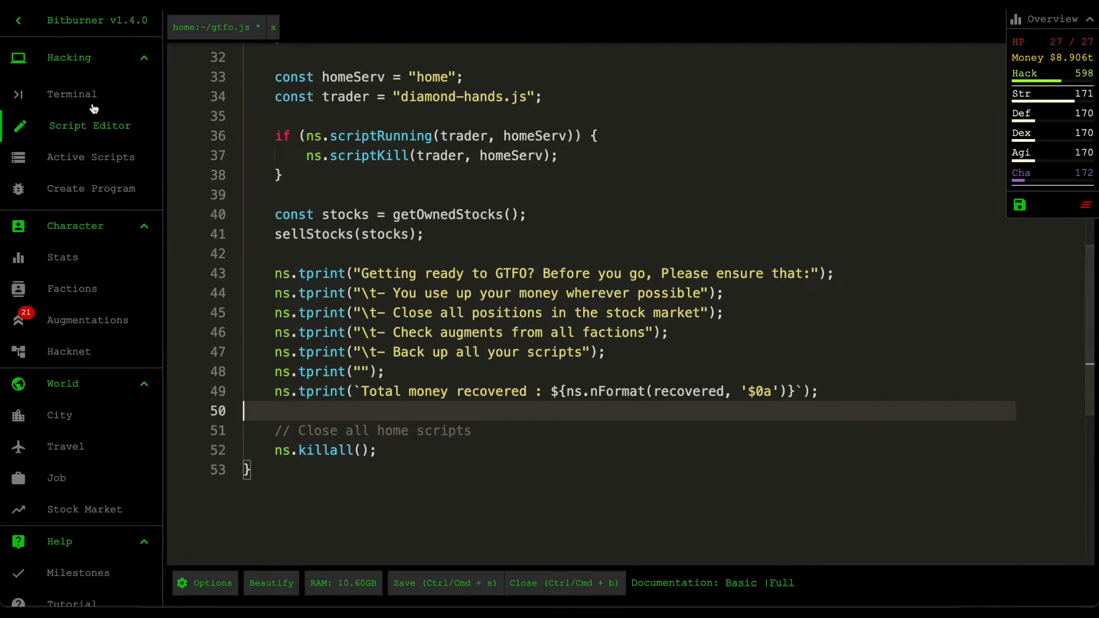
Step: Run gtfo.js to recover $72k, then buy NeuroFlux Governor levels from Netburners
click(71, 93)
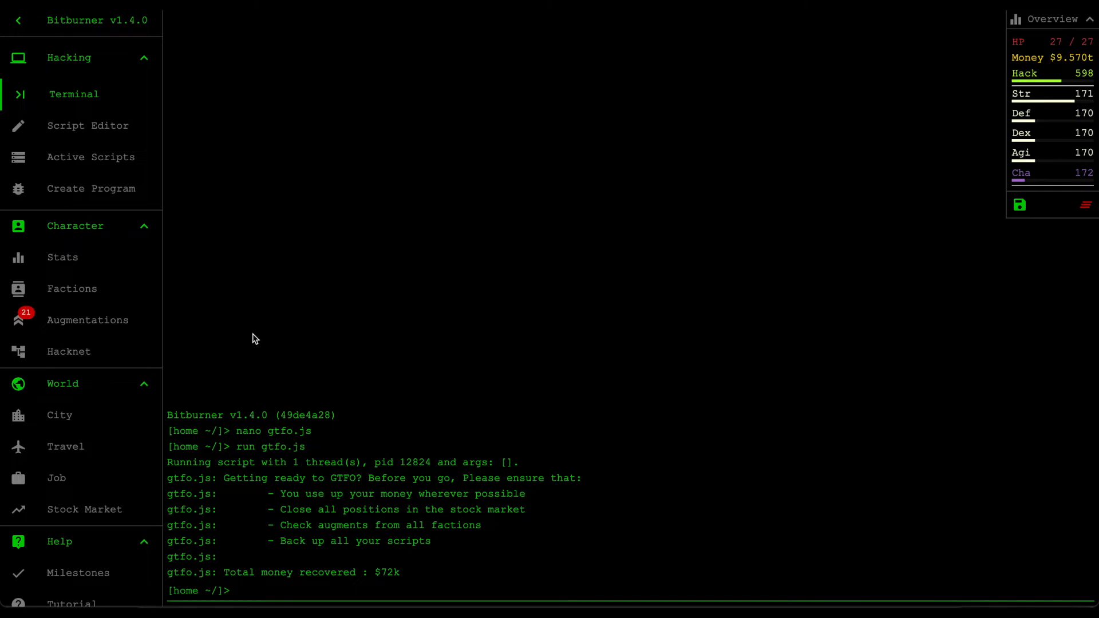
mouse_move(87, 298)
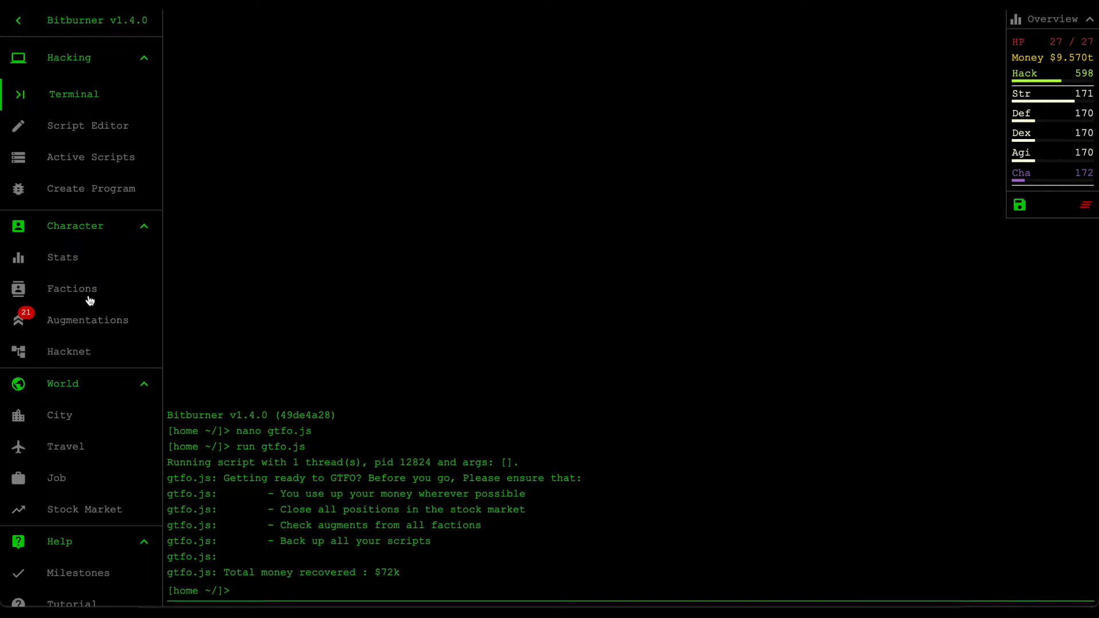
click(72, 288)
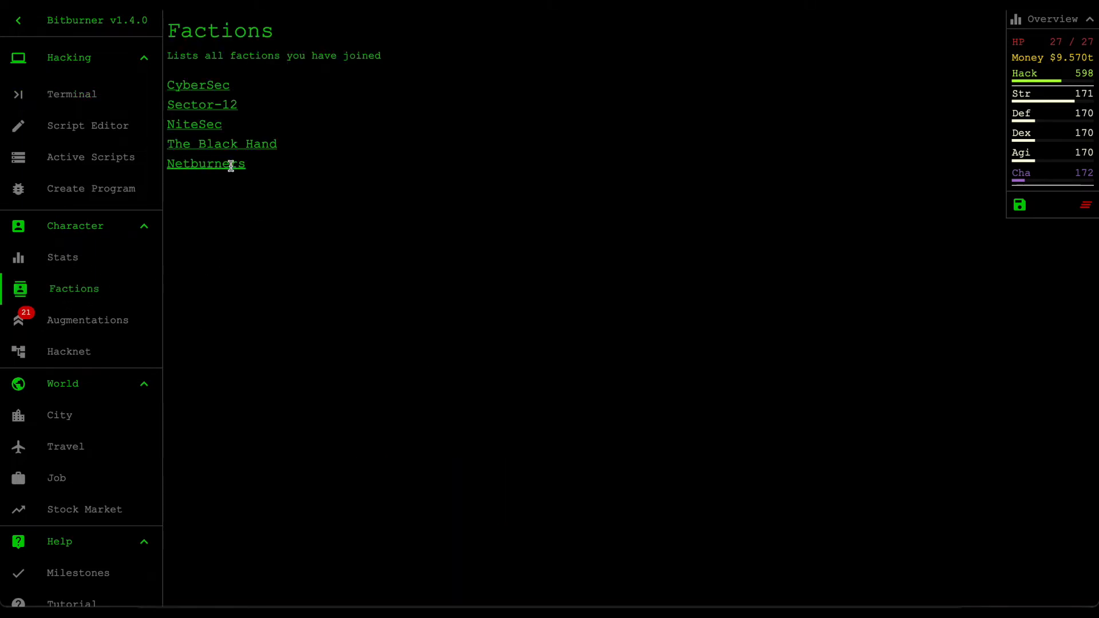
click(206, 164)
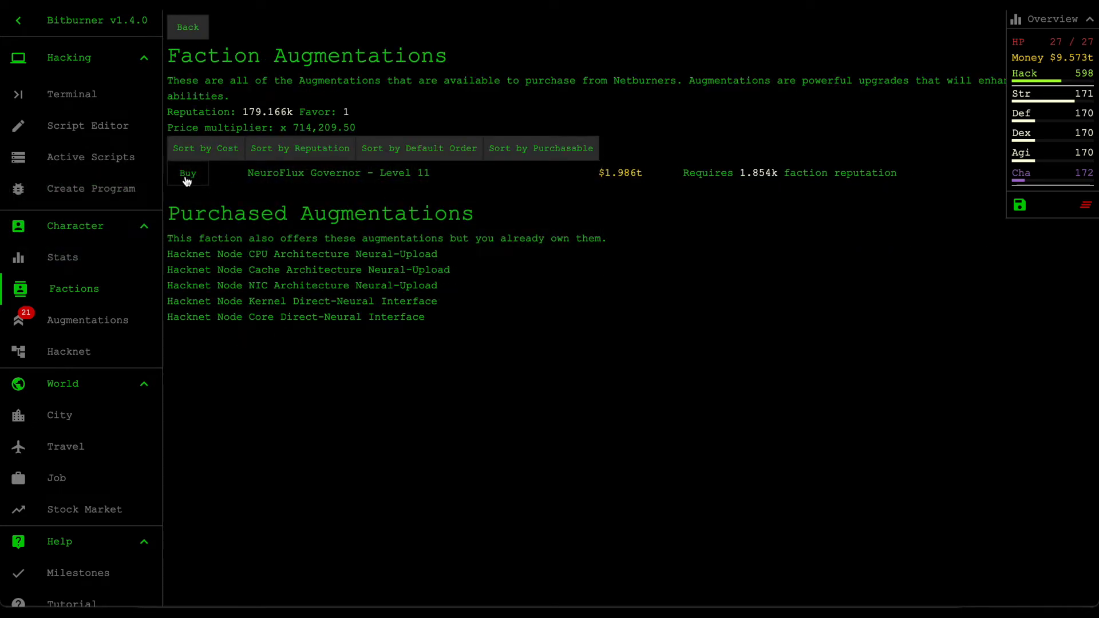
click(188, 173)
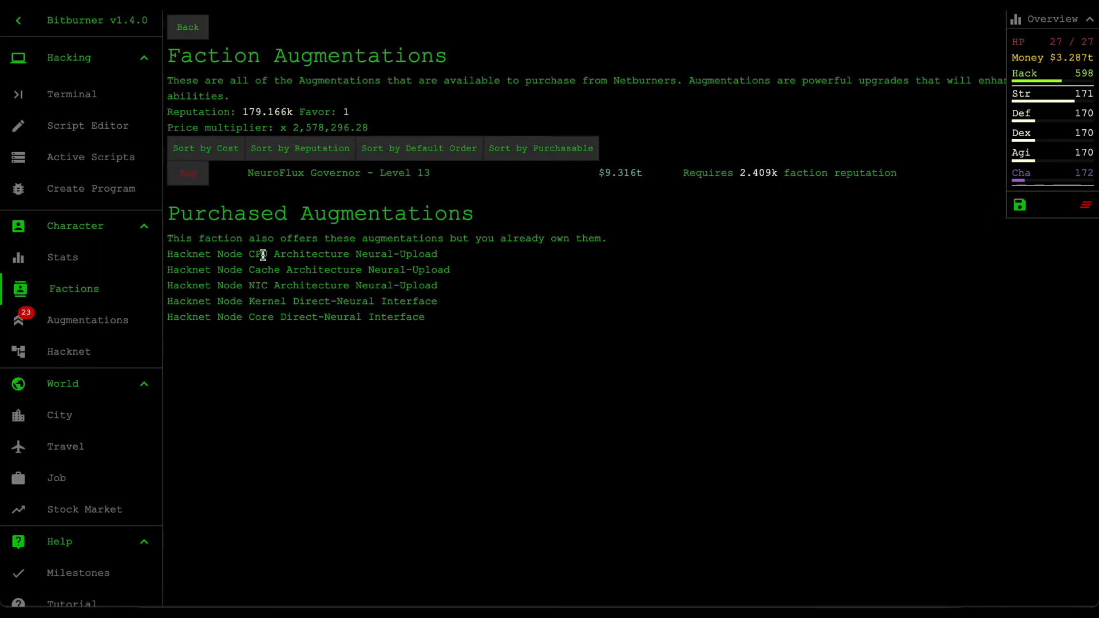
mouse_move(201, 39)
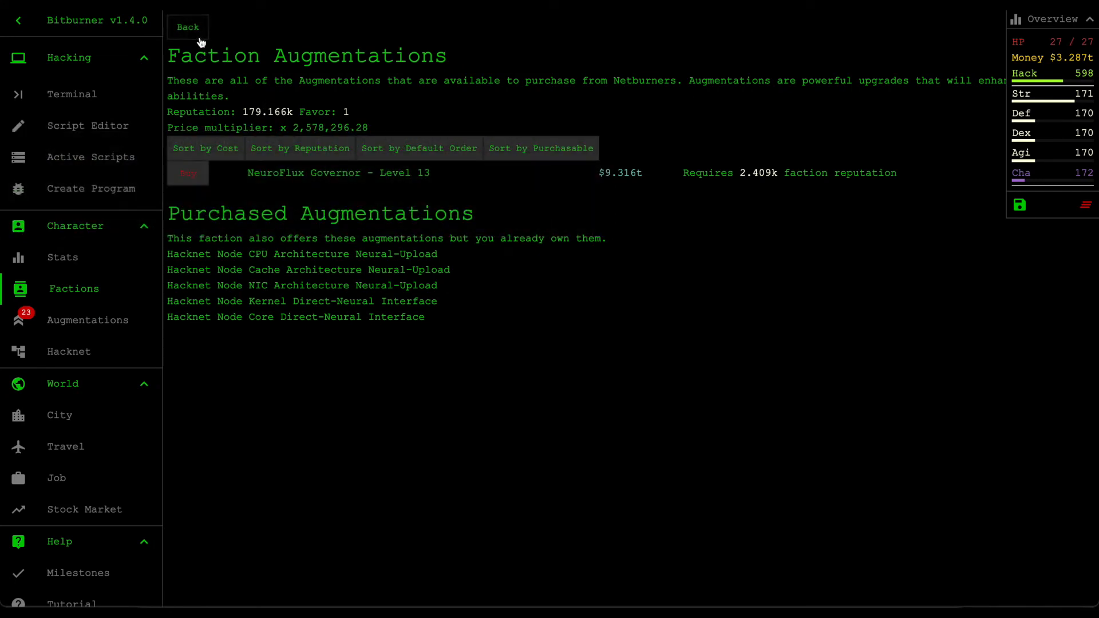
click(187, 27)
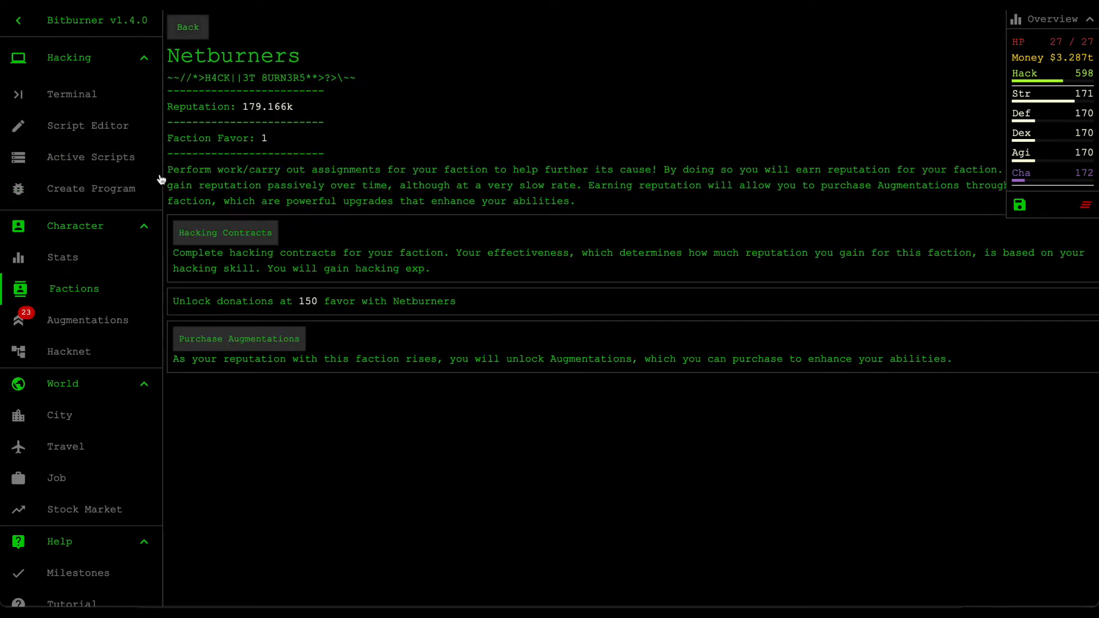
mouse_move(310, 175)
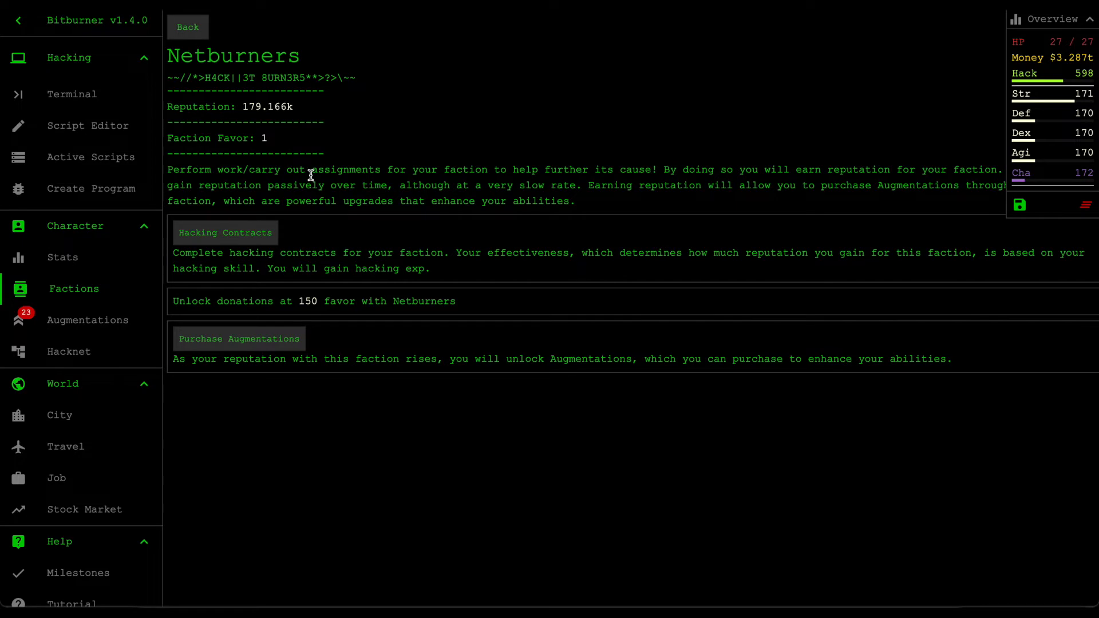
Step: Check running scripts, list home files with ls, and briefly view gtfo.js
click(91, 157)
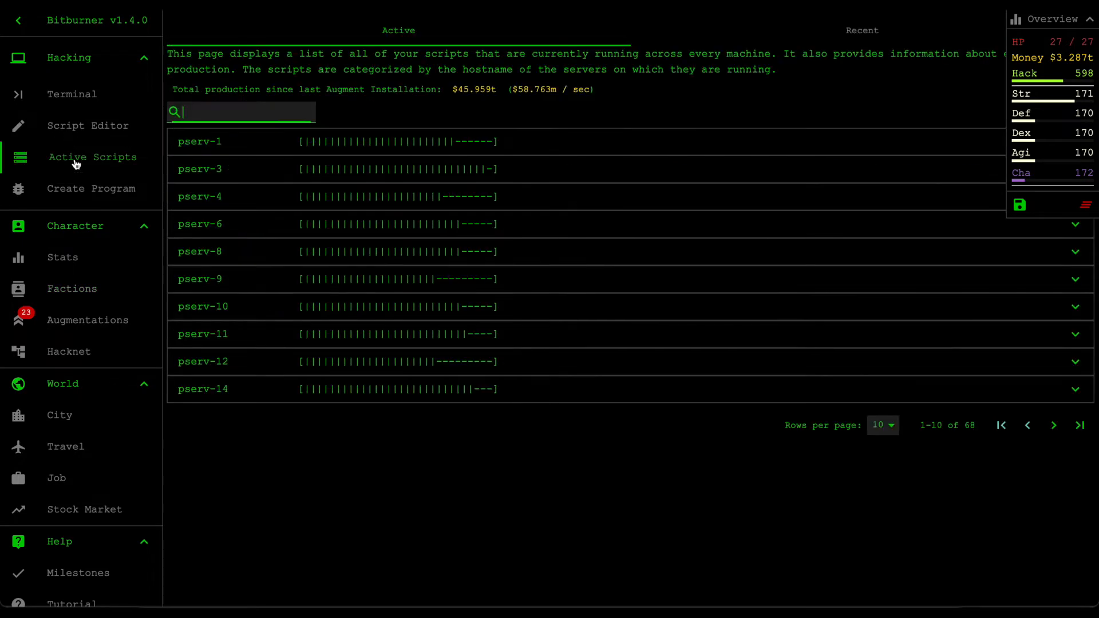
text(home)
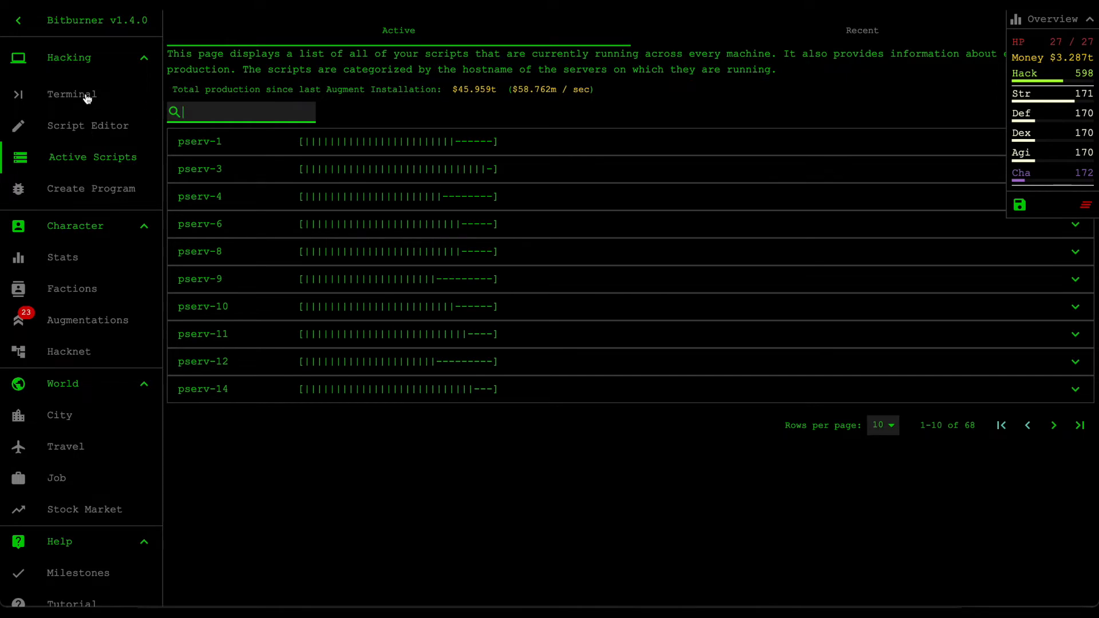
click(72, 95)
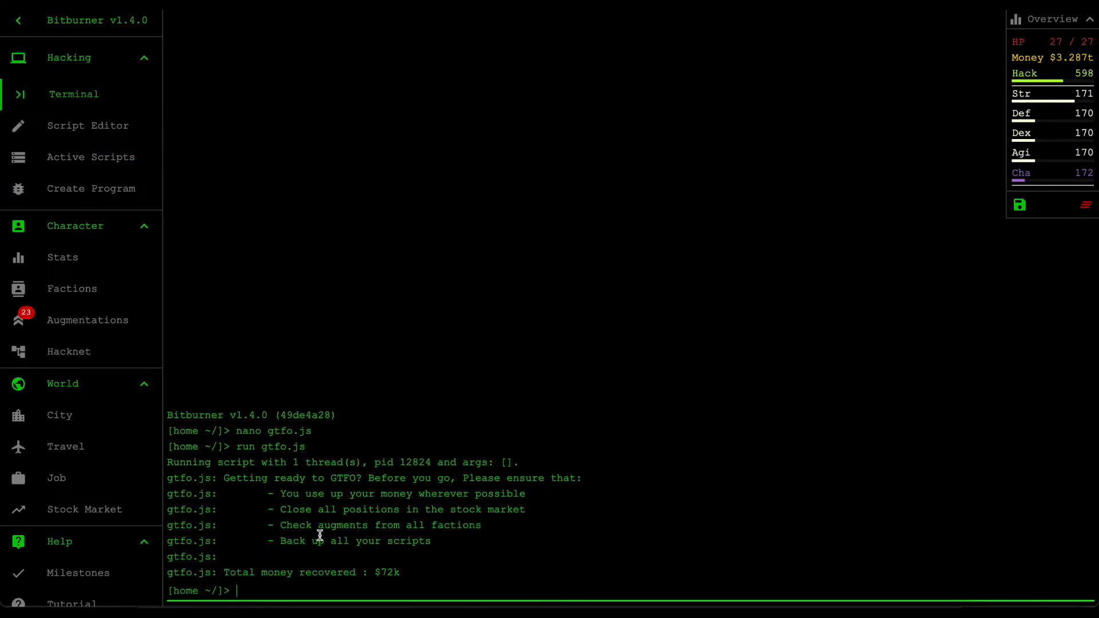
mouse_move(449, 544)
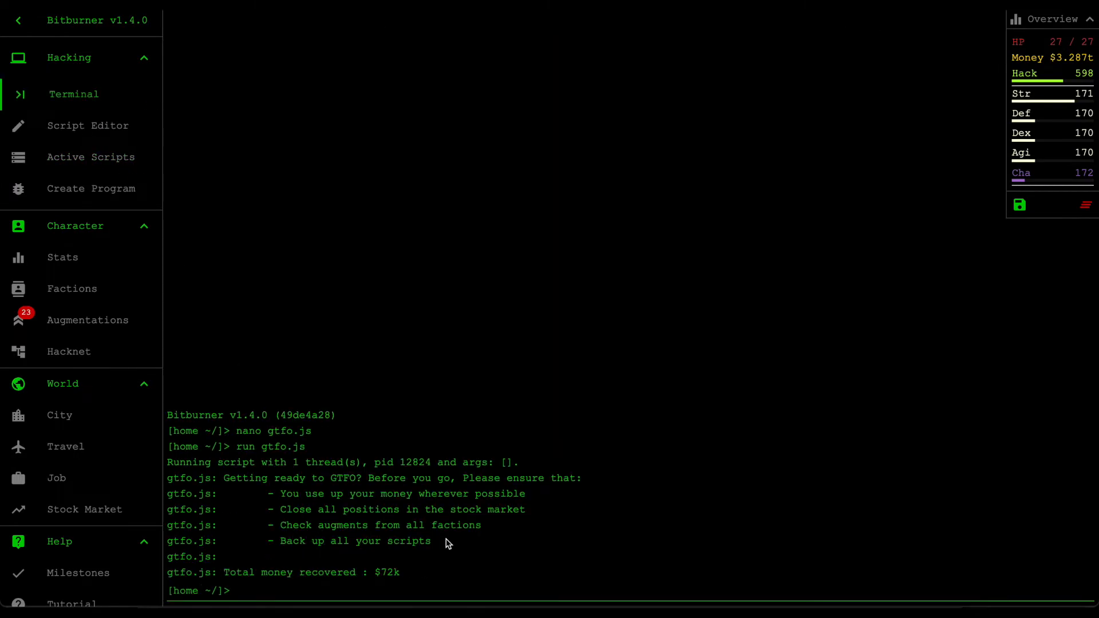
text(ls)
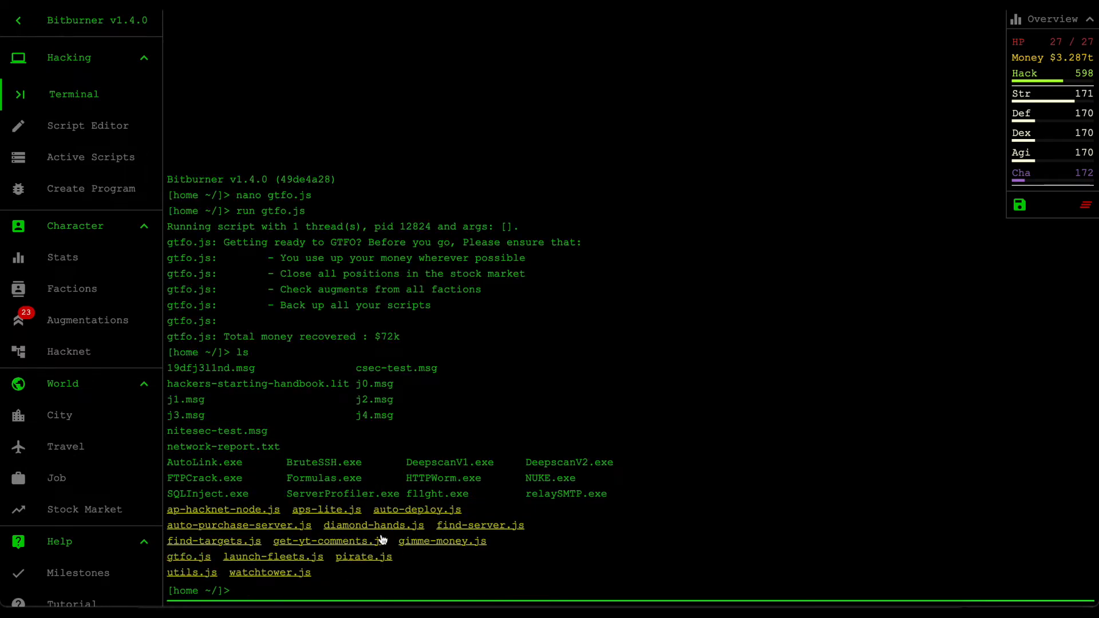
mouse_move(203, 572)
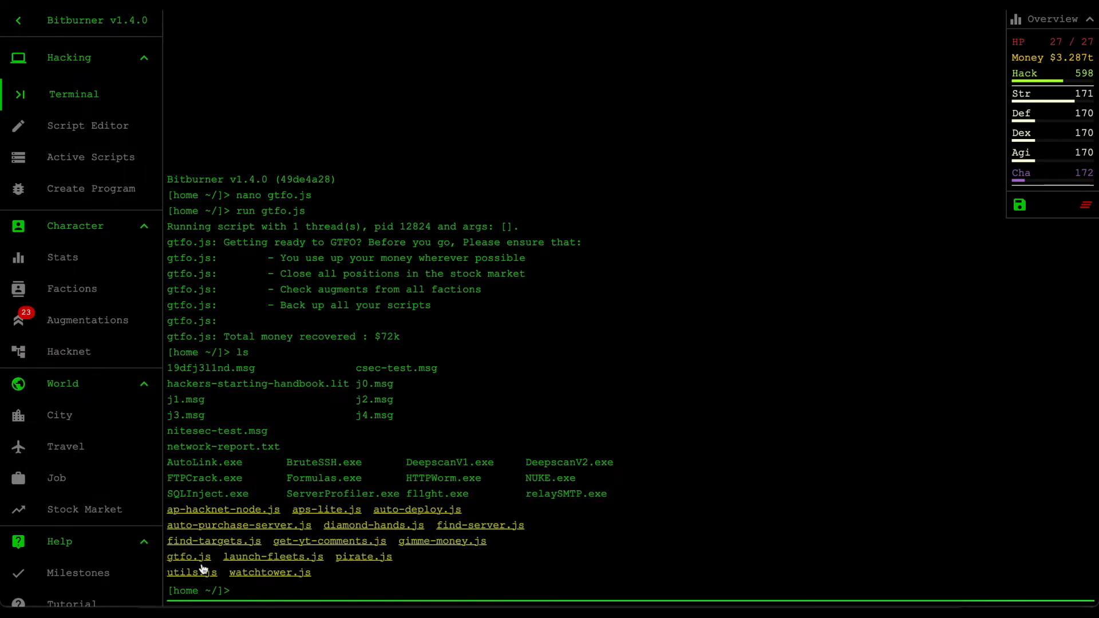
click(188, 557)
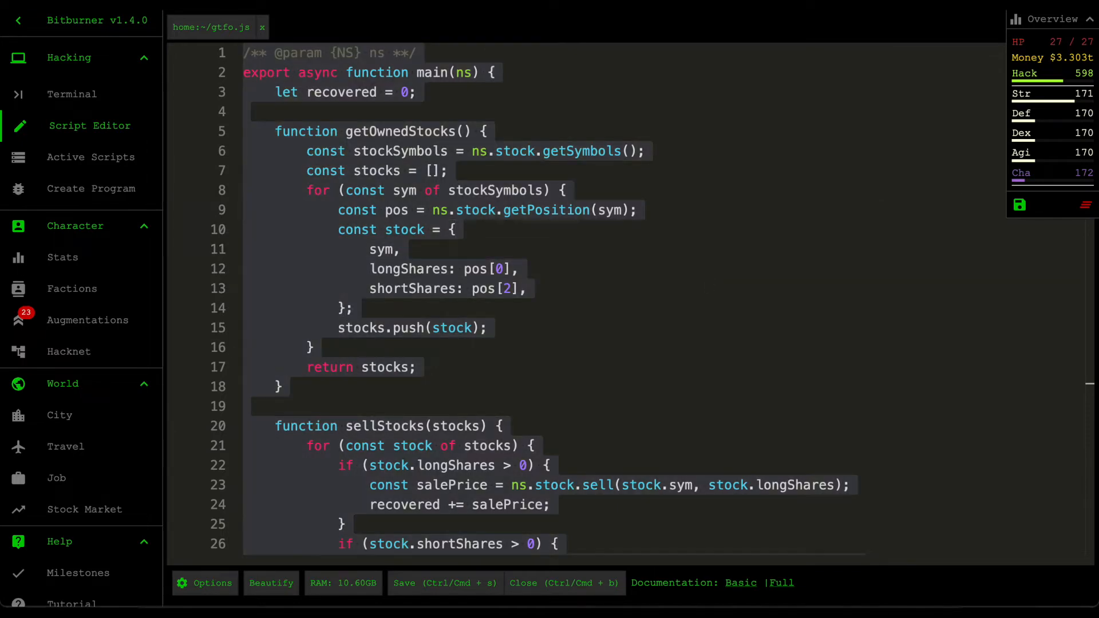
click(445, 583)
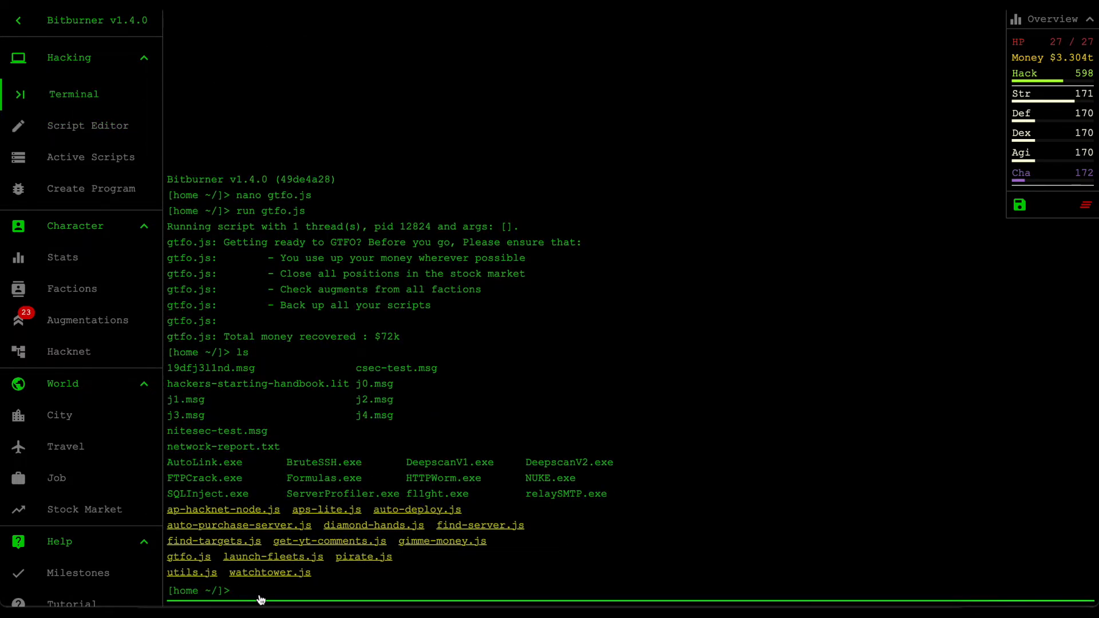
mouse_move(481, 476)
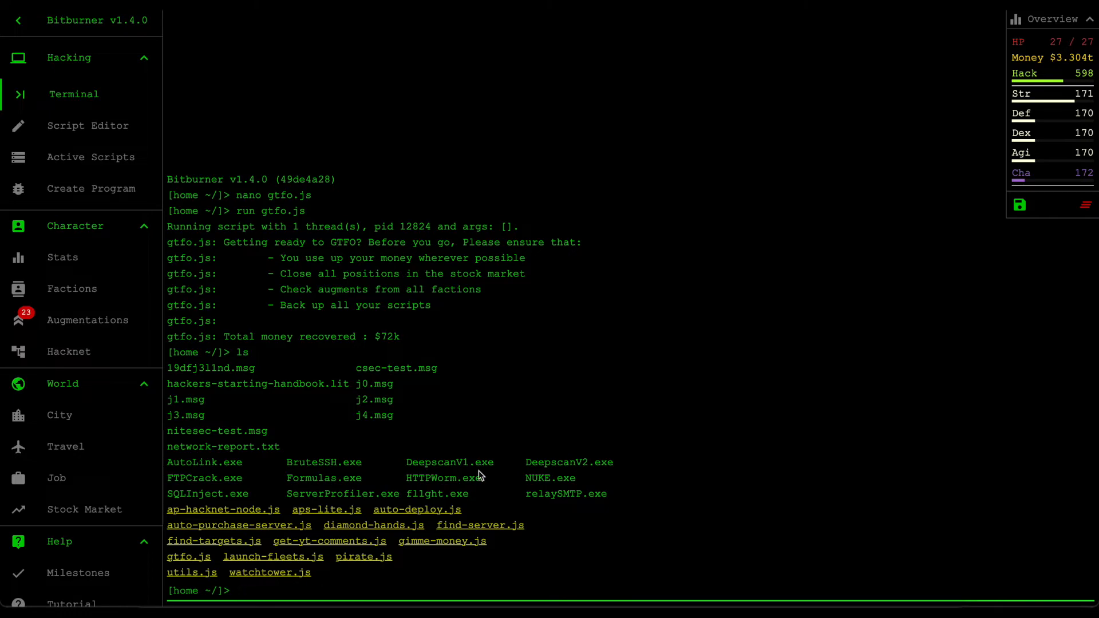
mouse_move(468, 426)
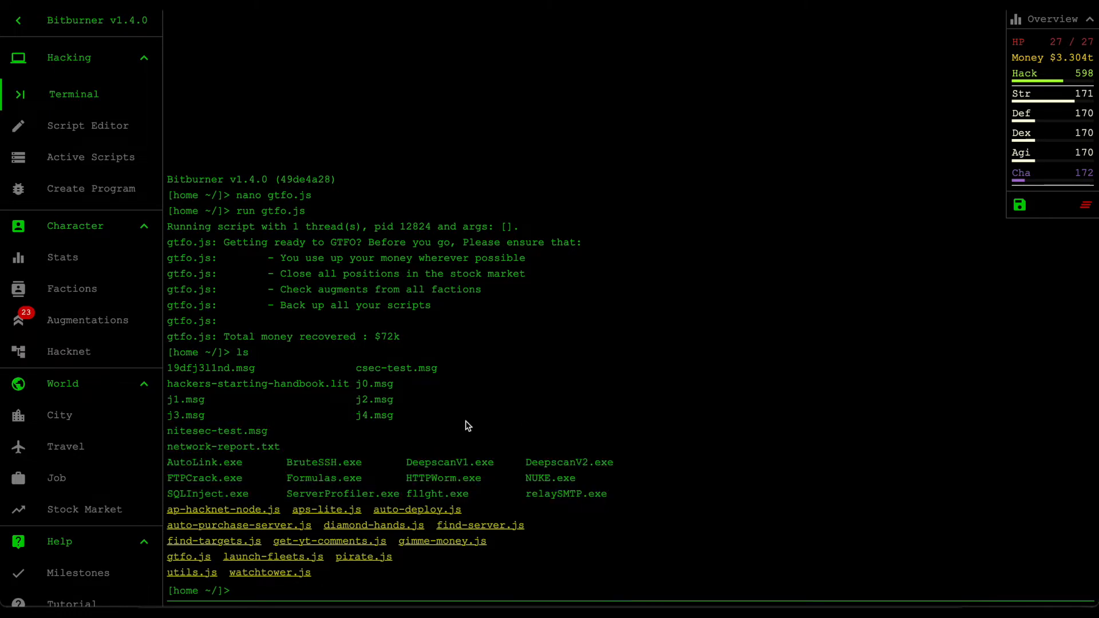
mouse_move(116, 326)
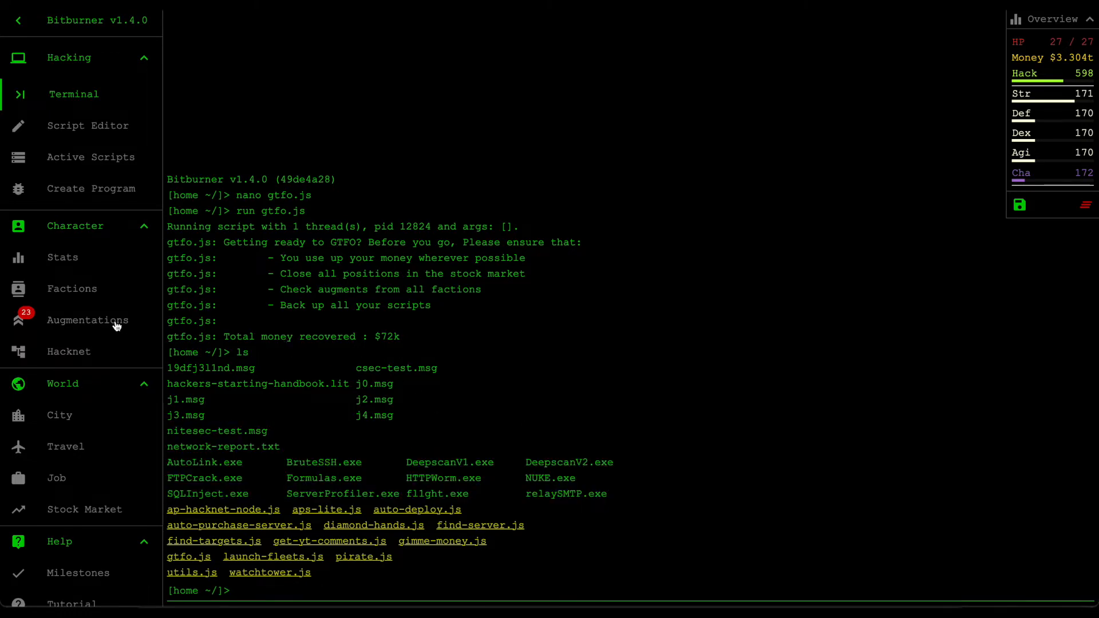
Step: Open the Augmentations page and start installing to show the reset-warning confirmation
click(88, 320)
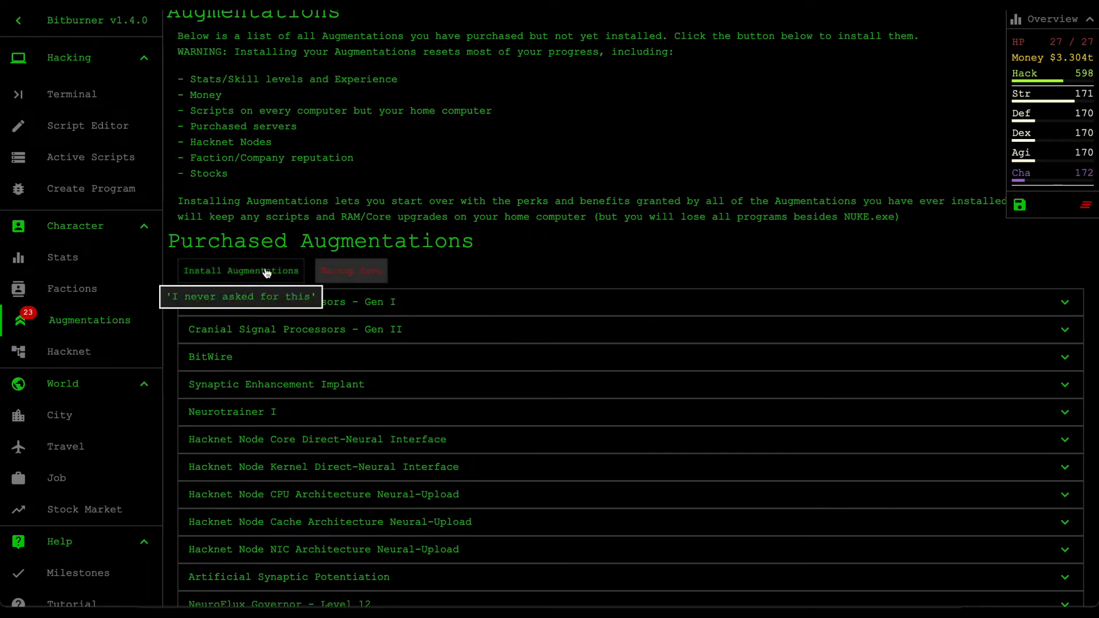
click(241, 271)
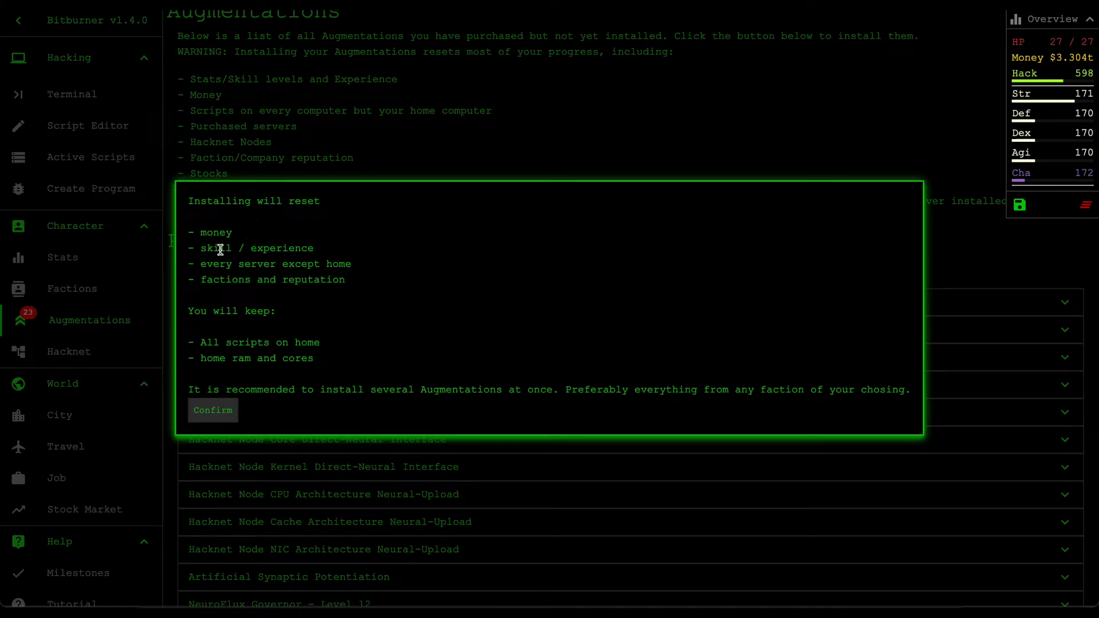
mouse_move(275, 275)
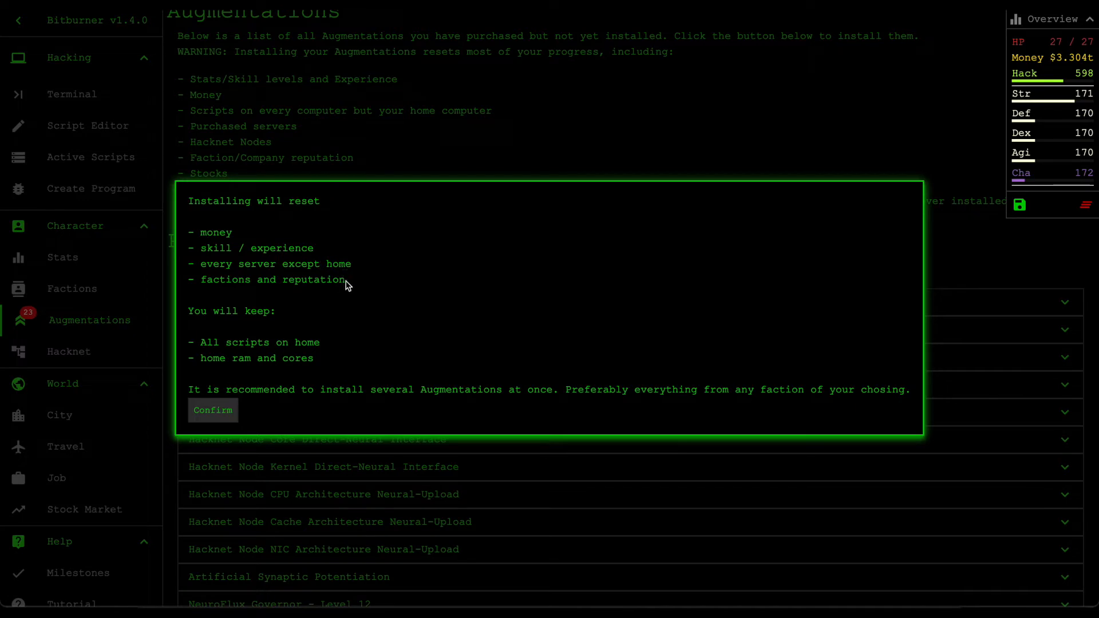
mouse_move(345, 304)
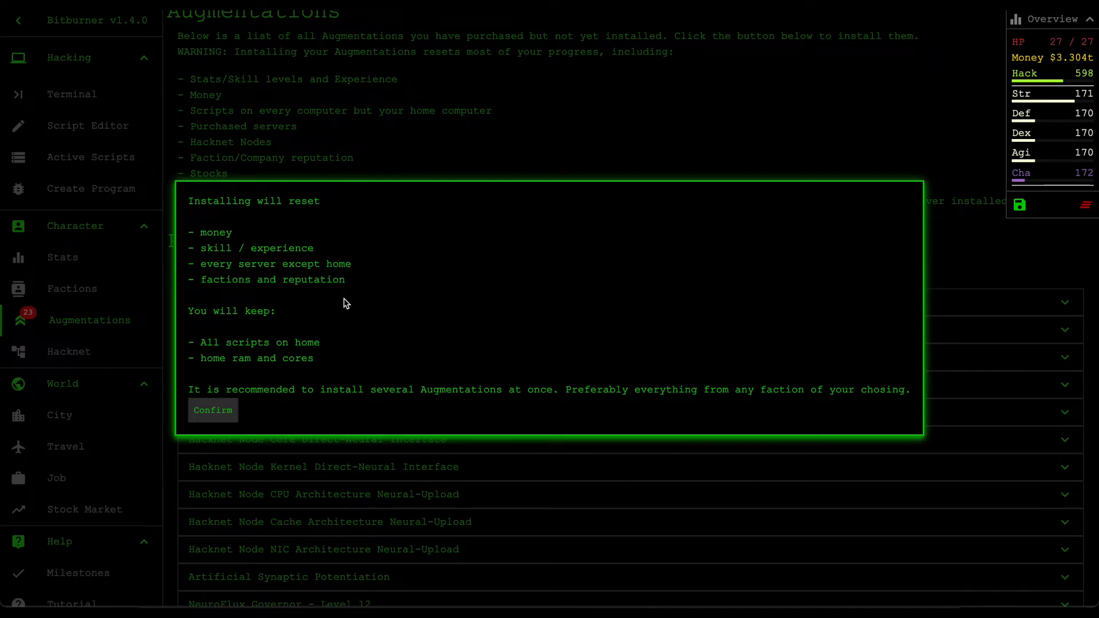
mouse_move(338, 332)
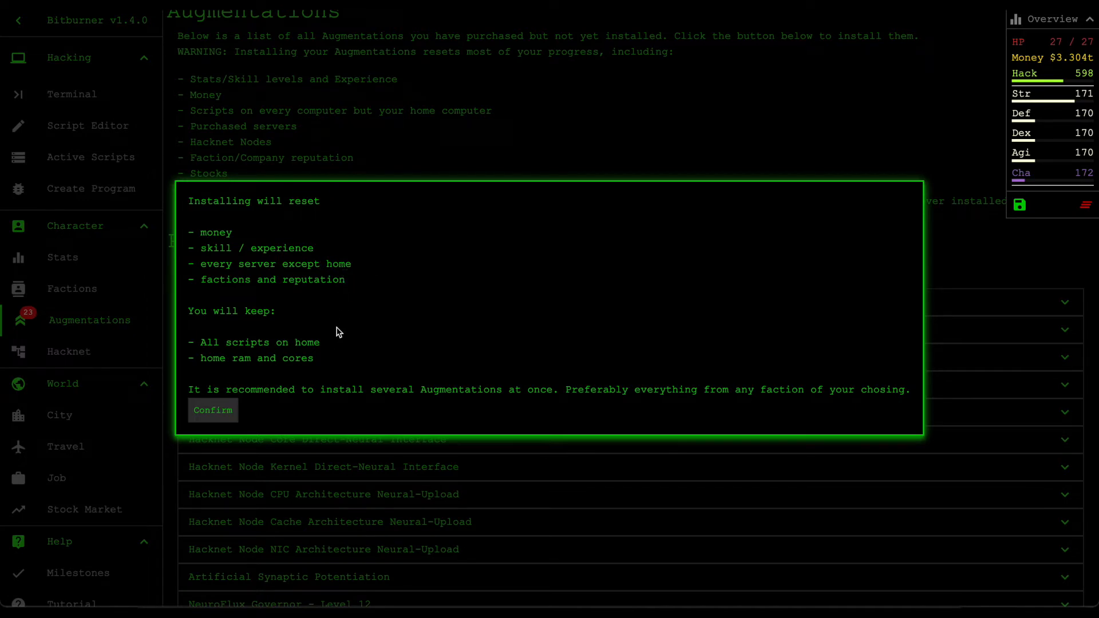
mouse_move(328, 355)
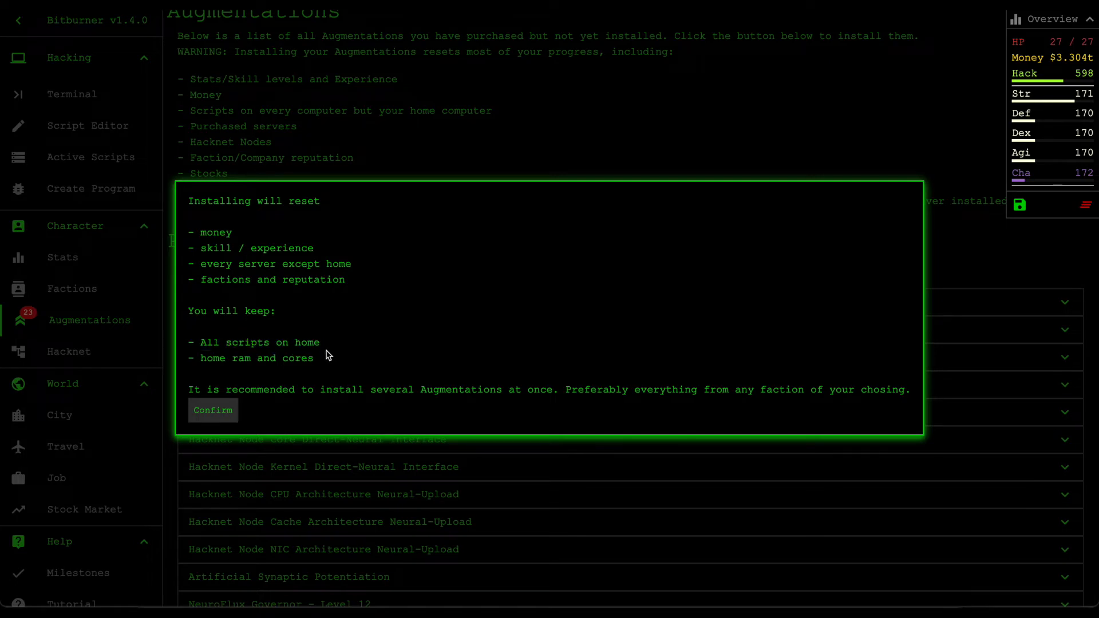
mouse_move(341, 350)
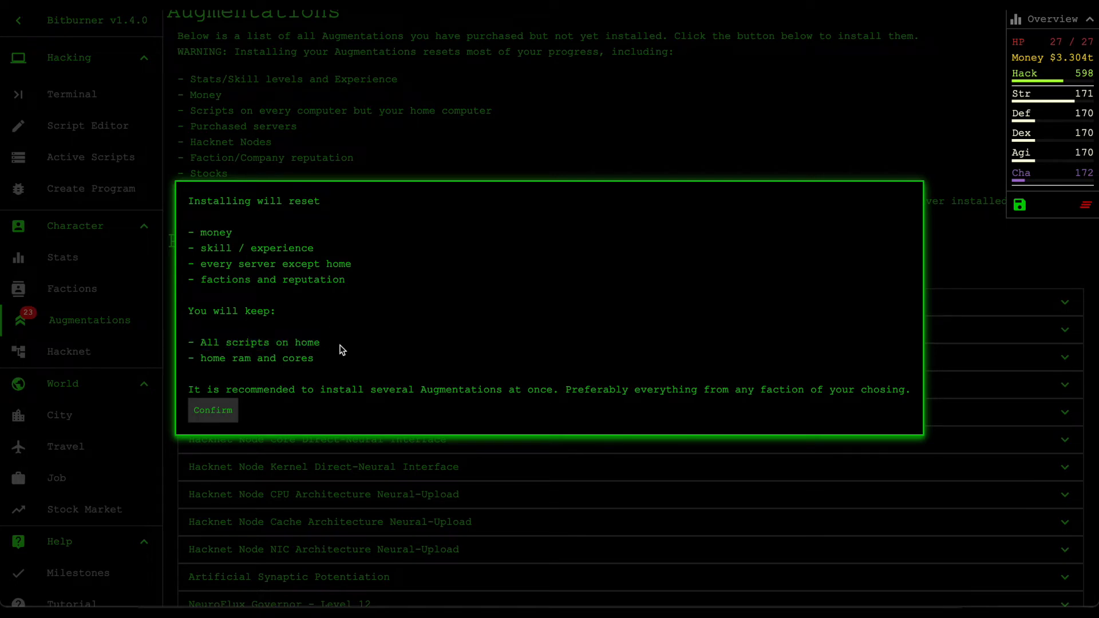
mouse_move(314, 388)
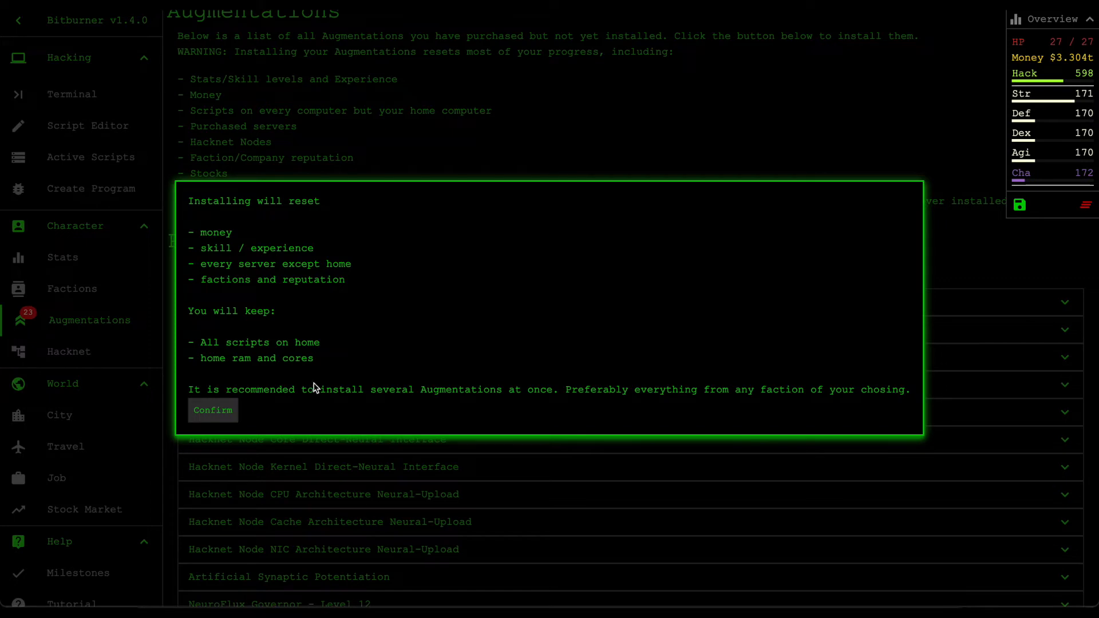
mouse_move(388, 401)
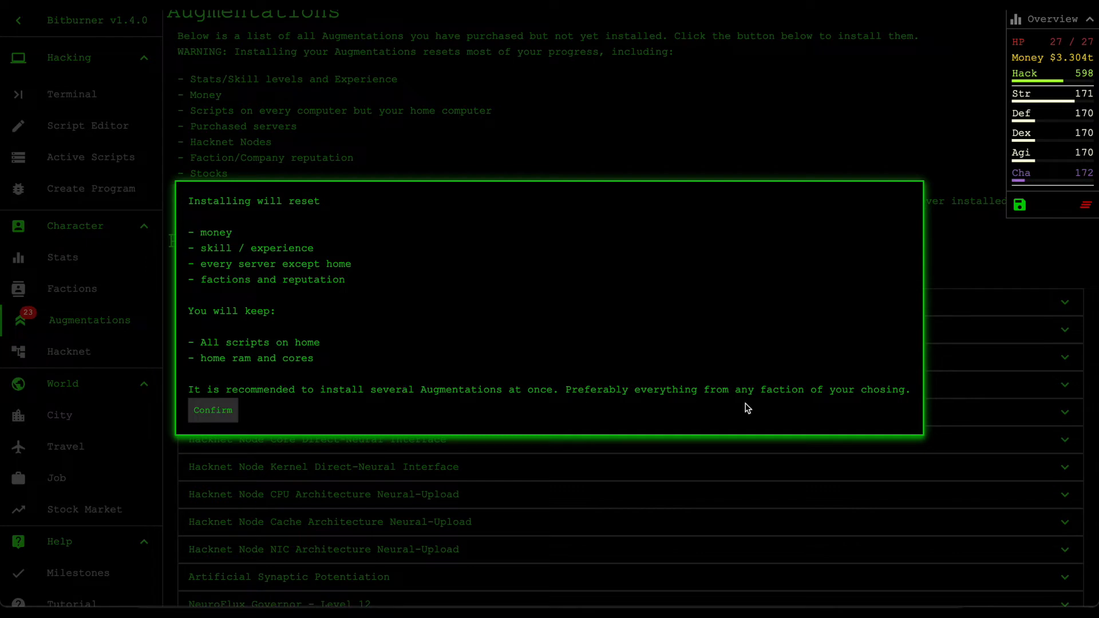
mouse_move(246, 406)
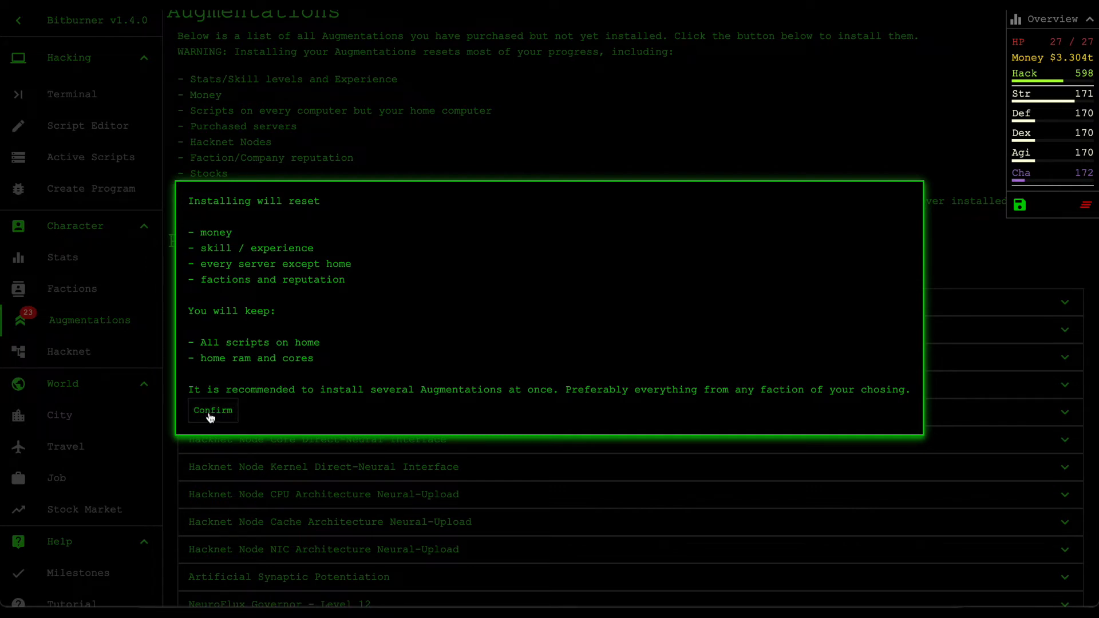
Step: Confirm the install, adding NeuroFlux Governor level 12 and restarting at home
click(213, 411)
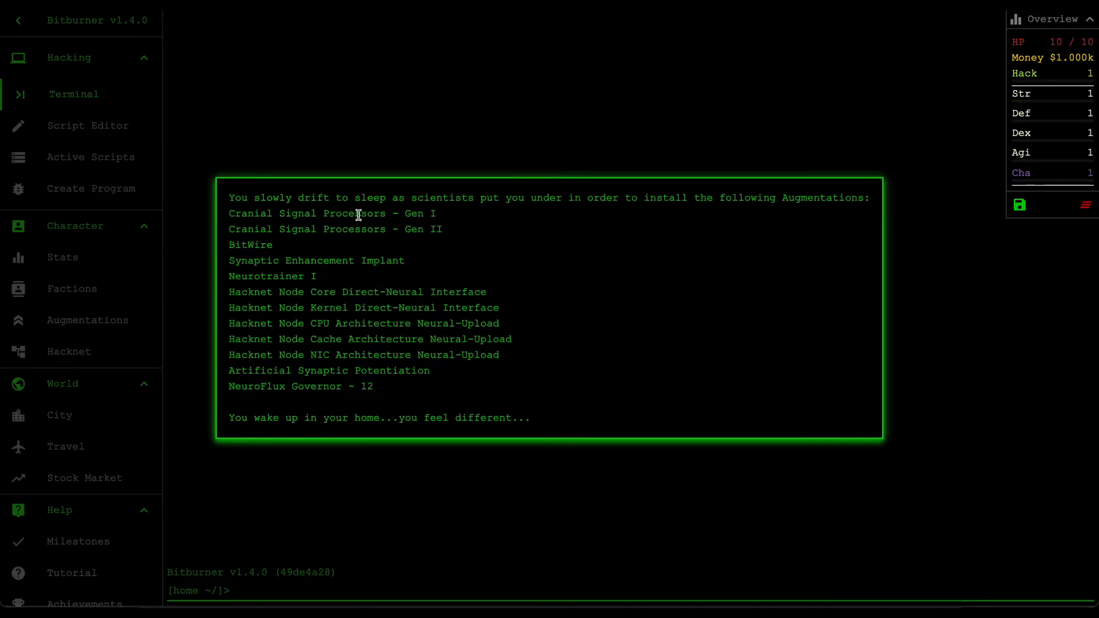
mouse_move(305, 209)
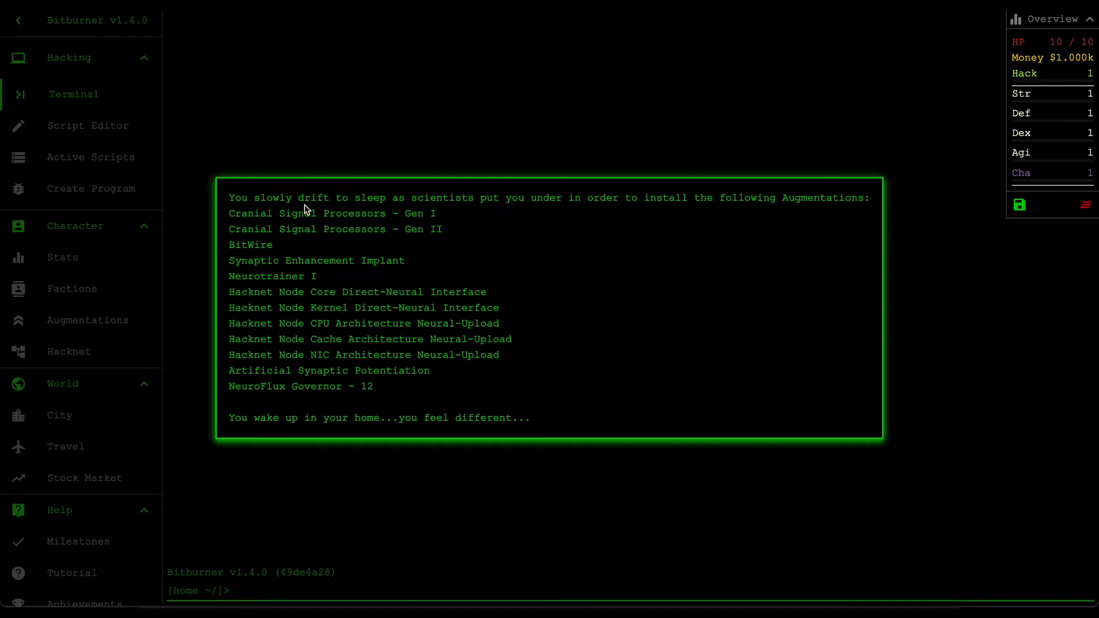
mouse_move(449, 208)
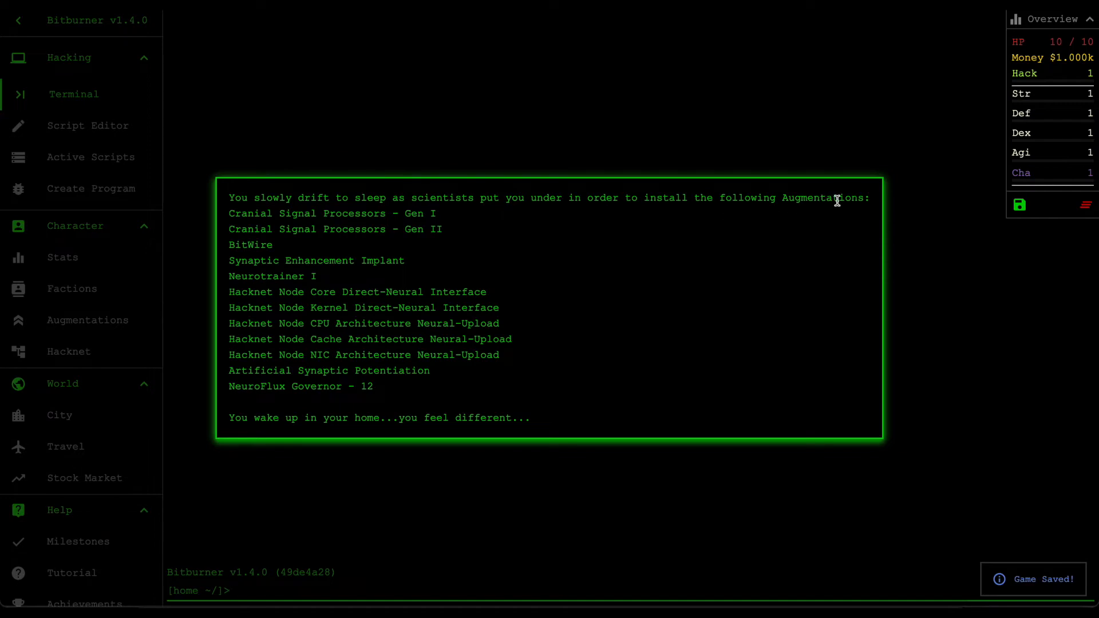
mouse_move(280, 212)
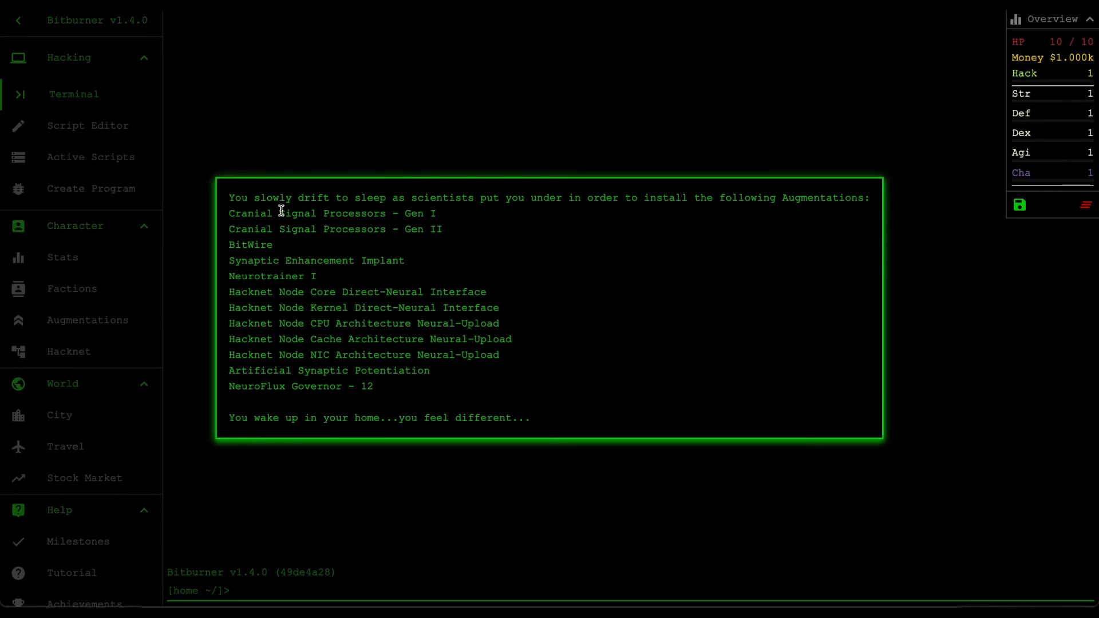
mouse_move(266, 419)
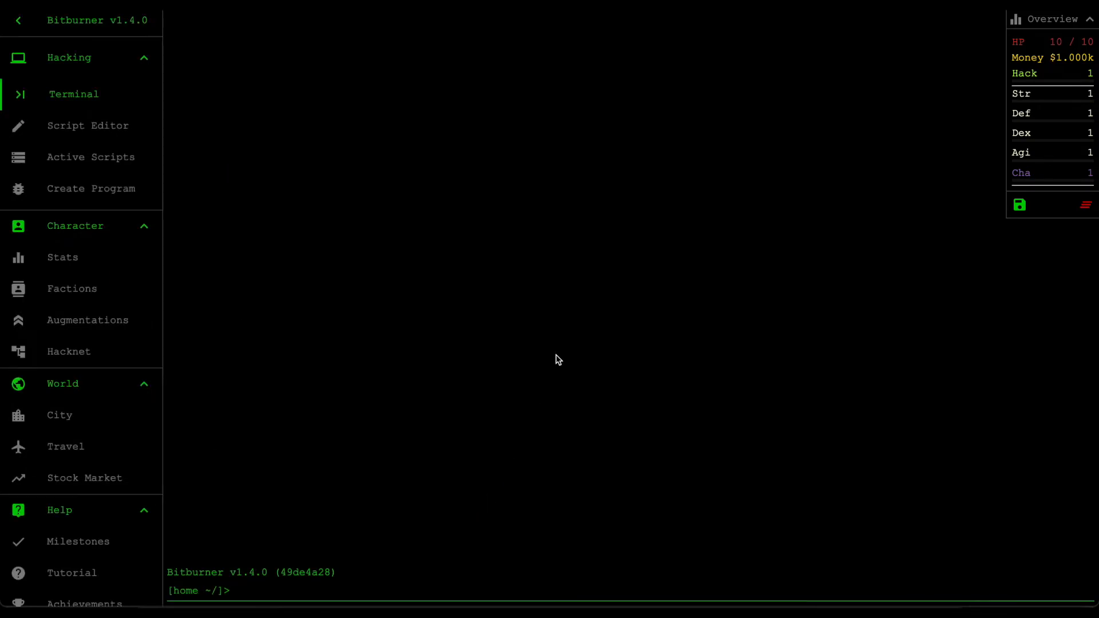
mouse_move(1078, 79)
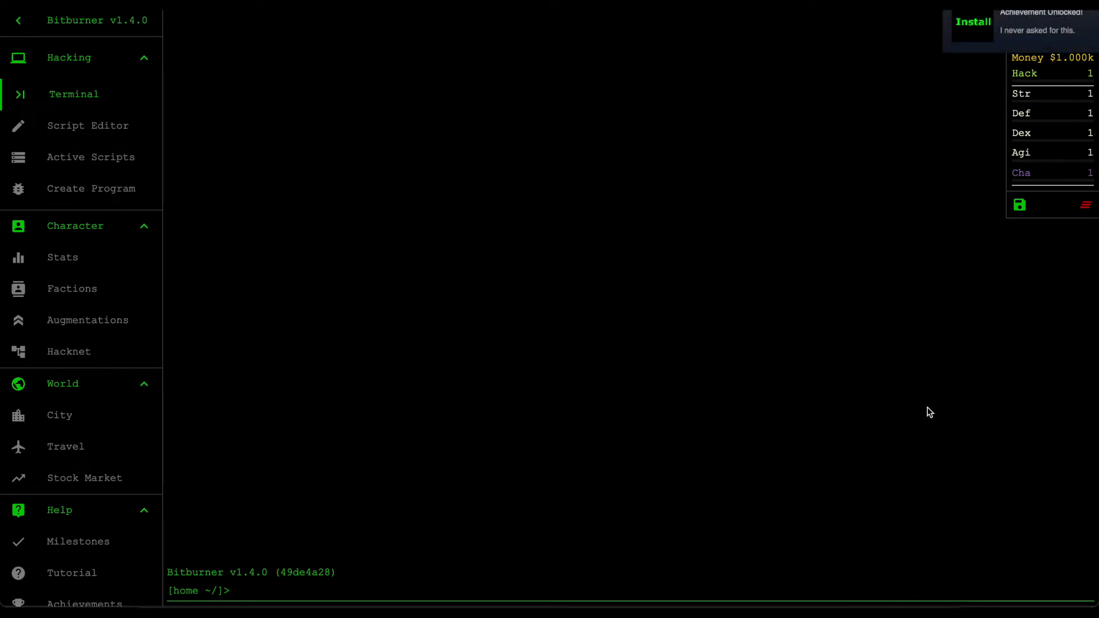
mouse_move(387, 328)
text(ls)
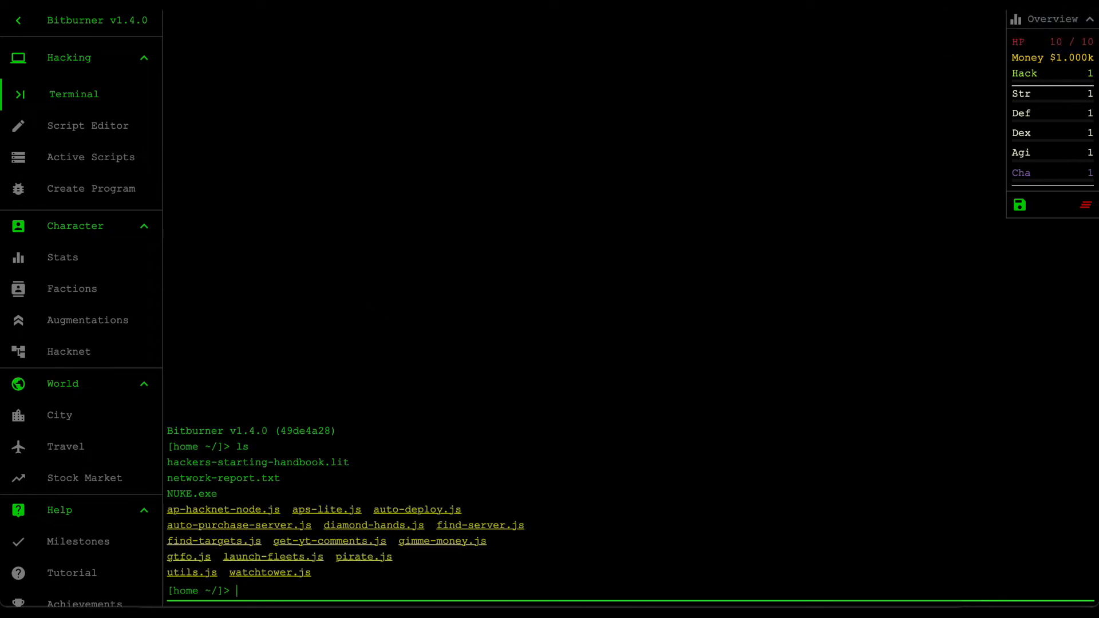
mouse_move(278, 458)
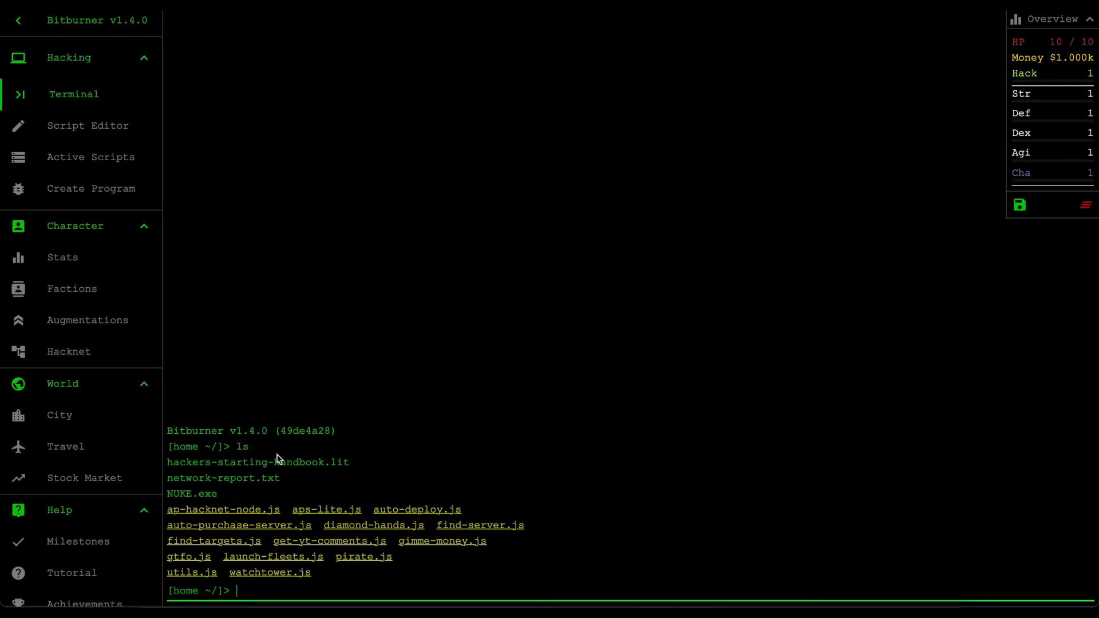
mouse_move(338, 491)
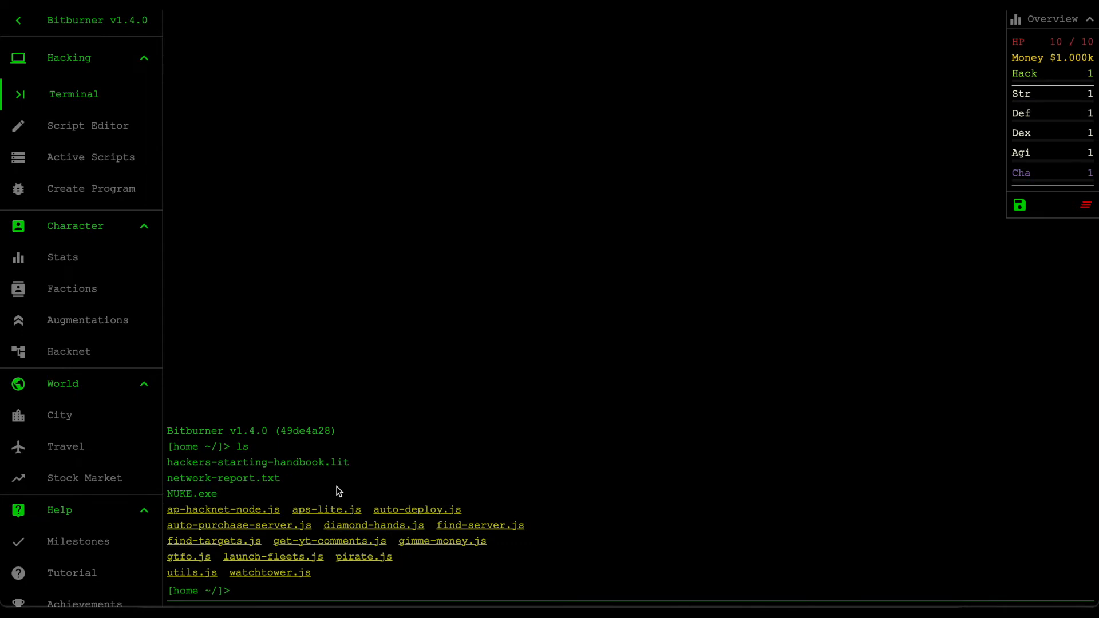
mouse_move(335, 492)
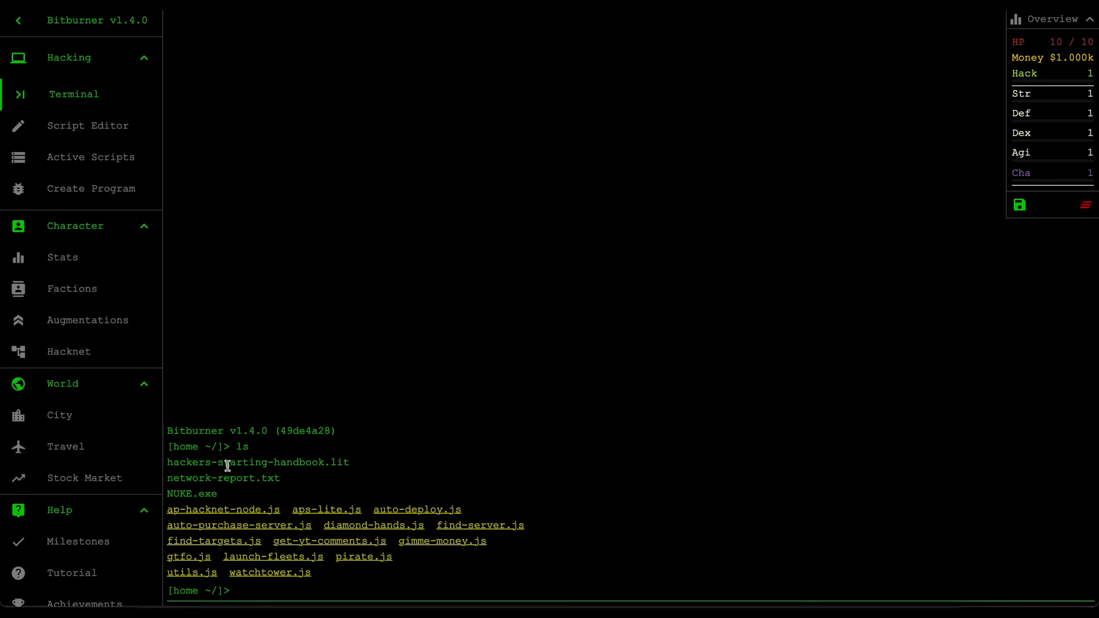
mouse_move(331, 357)
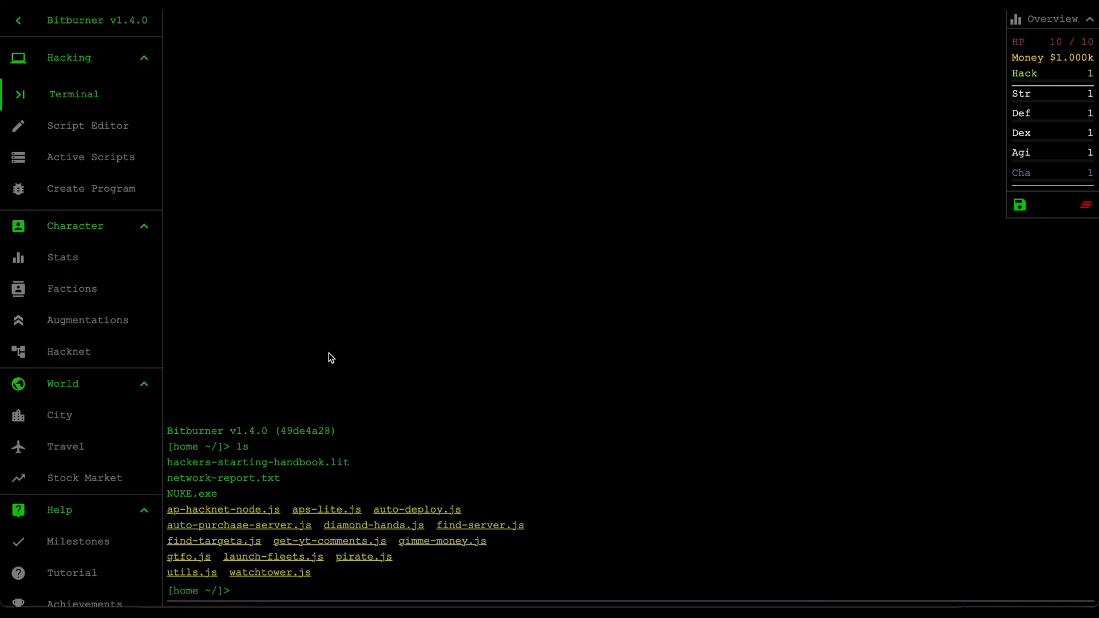
Step: Check the joined Factions and the Stats page multipliers, then return to the Terminal
click(72, 289)
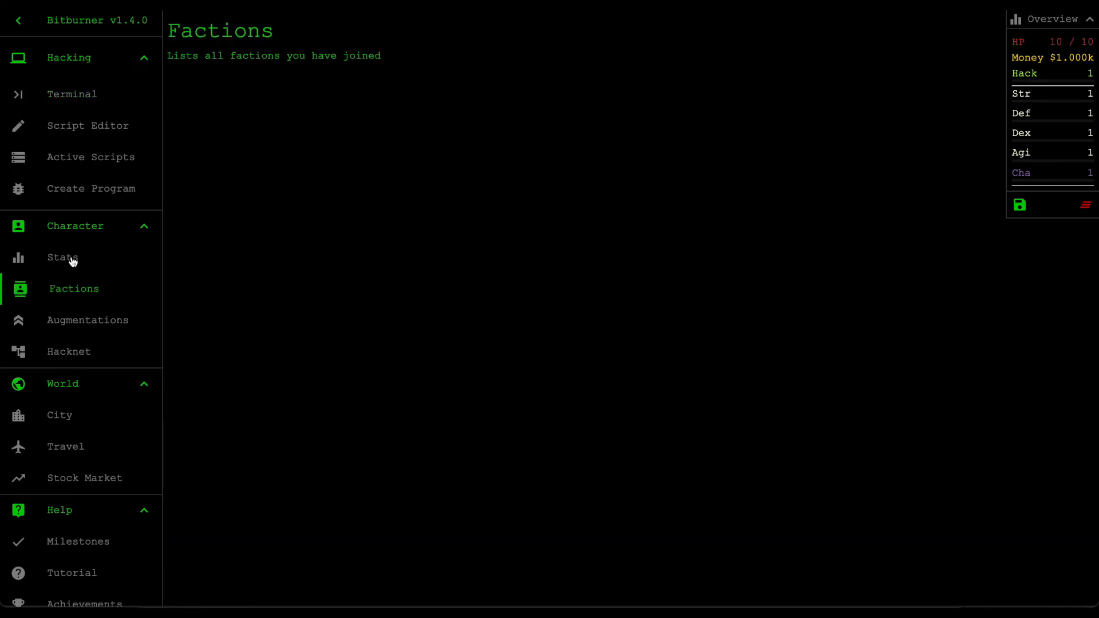
click(62, 257)
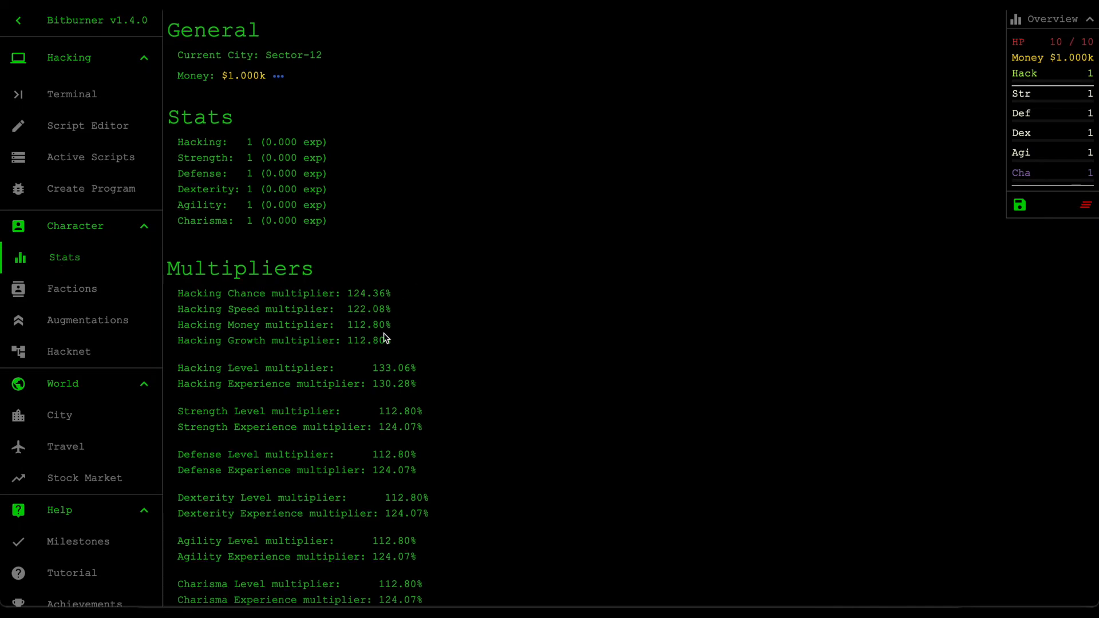
click(72, 94)
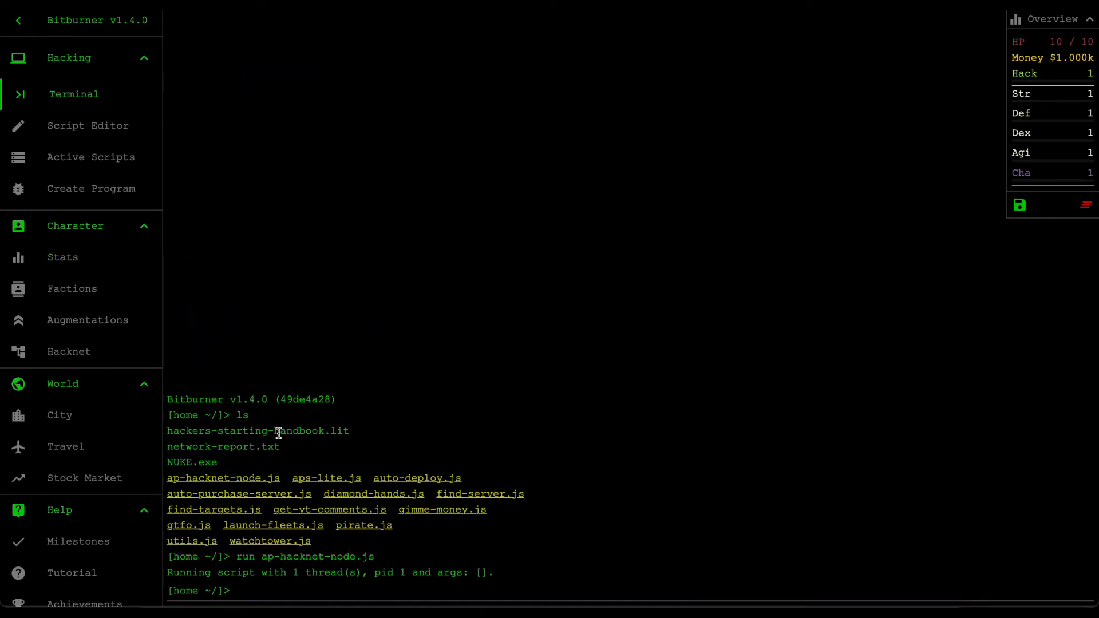
mouse_move(118, 192)
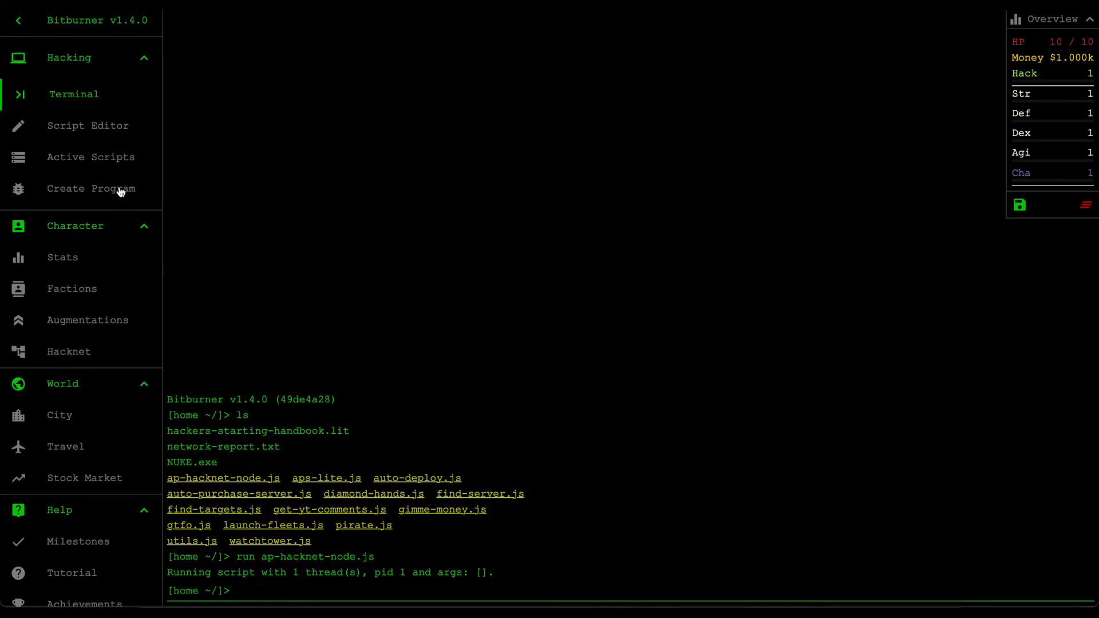
Step: Buy hacknet-node-0, run ap-hacknet-node.js, and enter run auto-deploy.js at the terminal
click(68, 351)
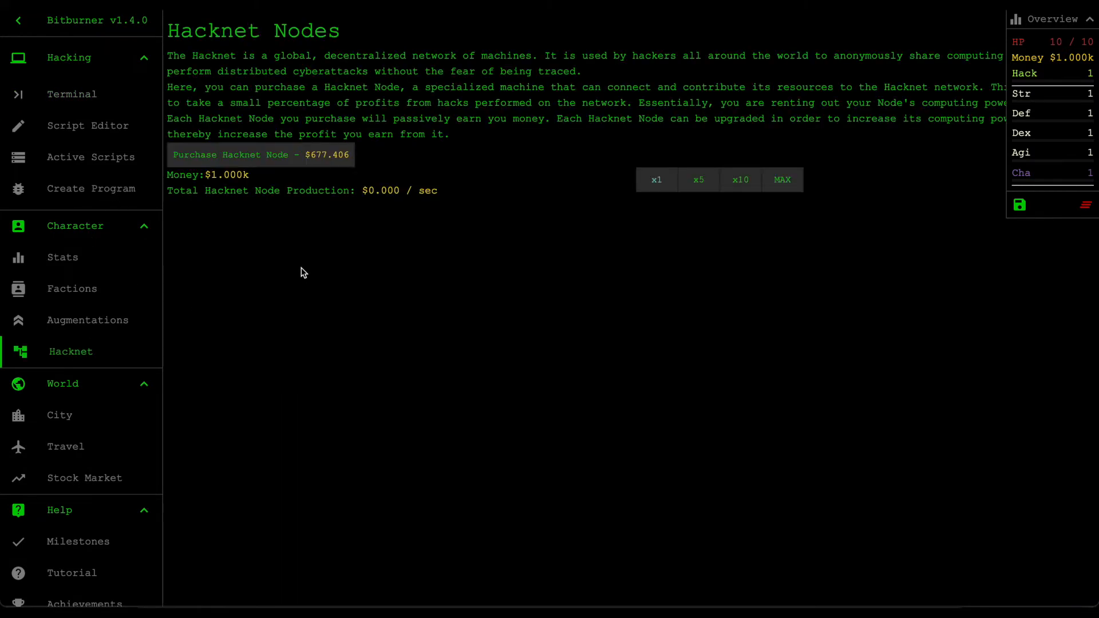
click(260, 154)
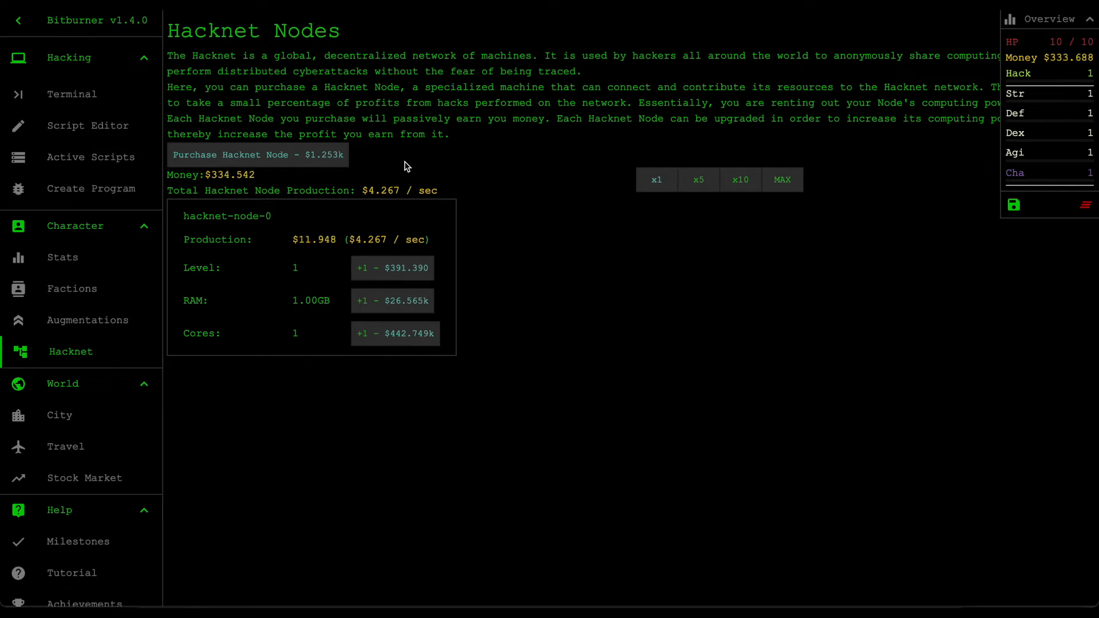
mouse_move(354, 191)
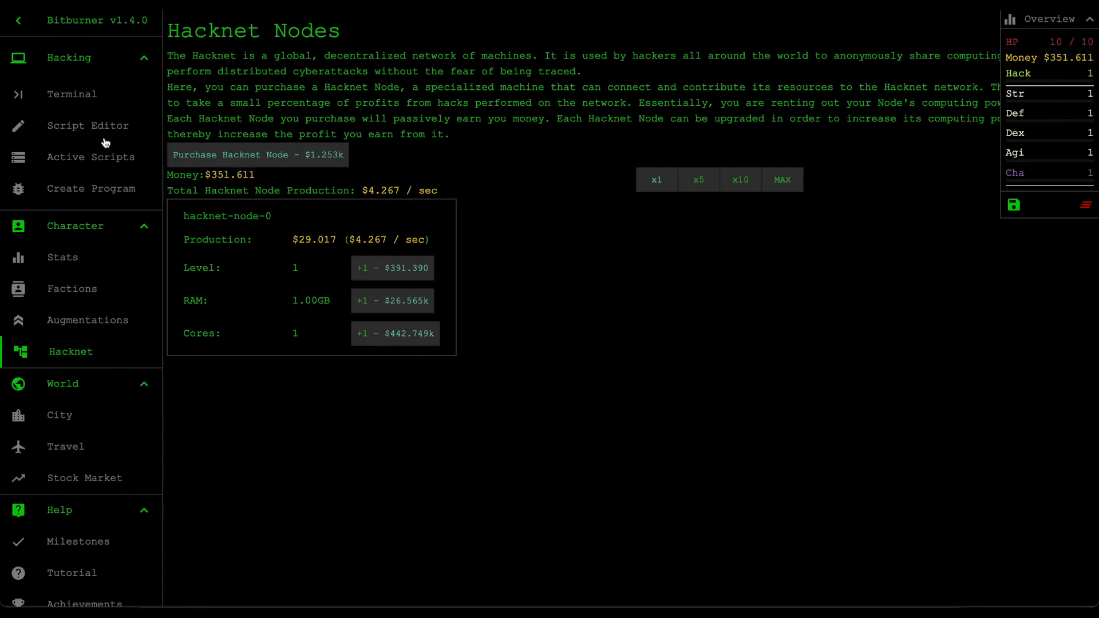
click(71, 94)
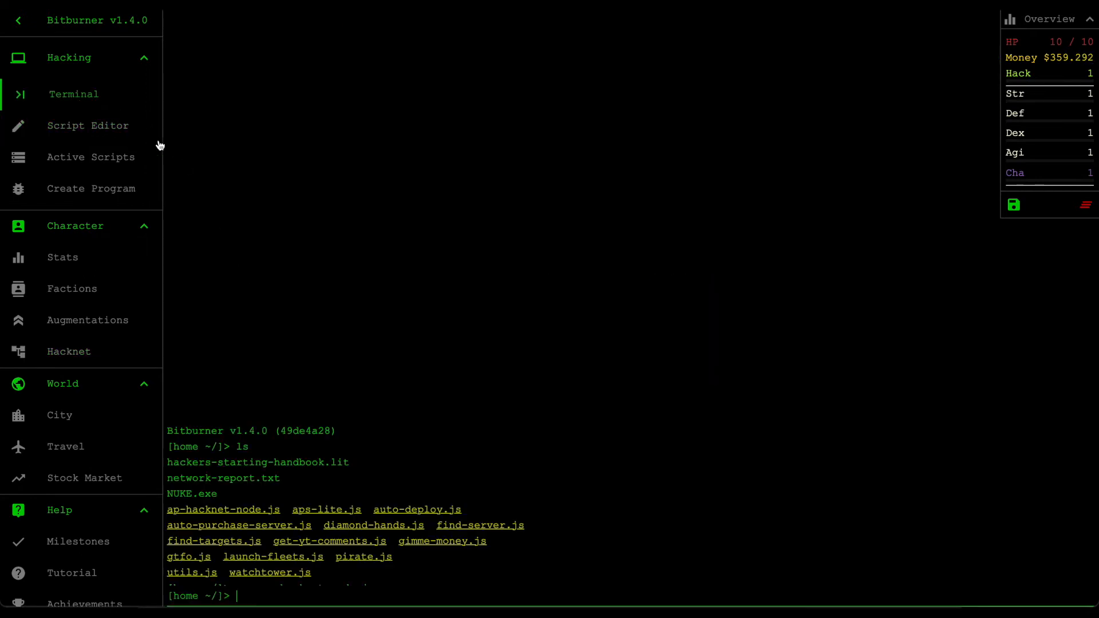
text(run ap-hacknet-node.js)
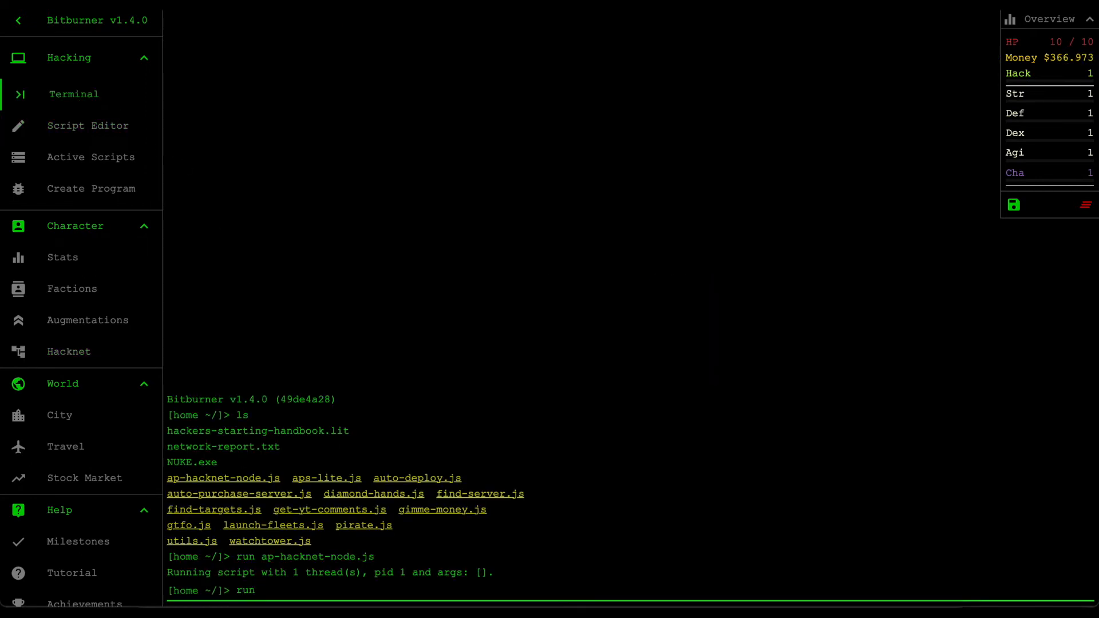
text(auto-deploy.js)
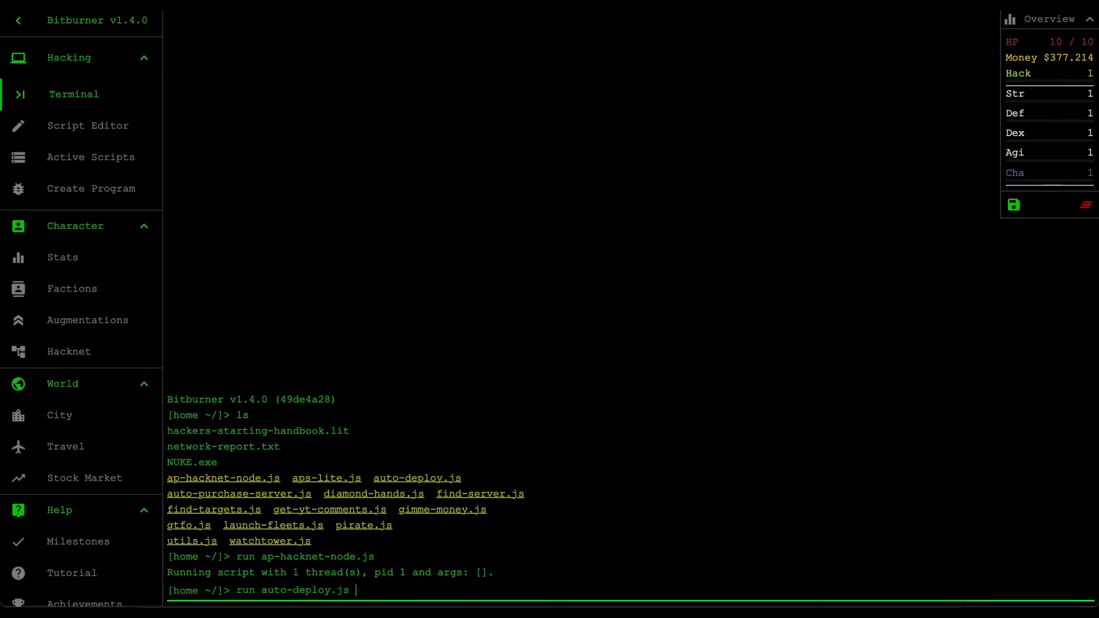
Step: Run auto-deploy.js with the n00dles argument to deploy the virus to seven servers
text("n00dles")
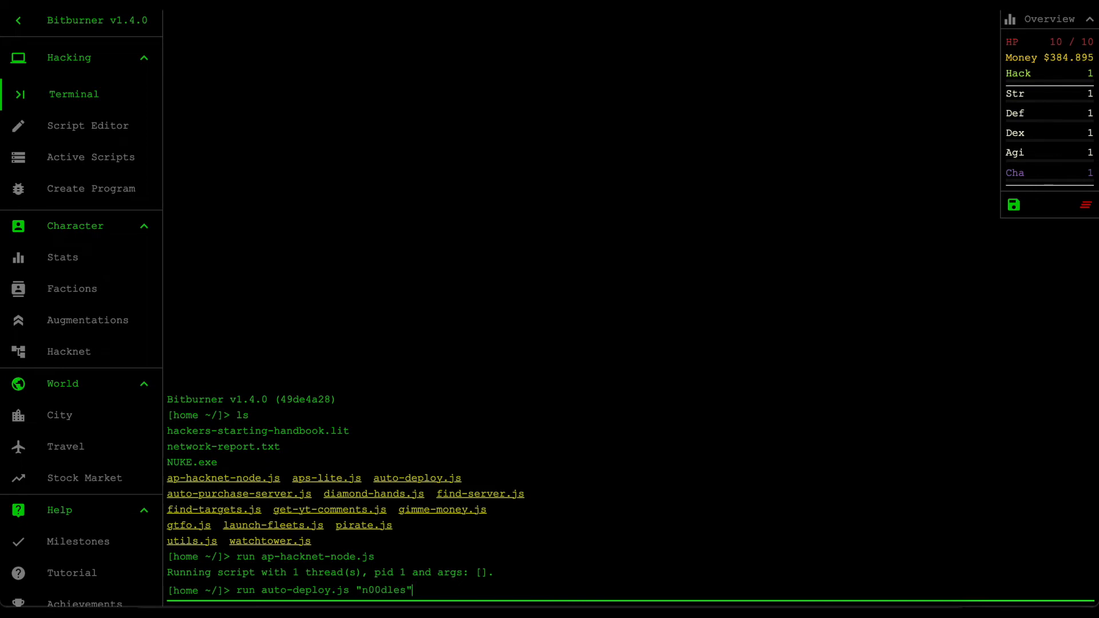
key(Enter)
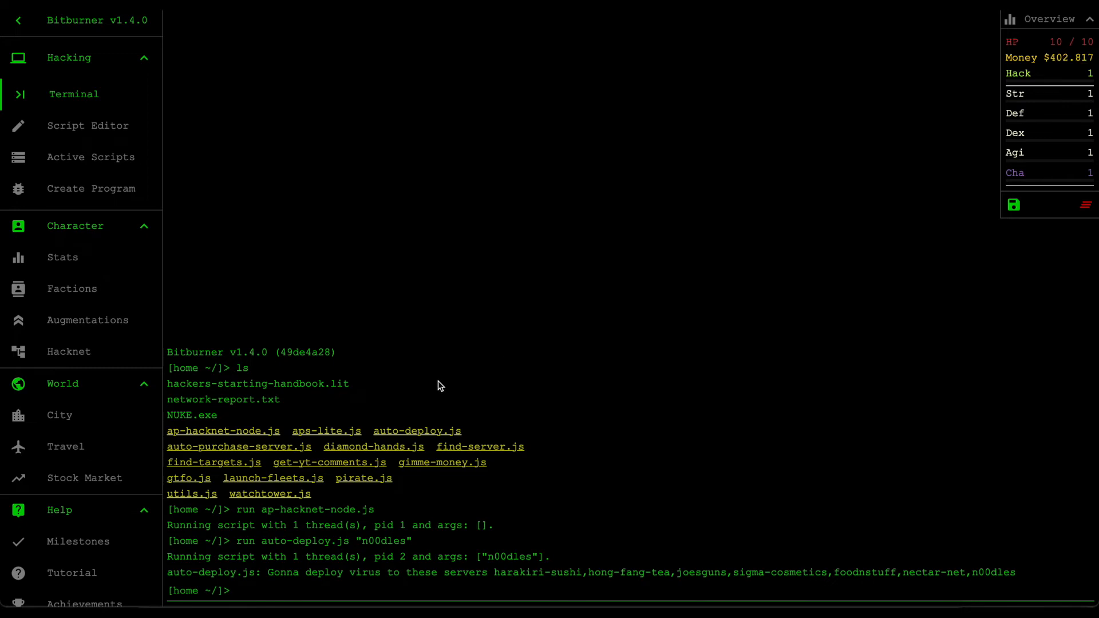
mouse_move(521, 309)
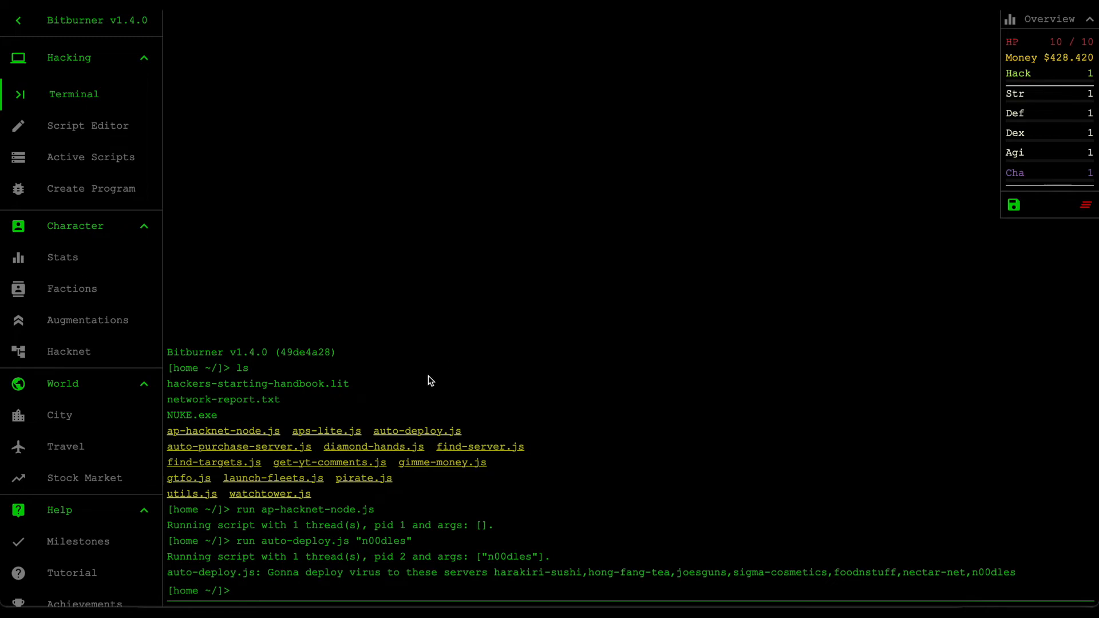
click(85, 478)
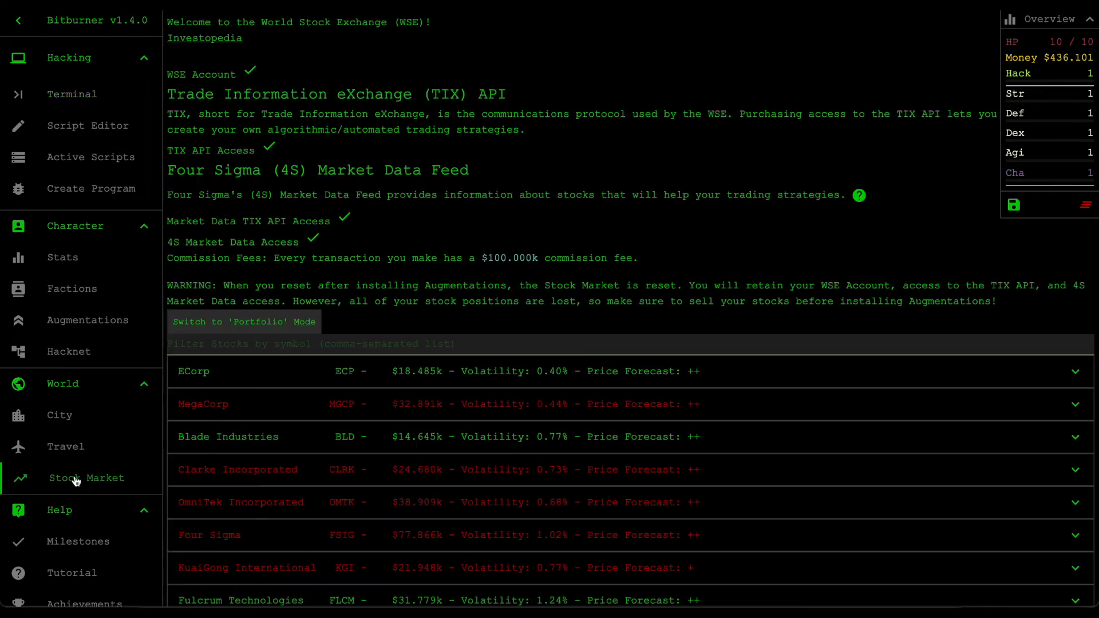
scroll(down, 3)
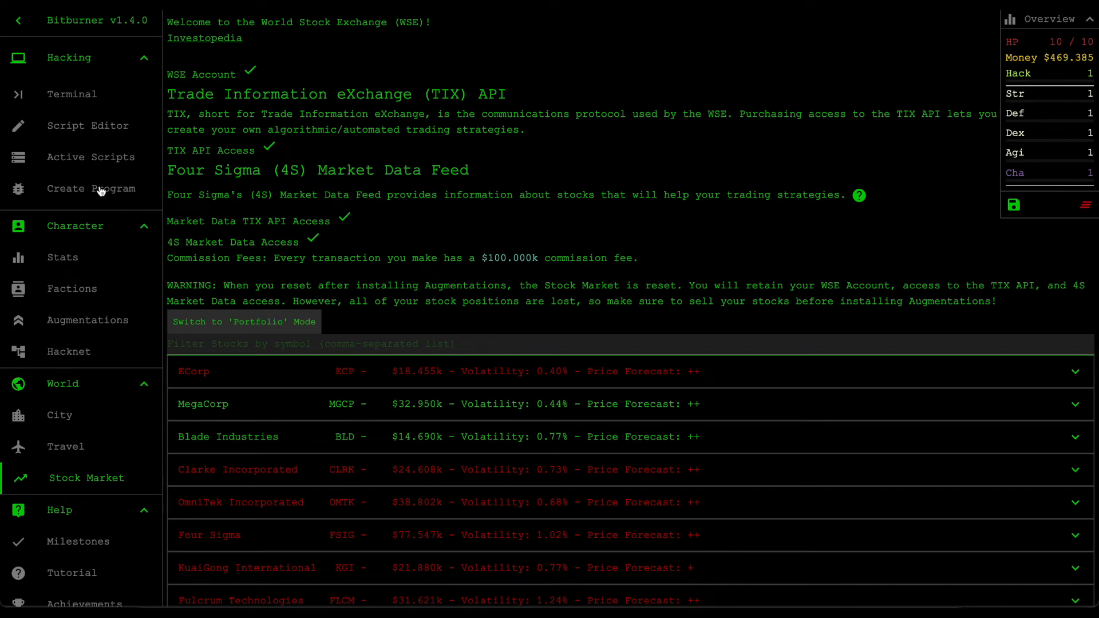
click(90, 157)
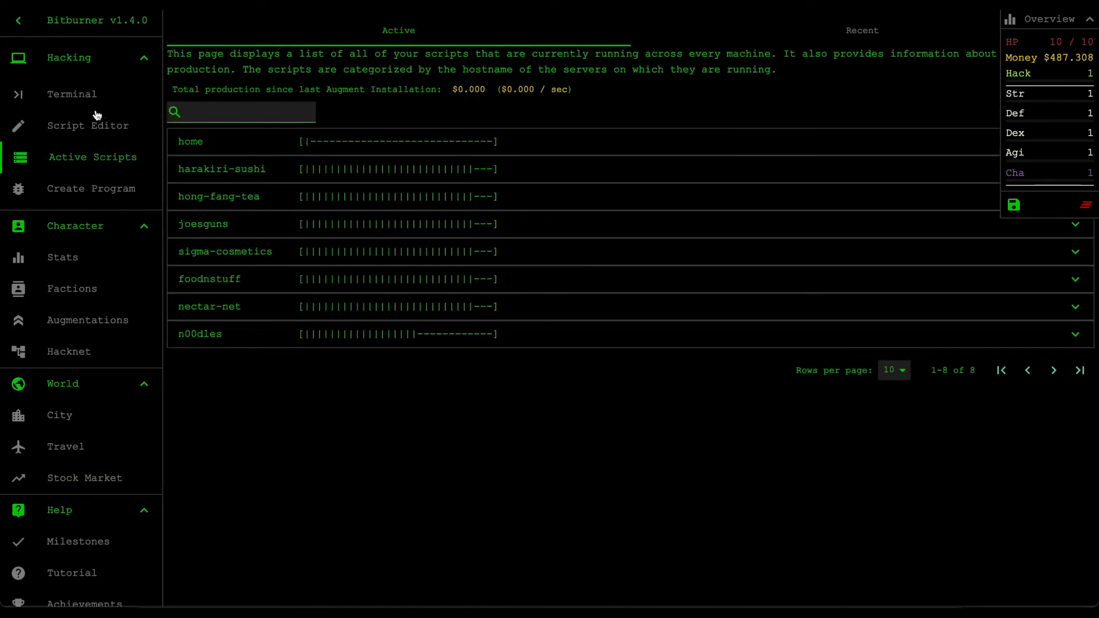
click(72, 95)
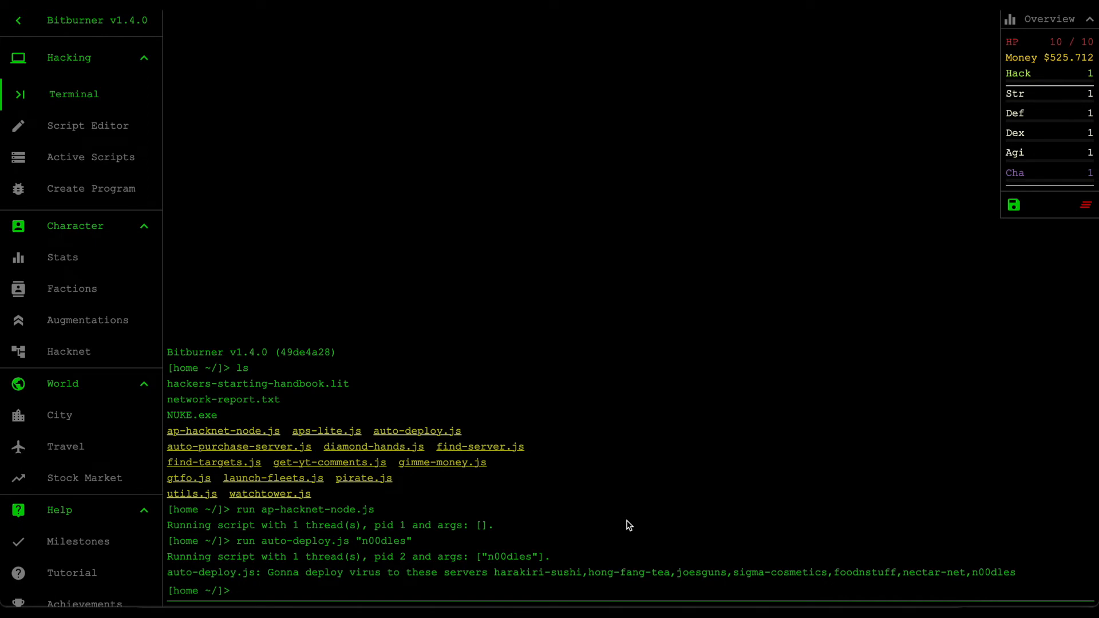
mouse_move(773, 495)
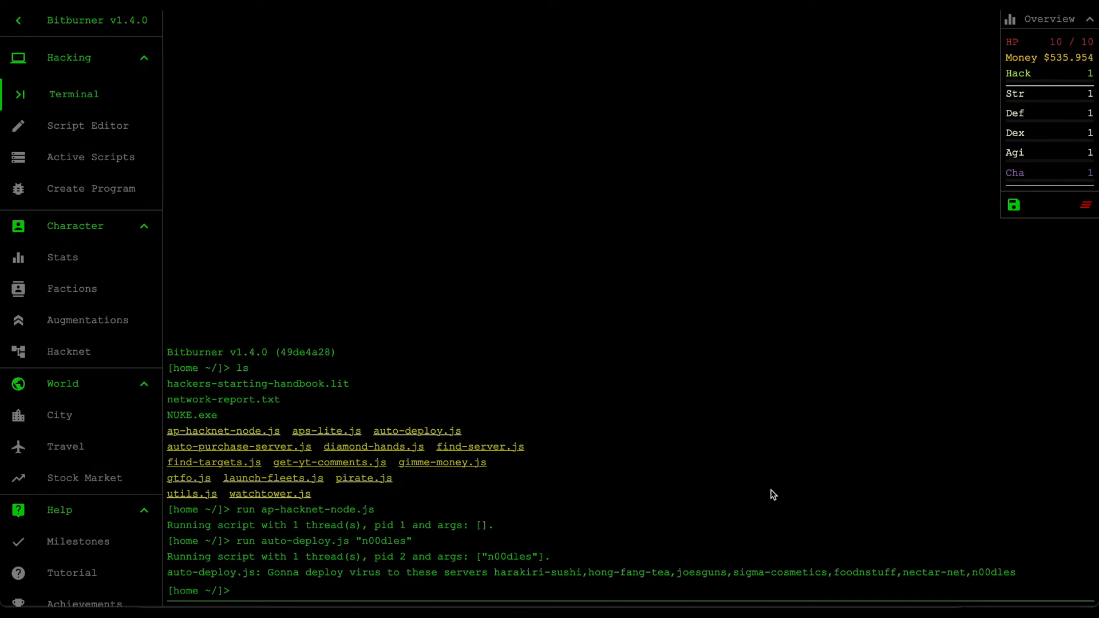
mouse_move(770, 514)
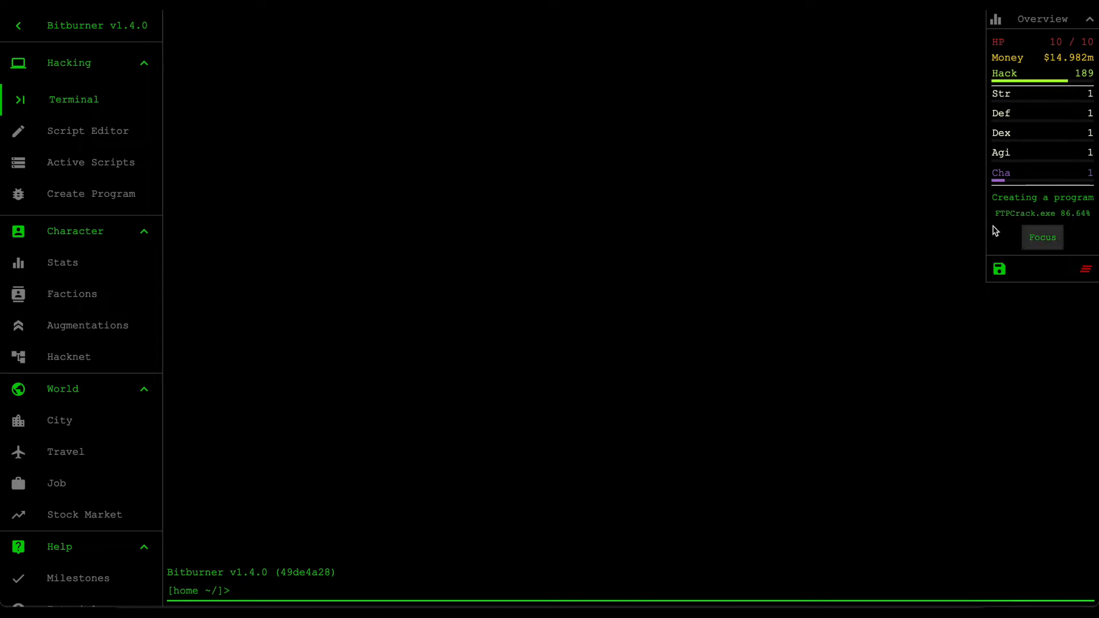
mouse_move(998, 211)
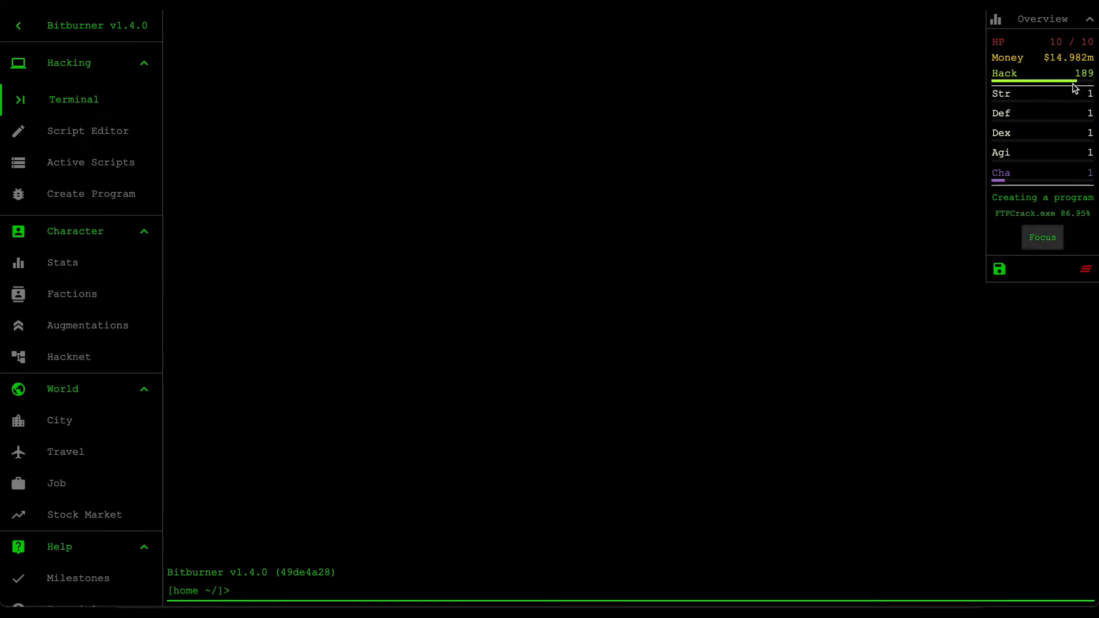
mouse_move(716, 321)
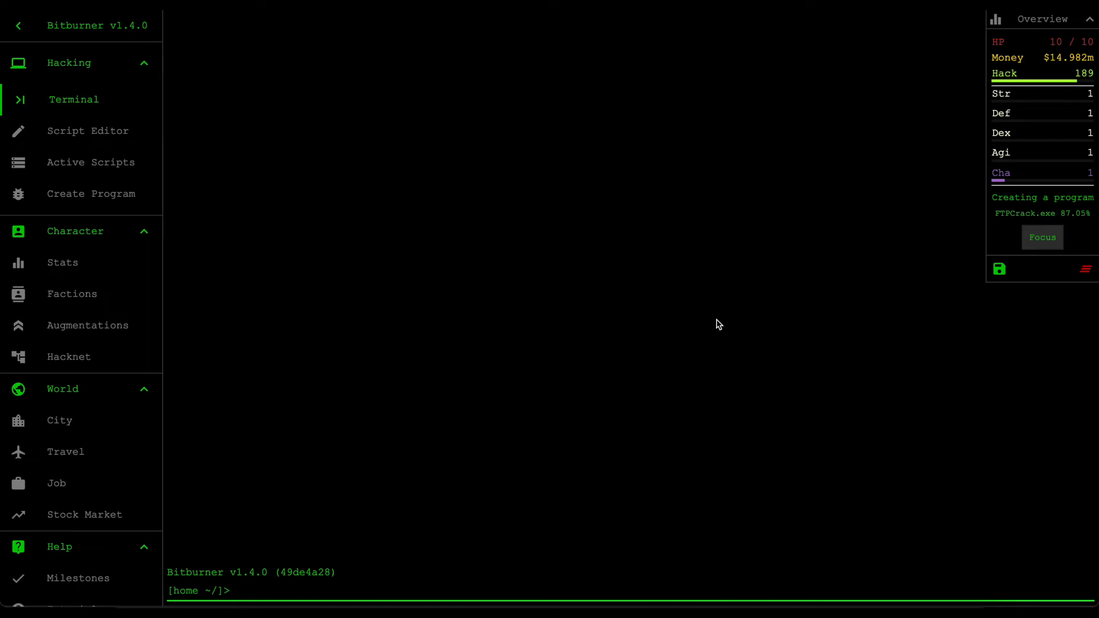
mouse_move(477, 389)
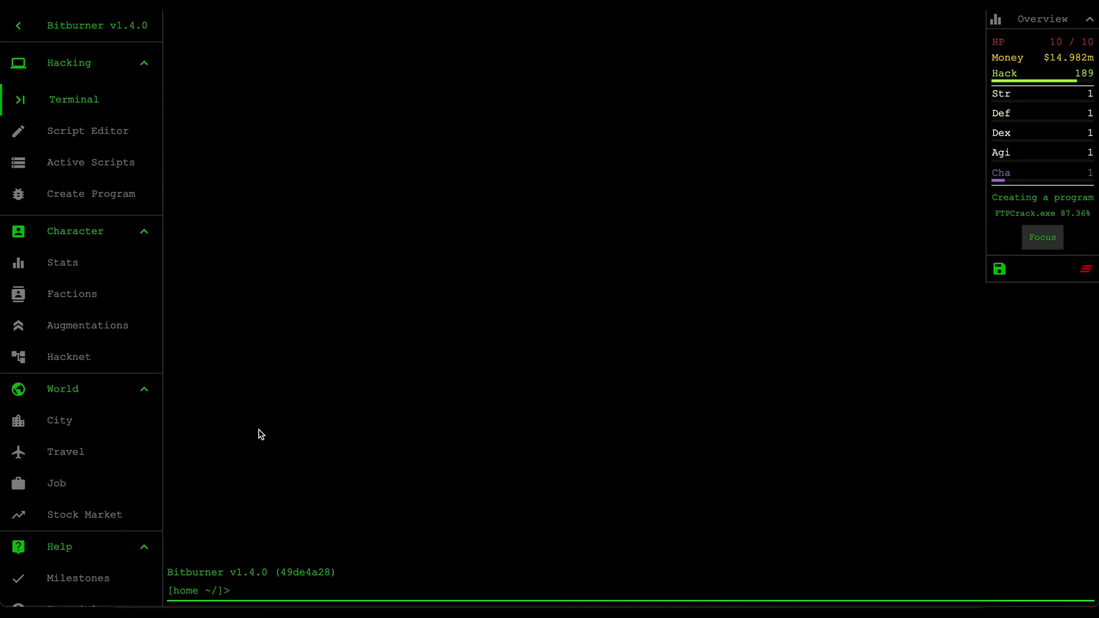
mouse_move(71, 424)
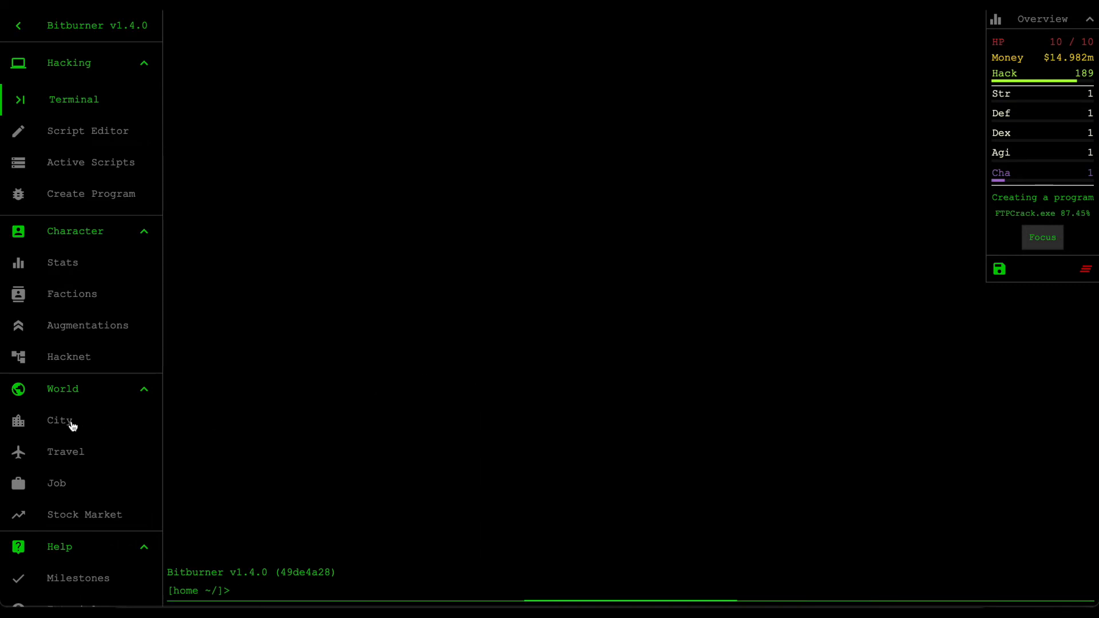
click(59, 420)
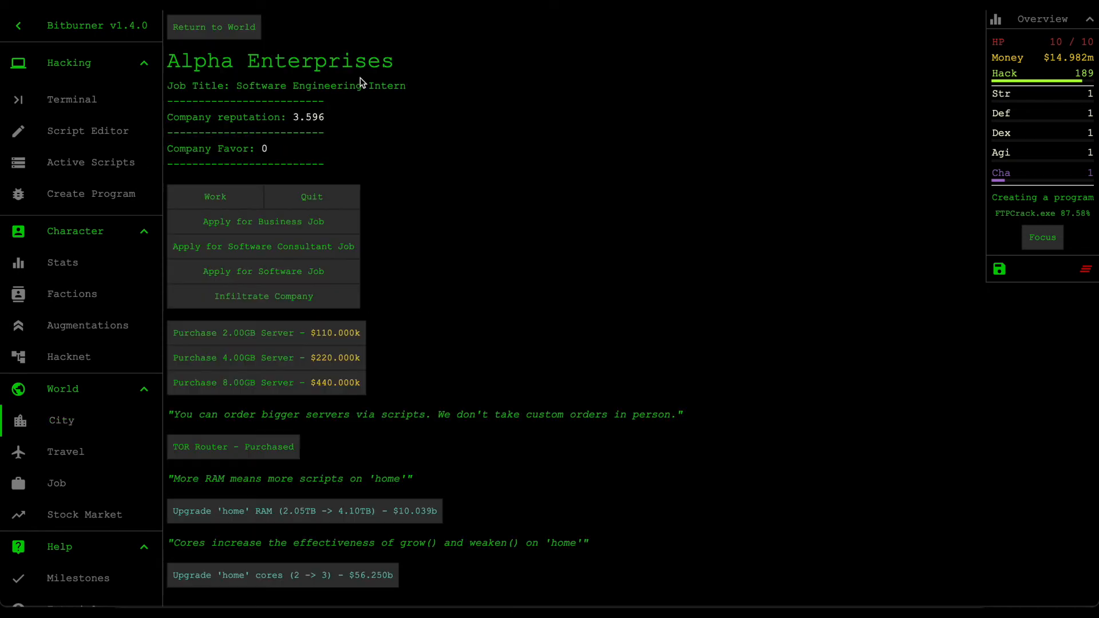
mouse_move(334, 141)
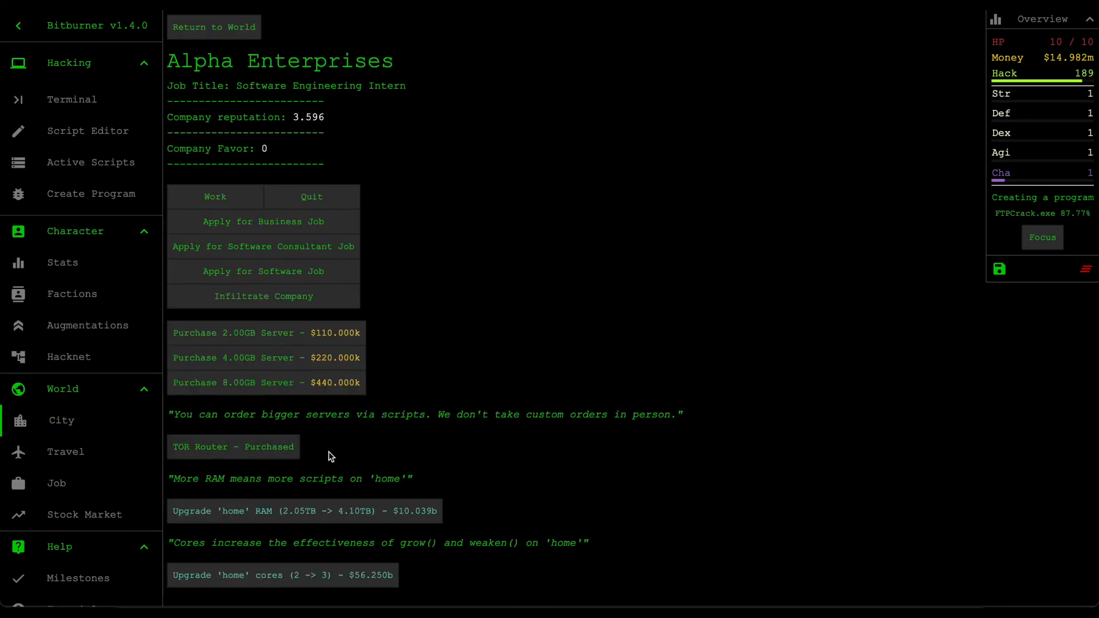
mouse_move(122, 157)
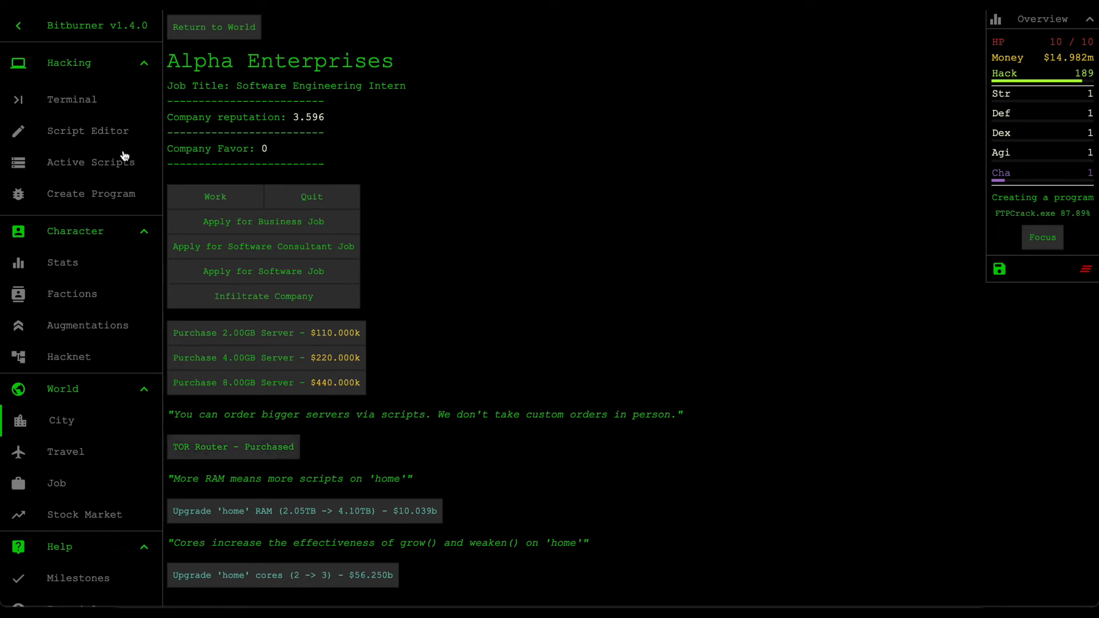
click(72, 99)
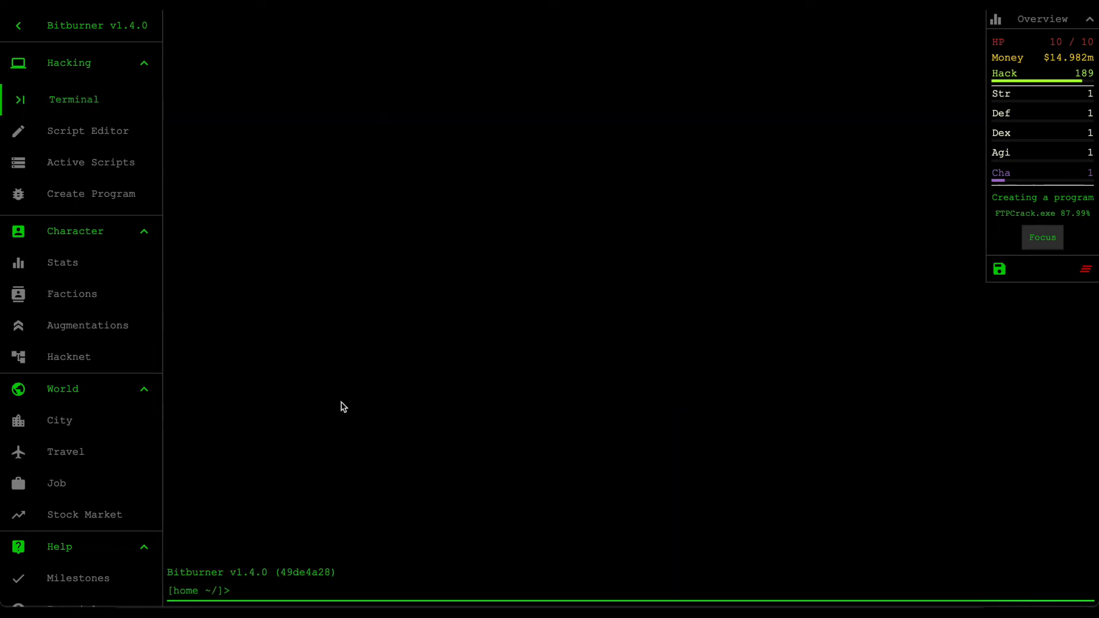
text(scan)
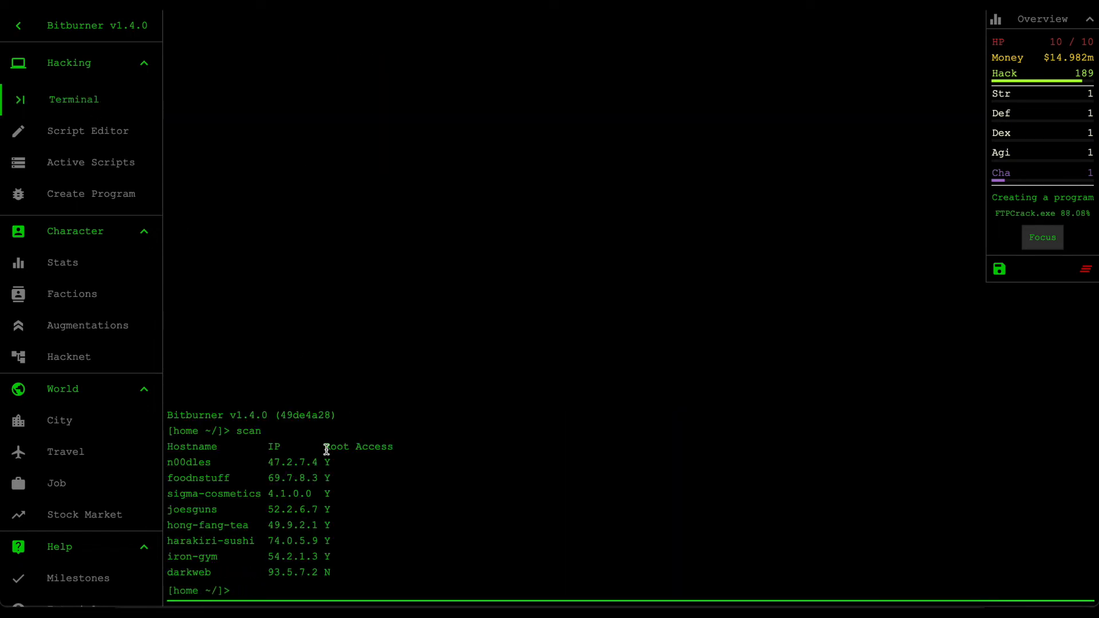
double_click(189, 573)
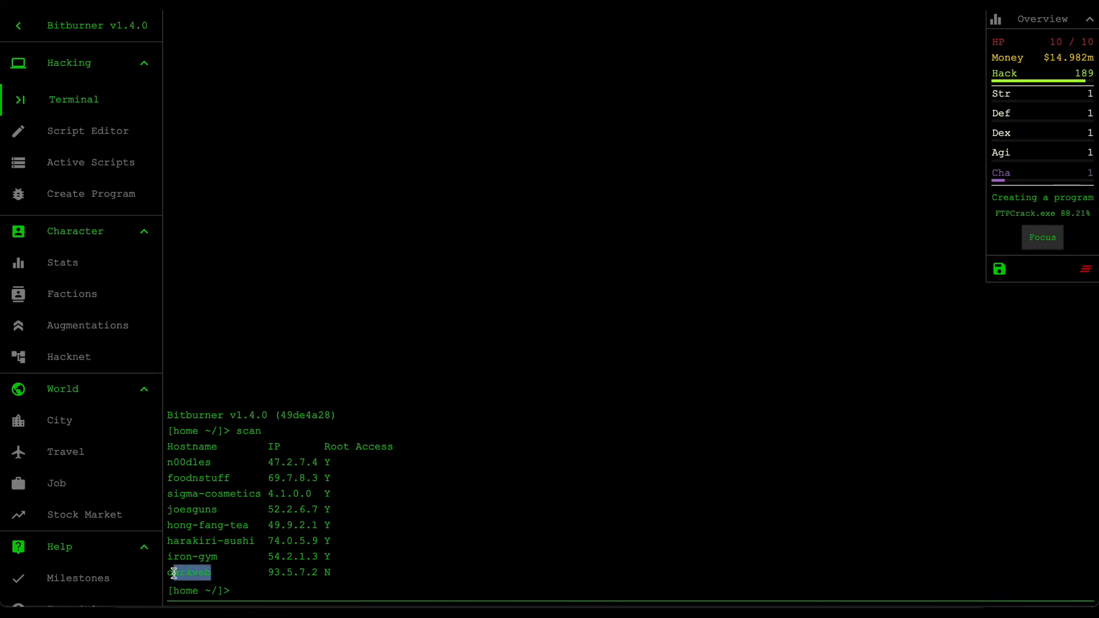
text(con)
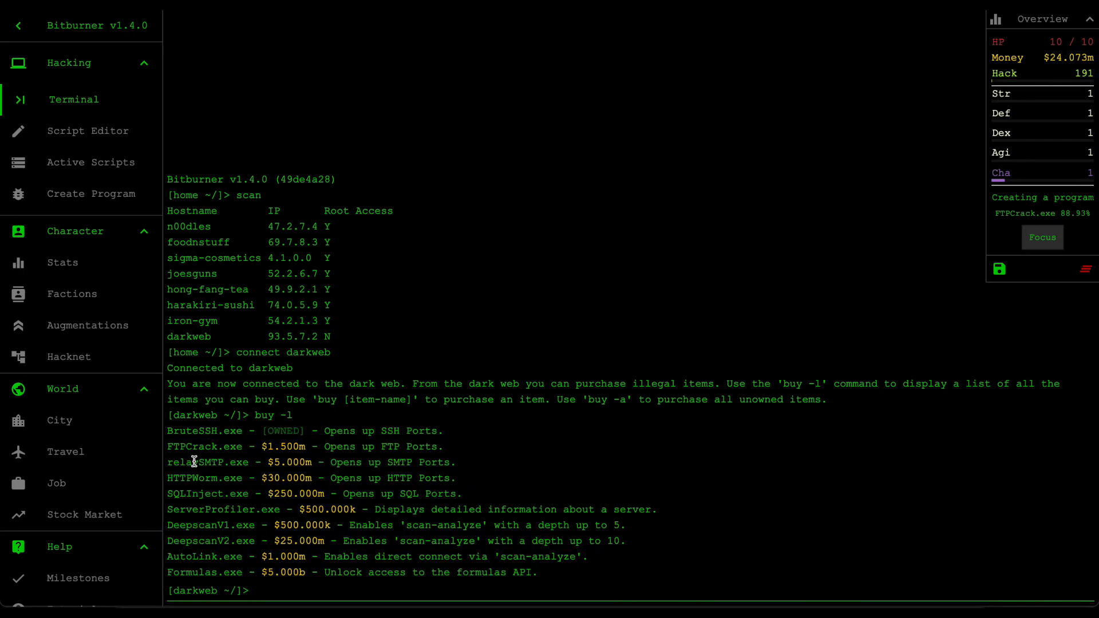
double_click(192, 478)
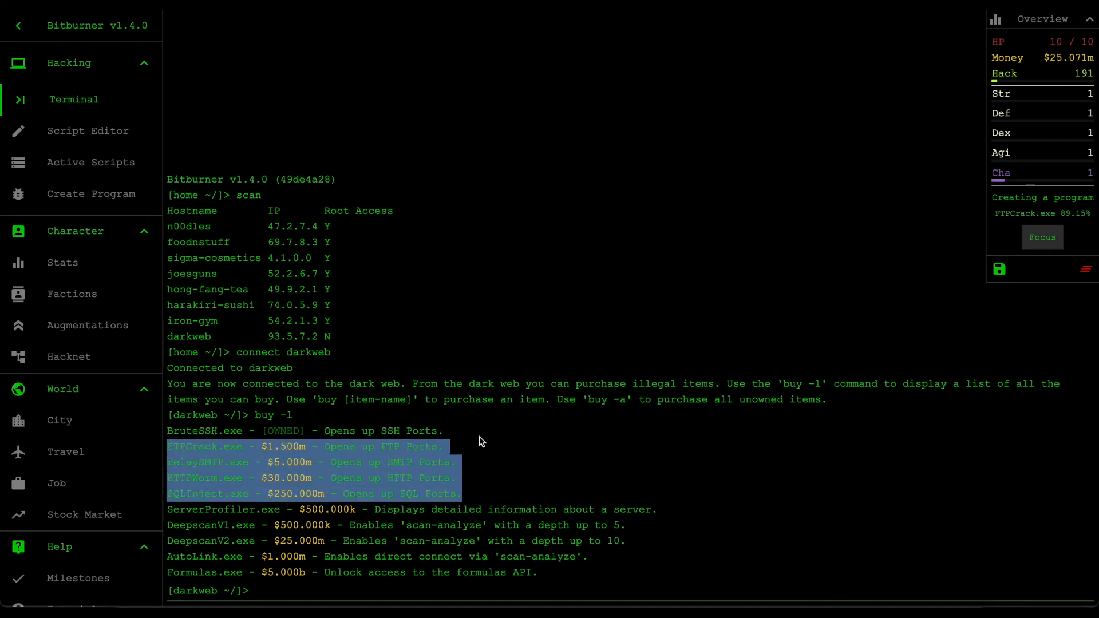
click(466, 520)
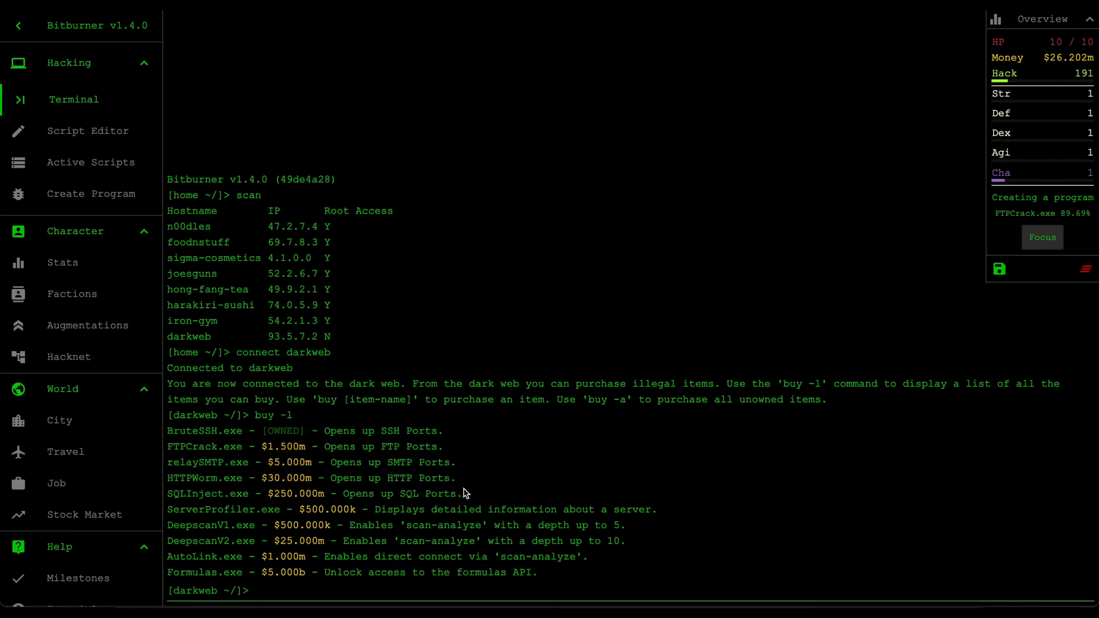
mouse_move(512, 553)
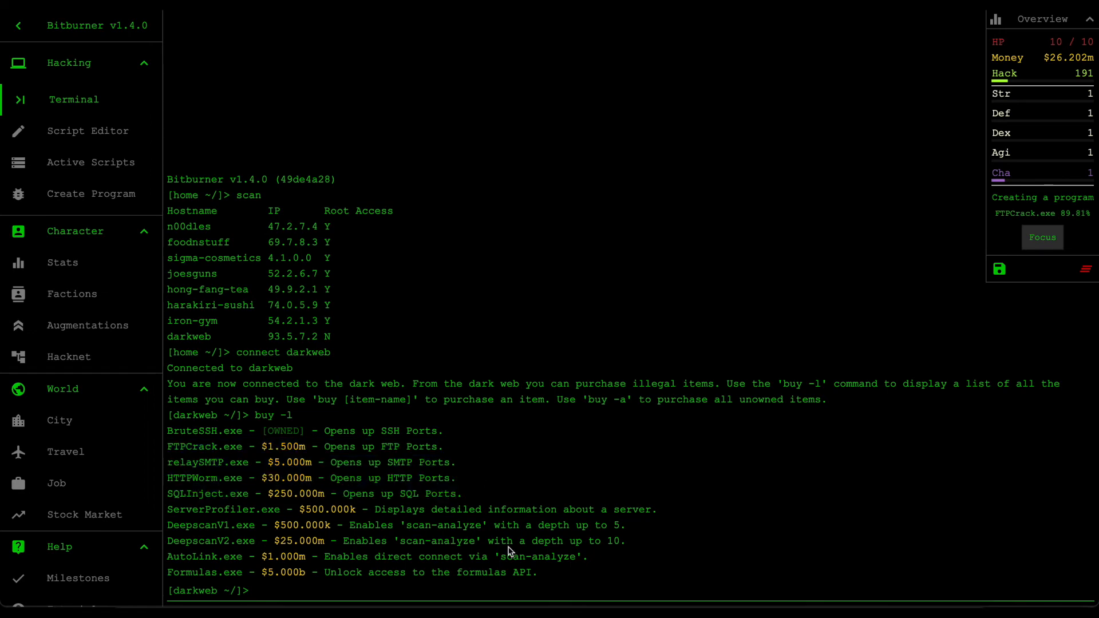
drag(166, 478, 463, 493)
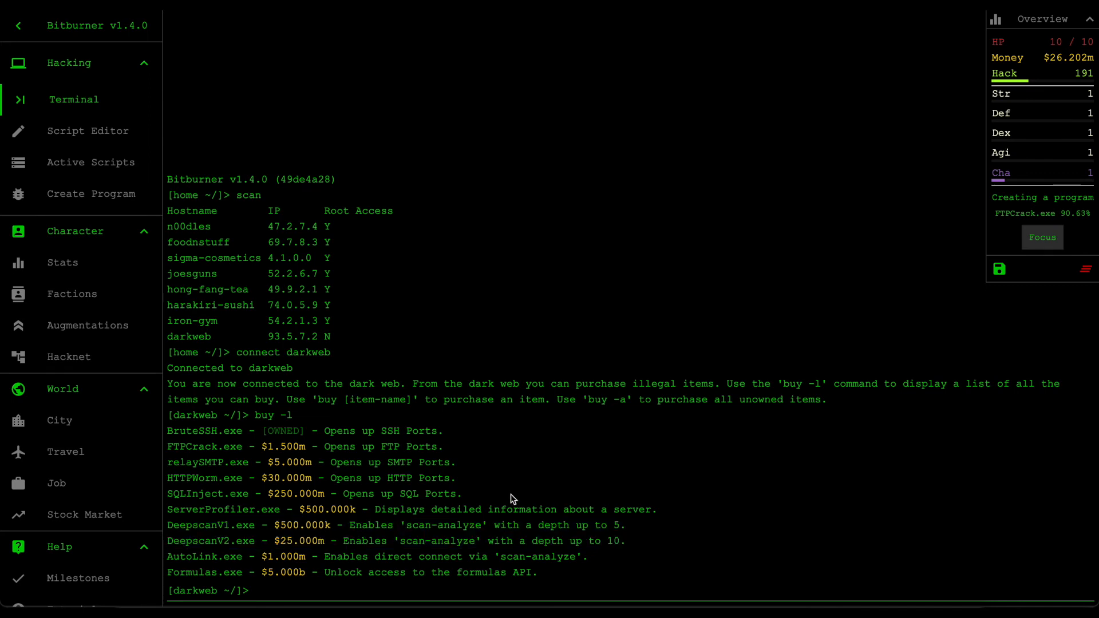
mouse_move(573, 577)
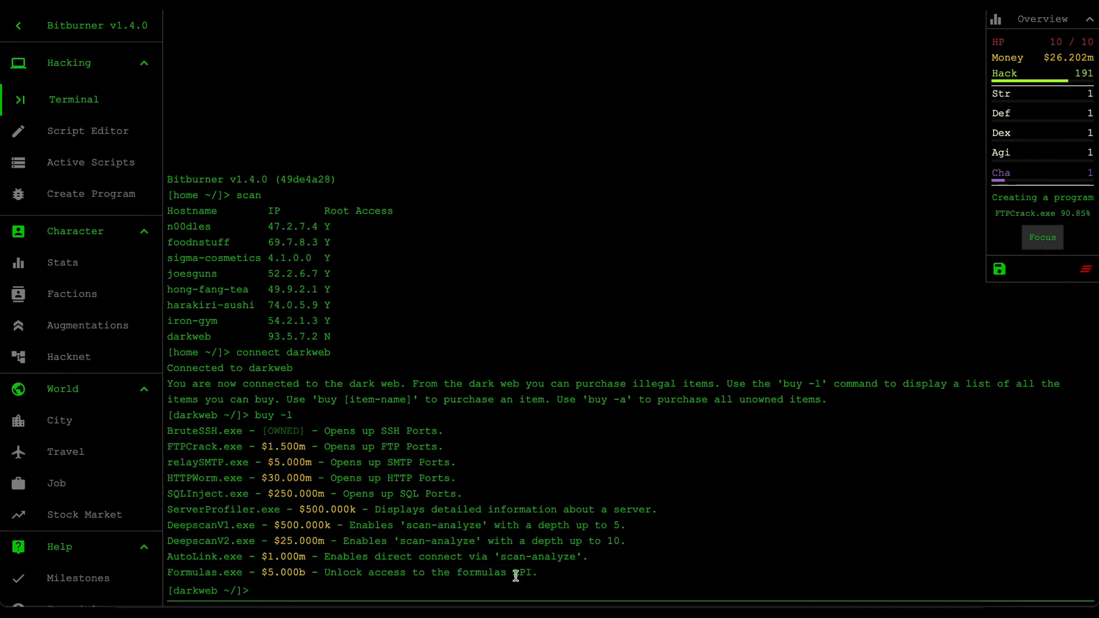
mouse_move(328, 462)
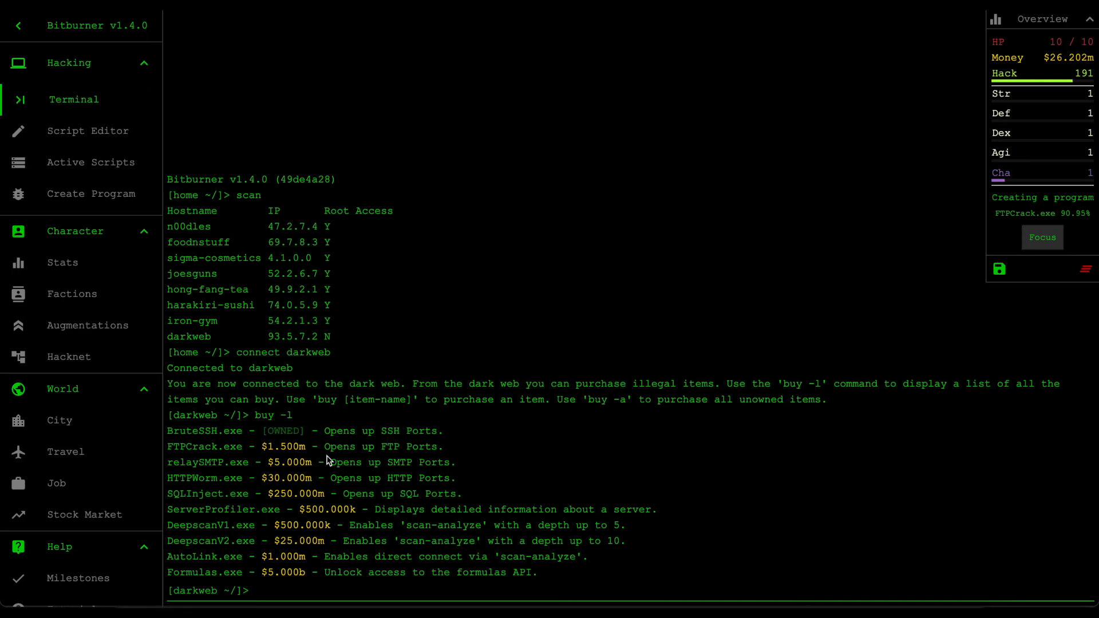
mouse_move(541, 571)
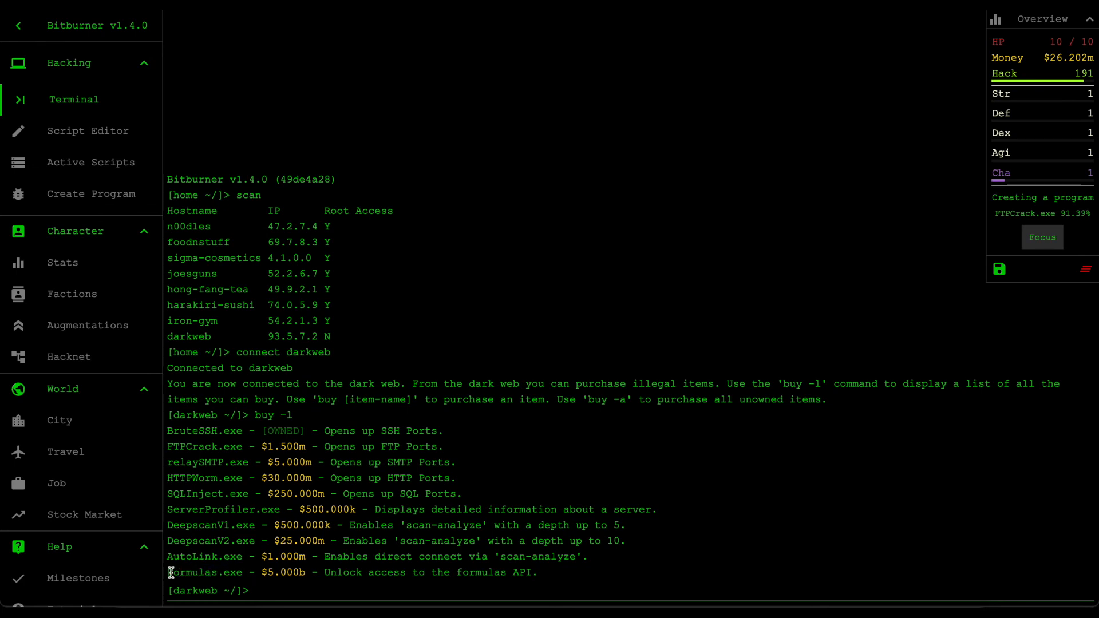
mouse_move(398, 573)
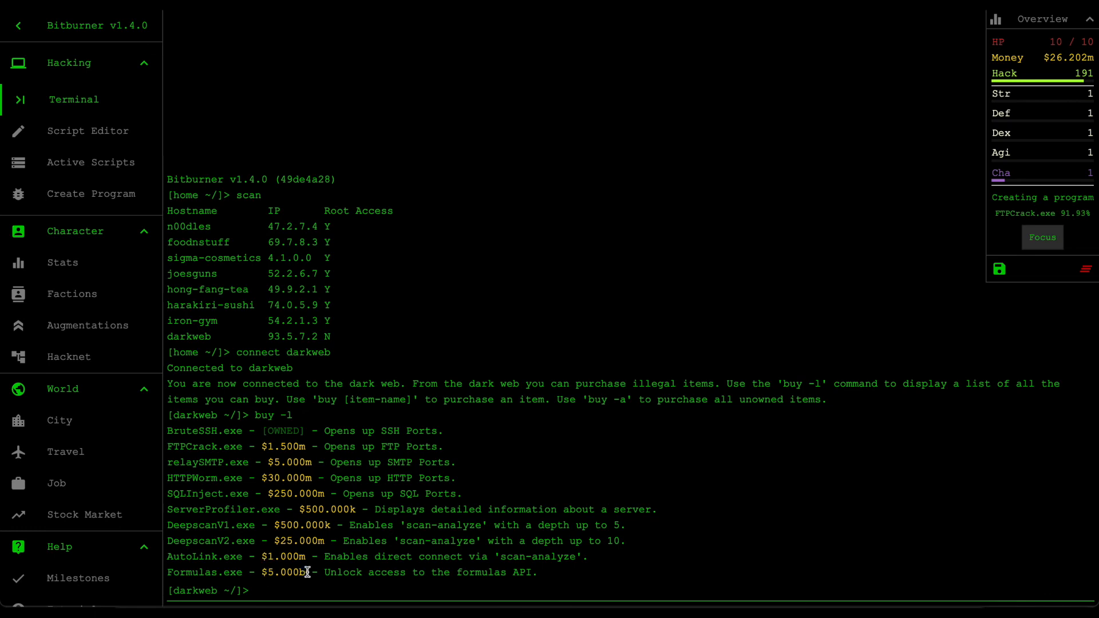
mouse_move(508, 496)
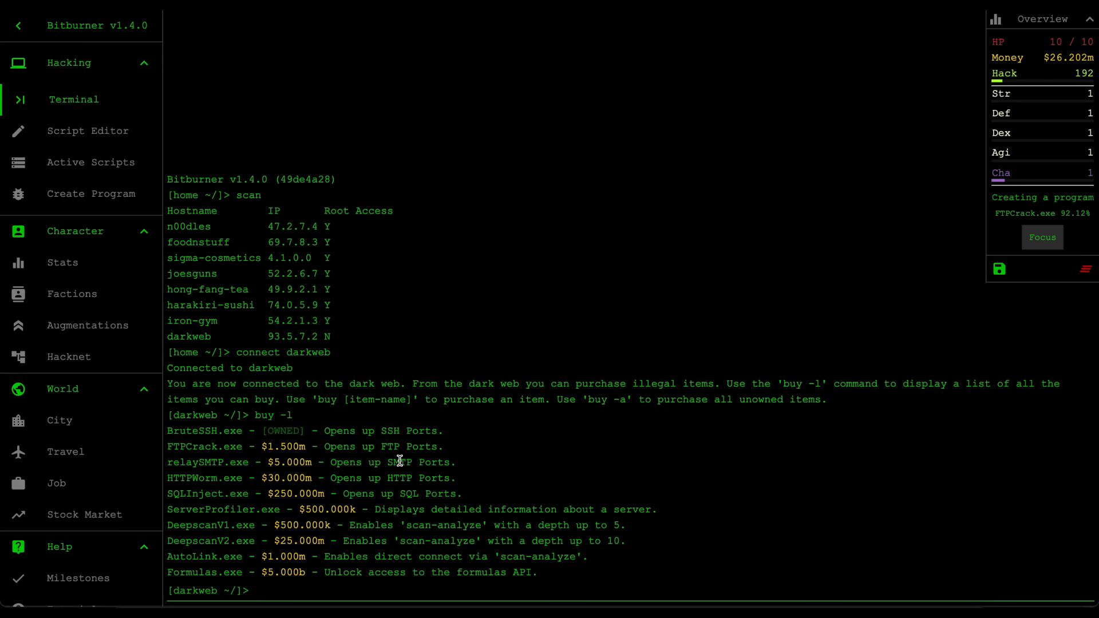
mouse_move(433, 524)
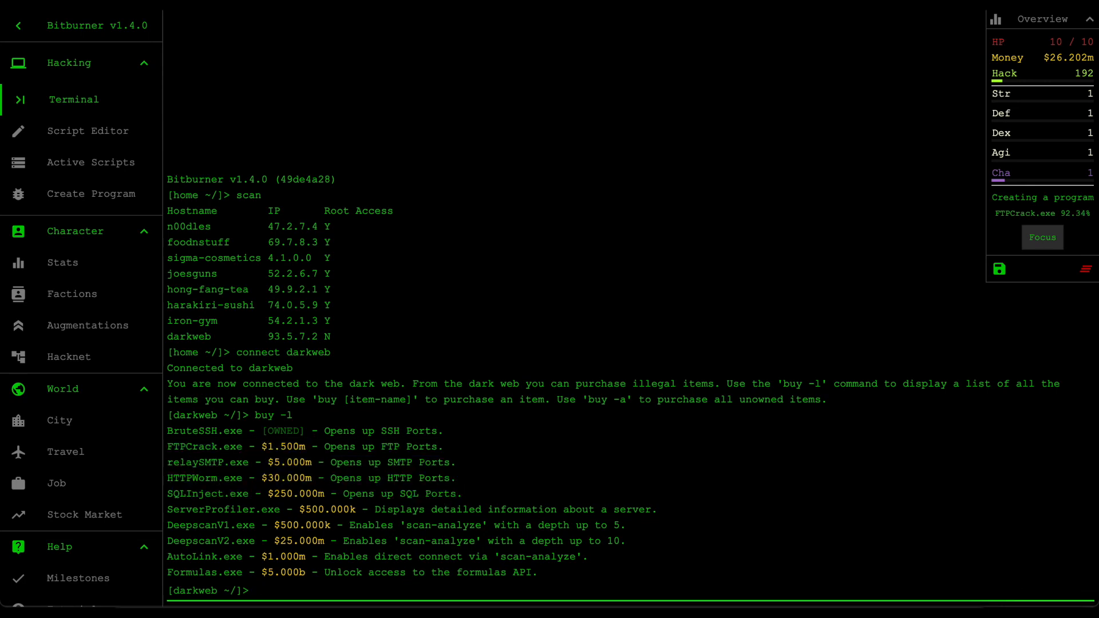
Step: From home, list files and run fl1ght.exe, showing 12/30 augmentations, $100b, hacking 2500
text(home)
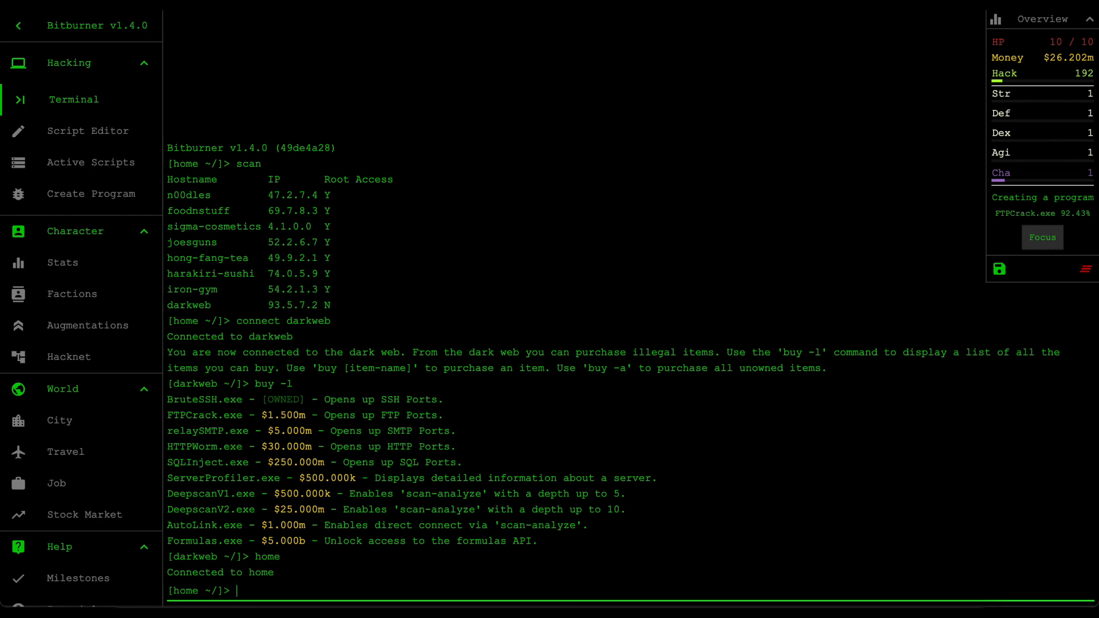
text(ls)
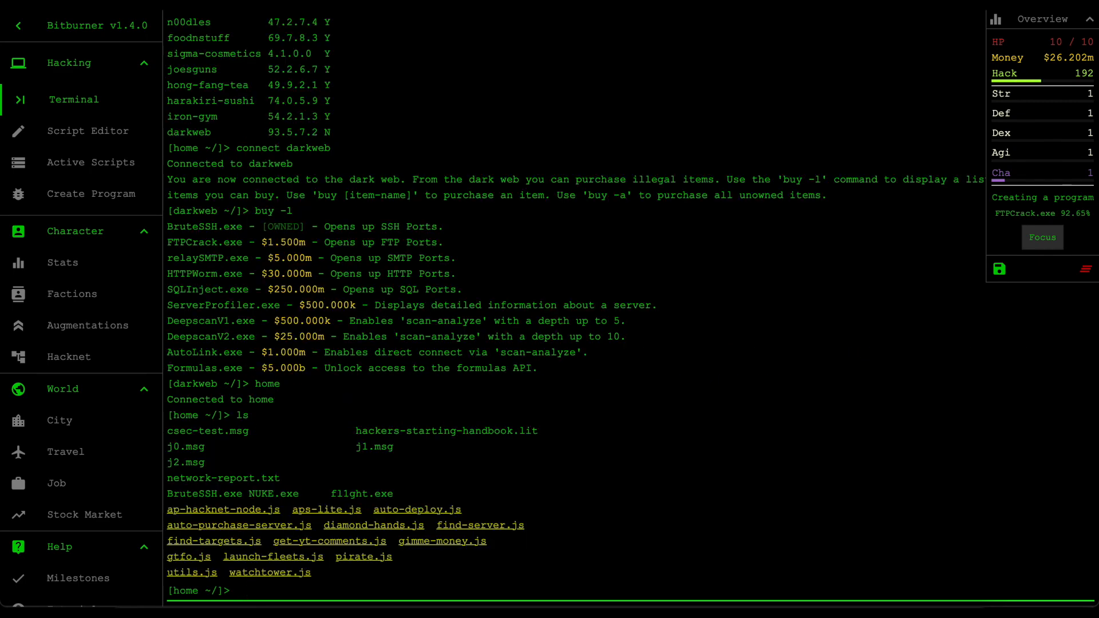
text(run fl1ght.exe)
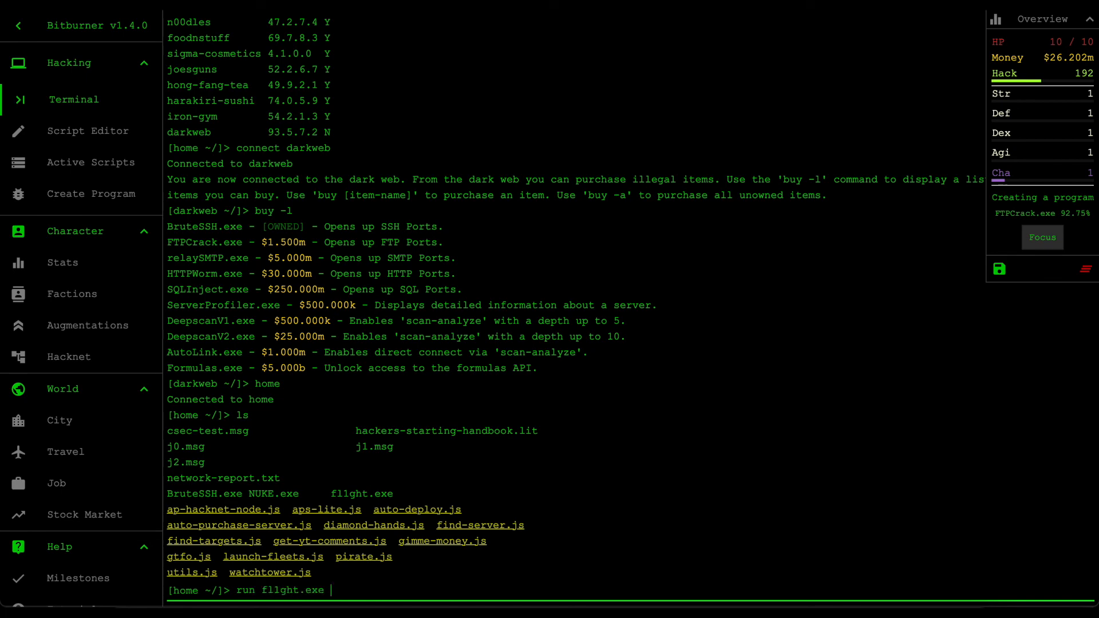
key(Enter)
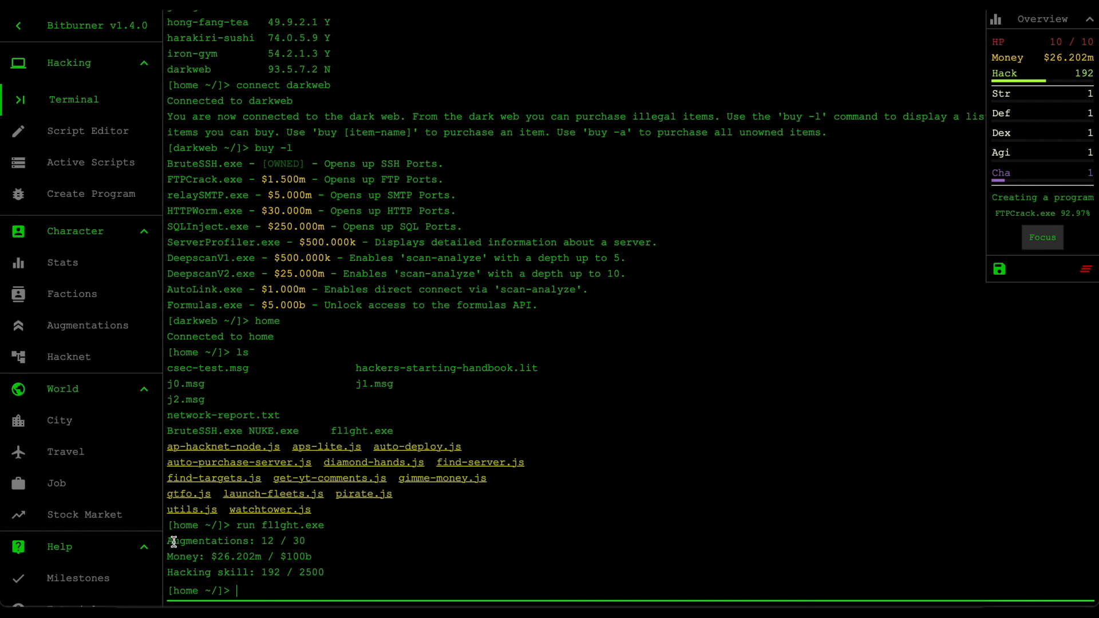
drag(168, 540, 343, 572)
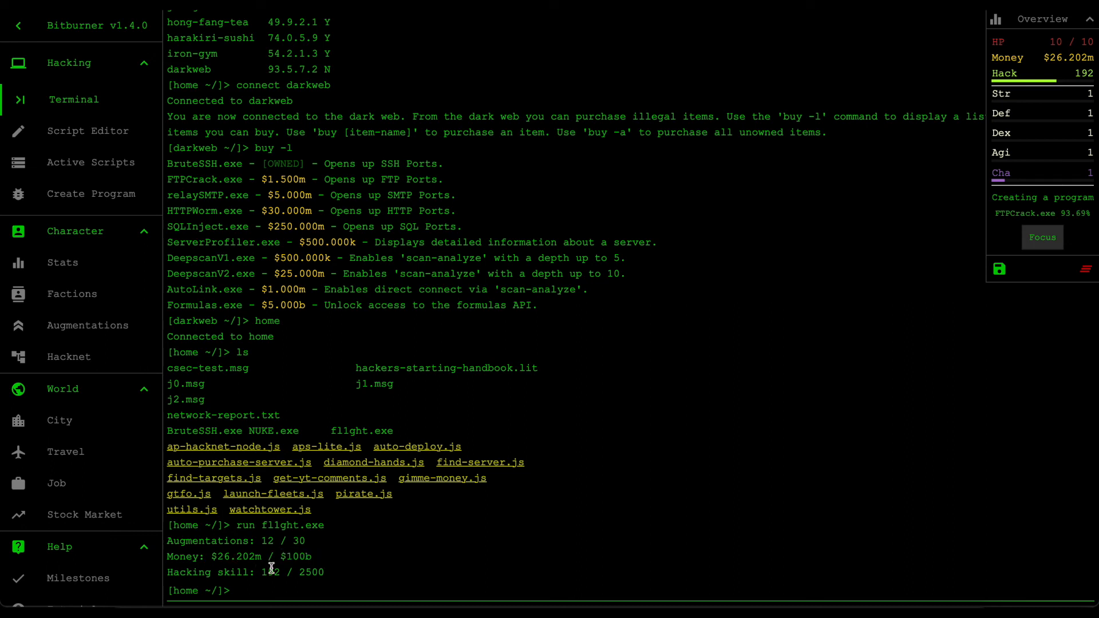
mouse_move(345, 578)
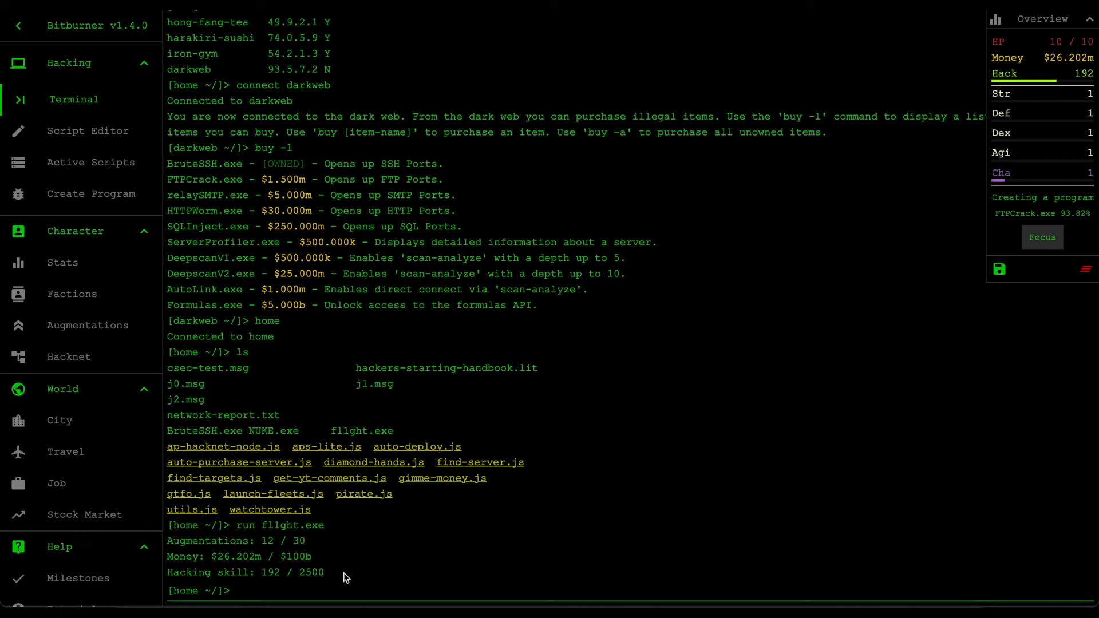
double_click(309, 572)
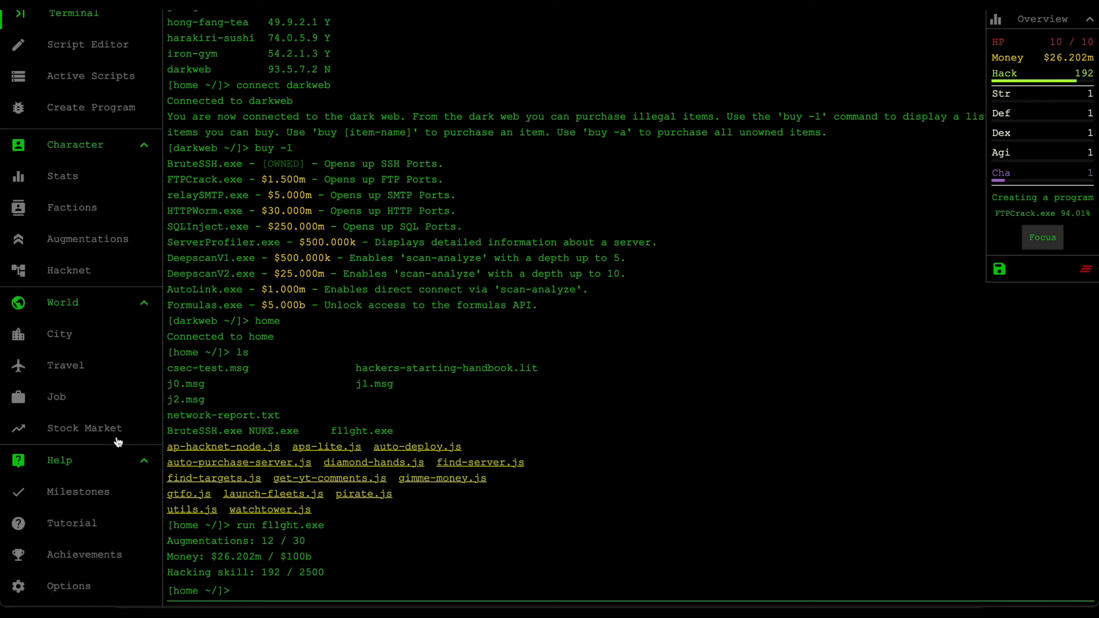
mouse_move(69, 492)
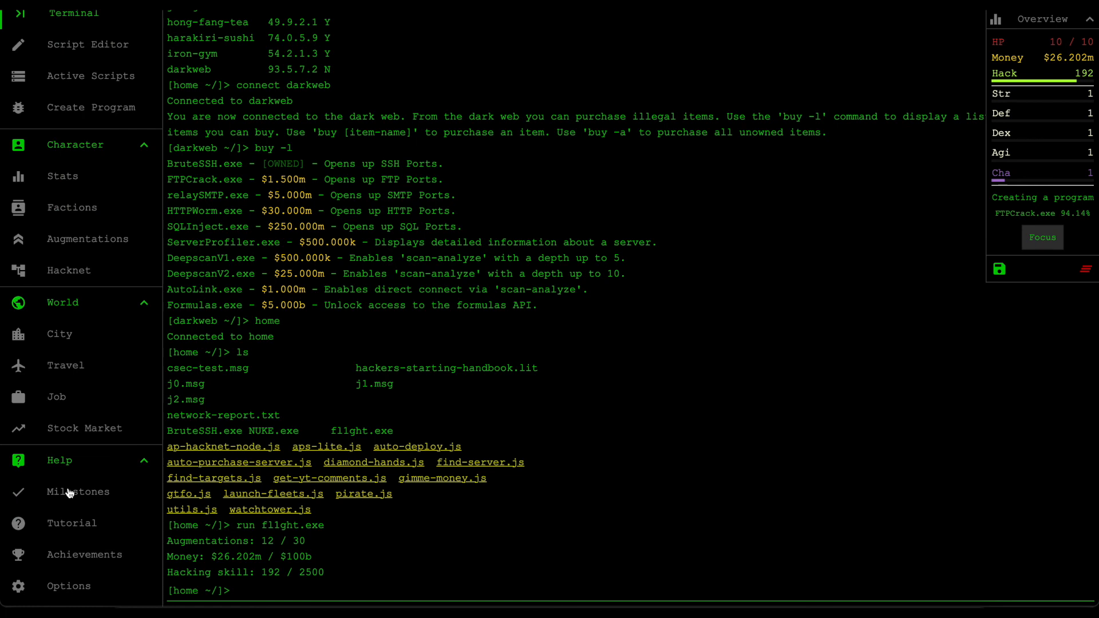
Step: View the Milestones checklist with only the NiteSec step pending, then return to the Terminal
click(78, 491)
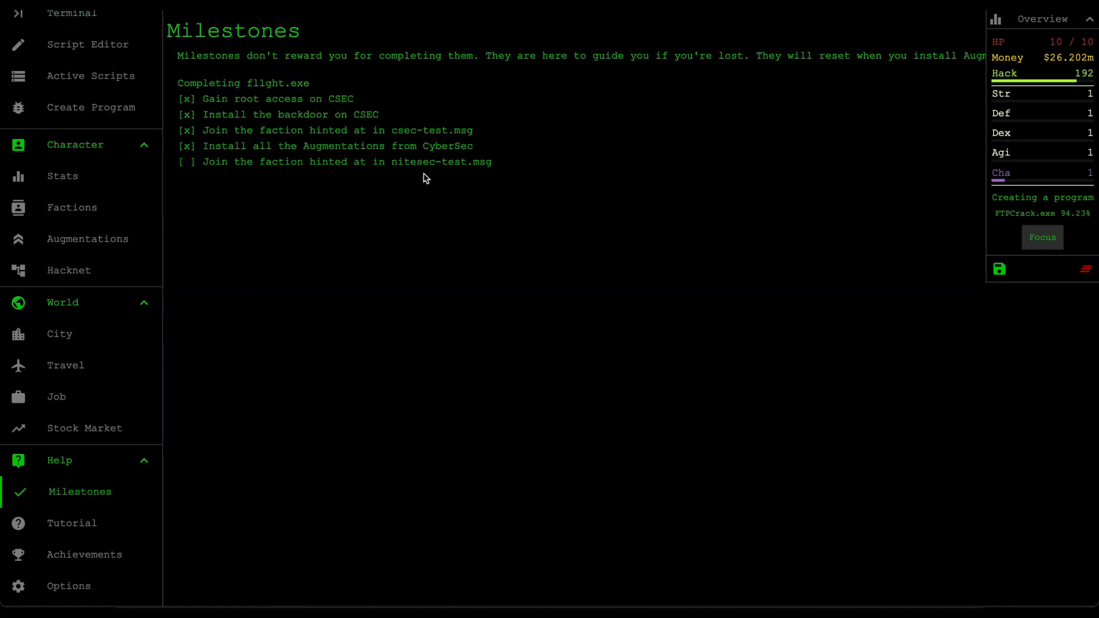
mouse_move(499, 168)
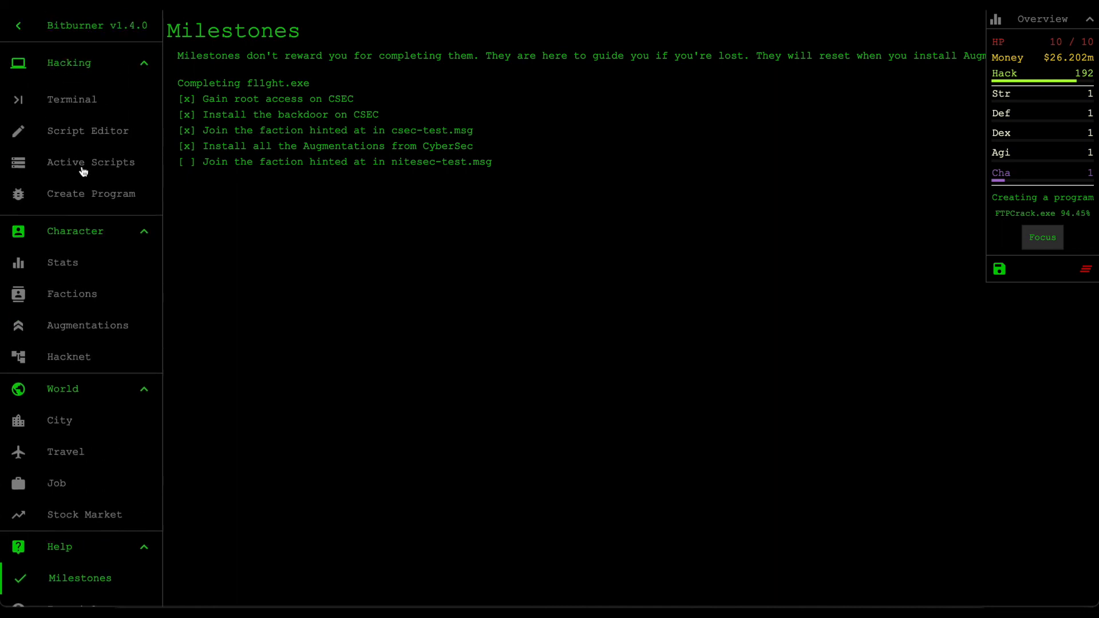
mouse_move(490, 180)
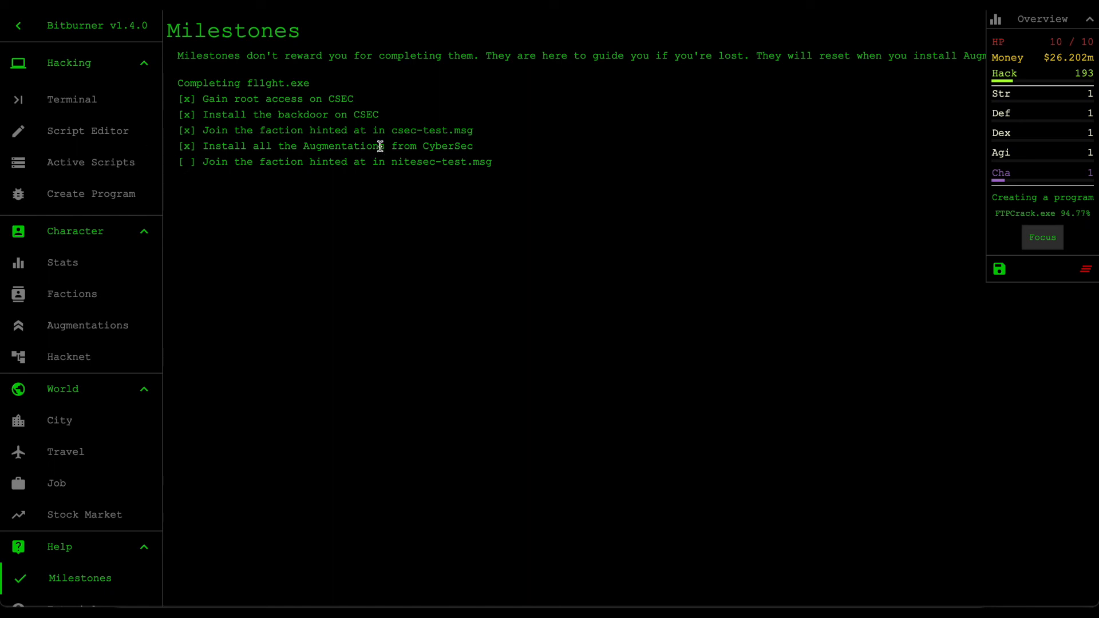
mouse_move(291, 111)
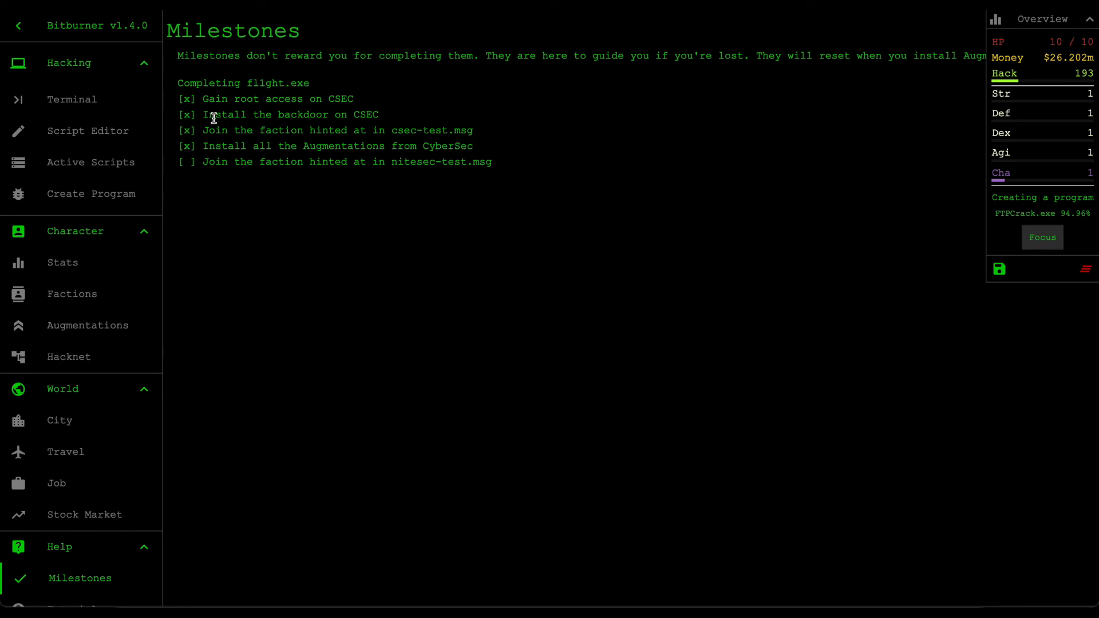
mouse_move(97, 106)
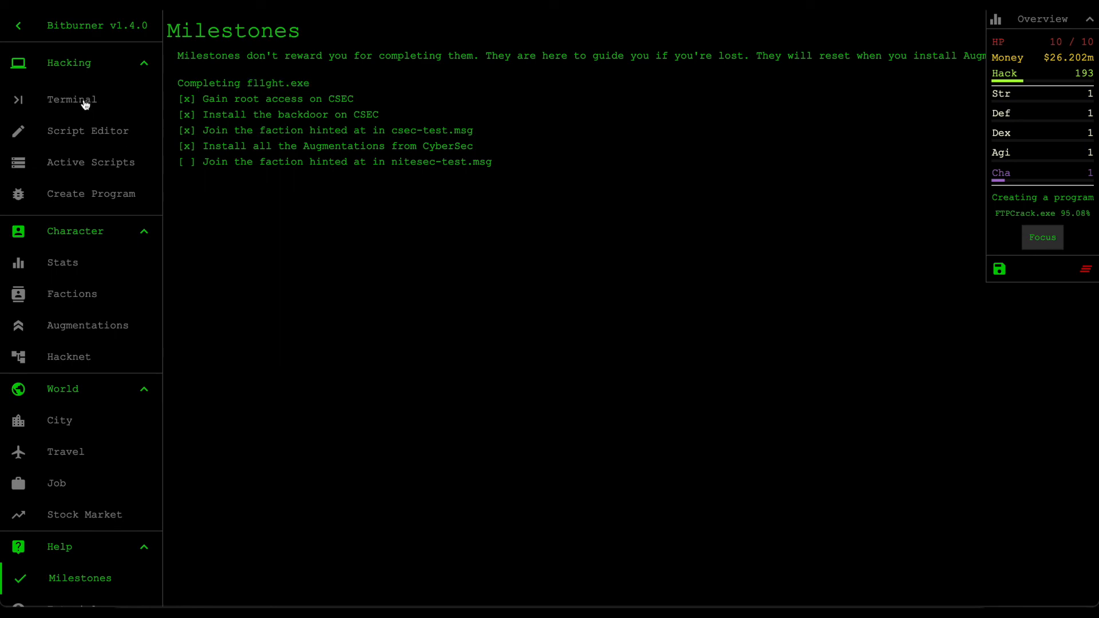
click(72, 100)
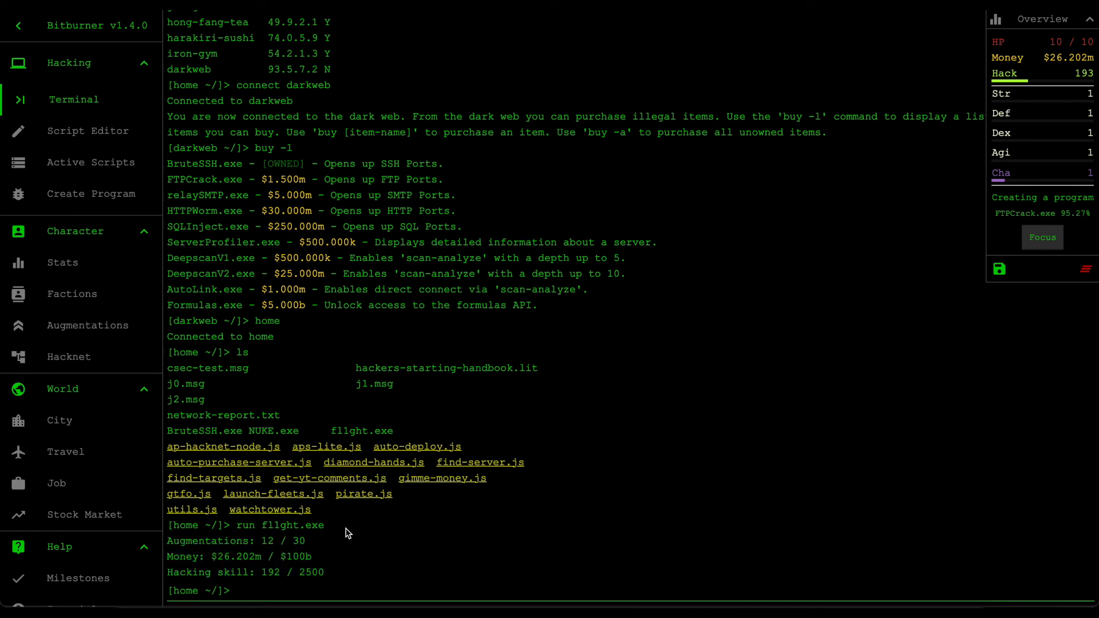
mouse_move(342, 575)
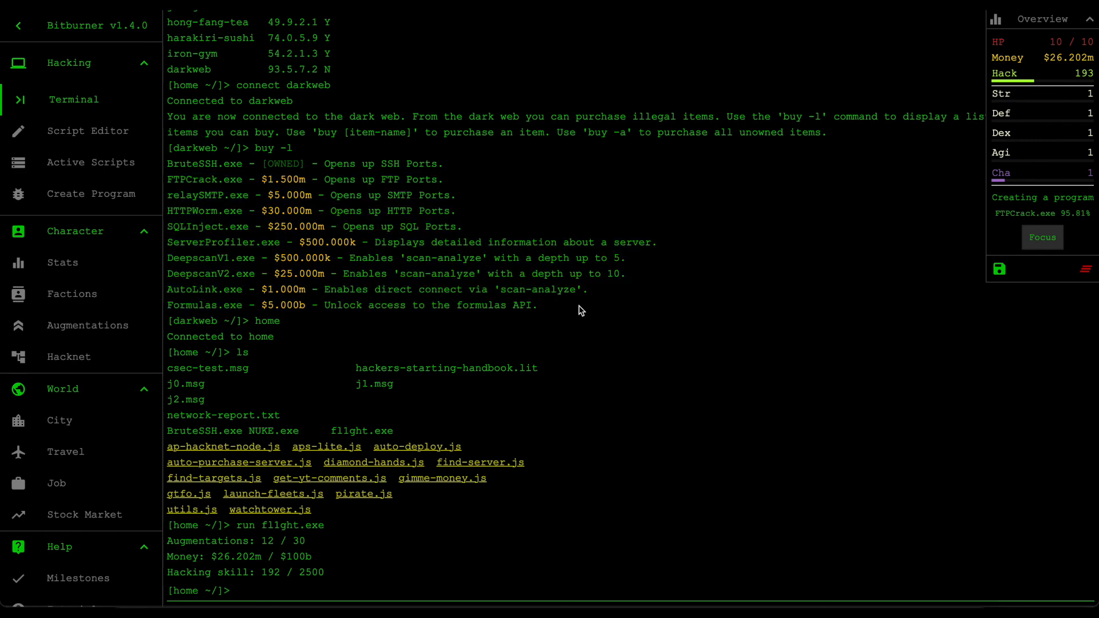
mouse_move(586, 227)
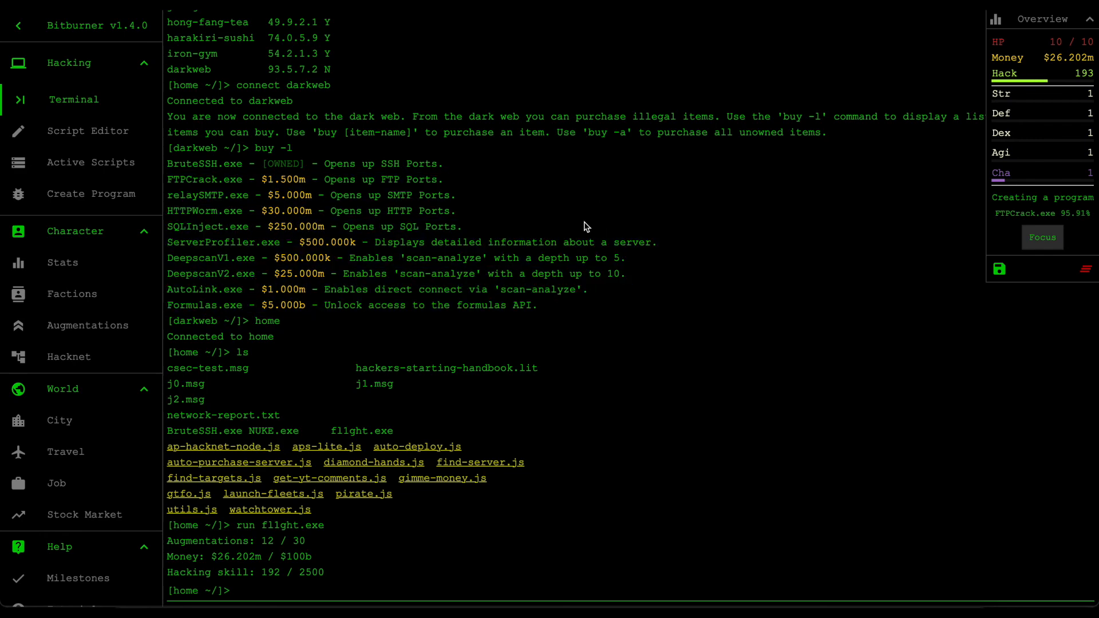
mouse_move(556, 274)
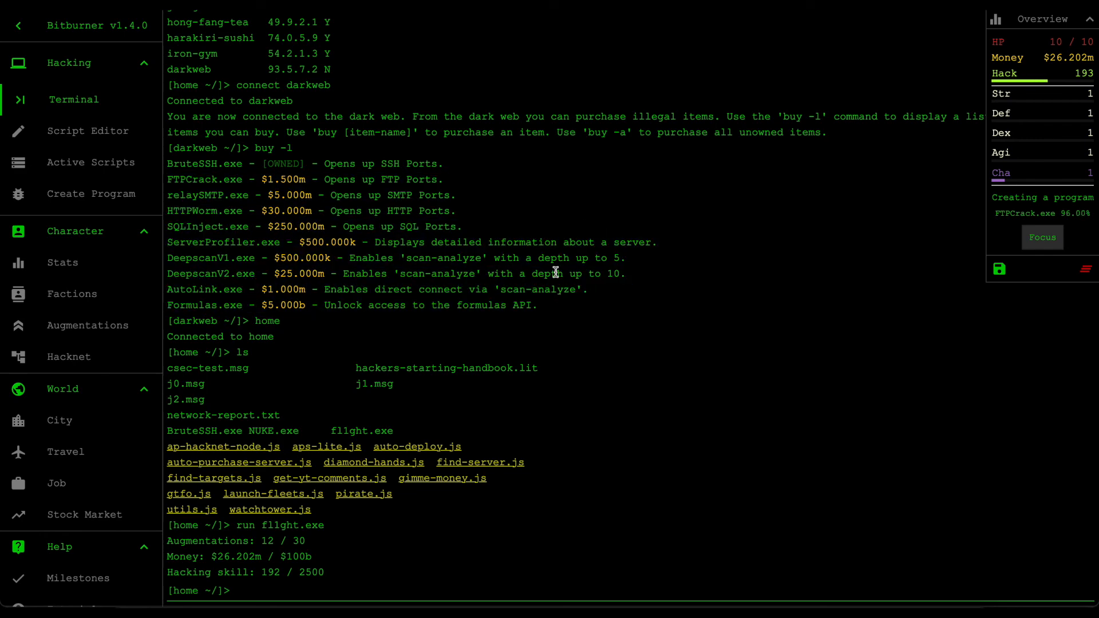